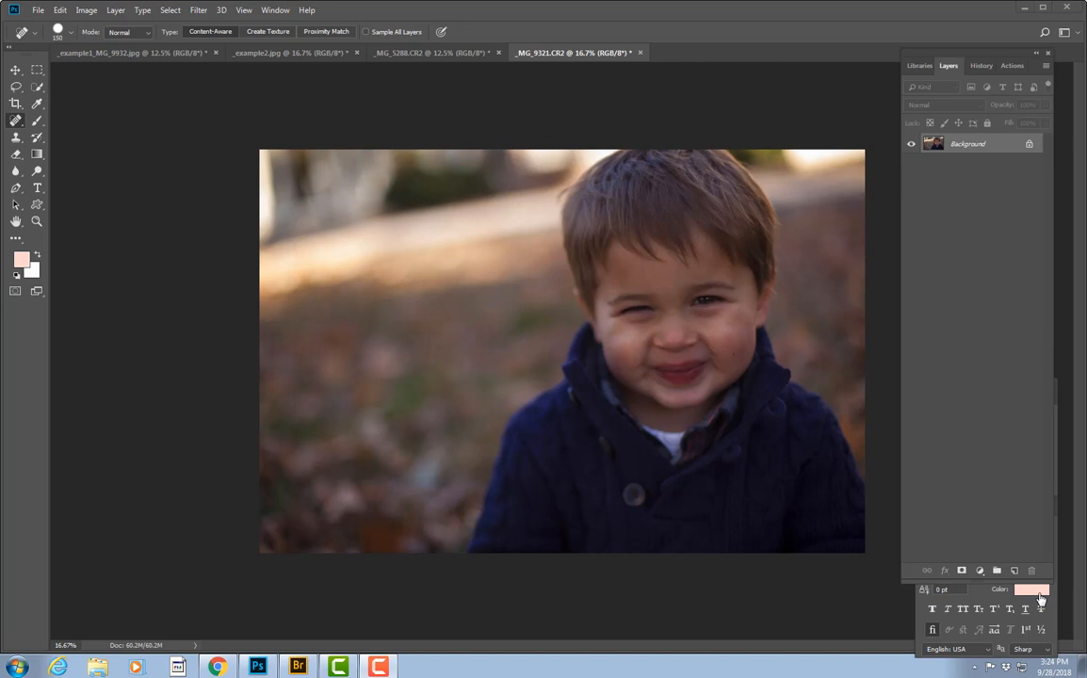
{"action": "mouse_move", "coordinate": [890, 494]}
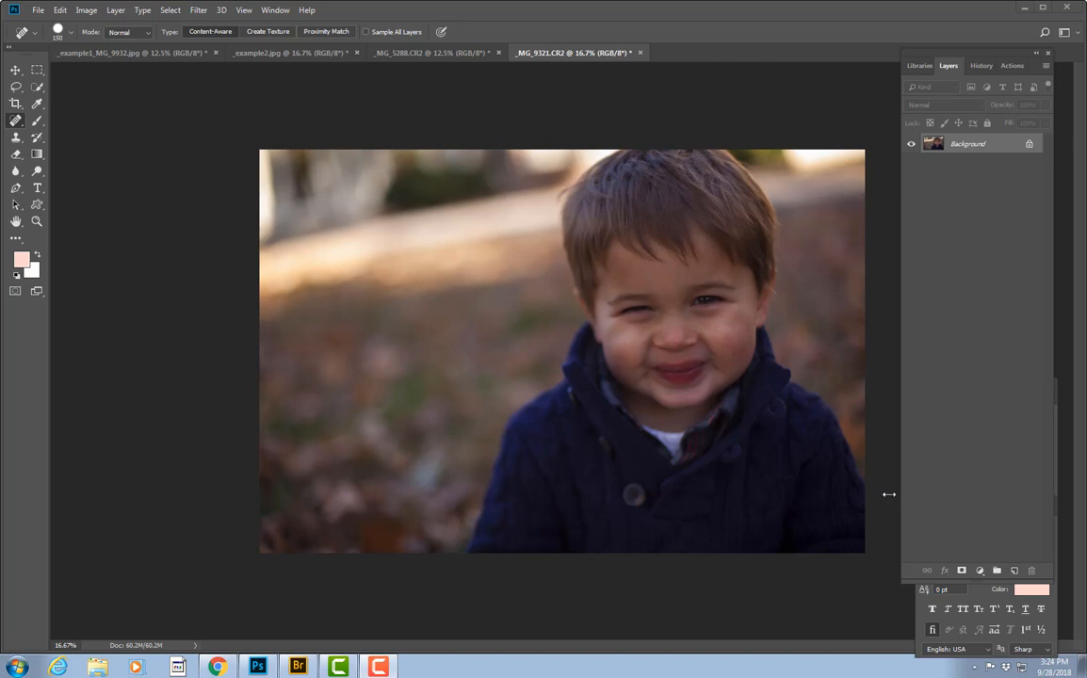
{"action": "mouse_move", "coordinate": [593, 320]}
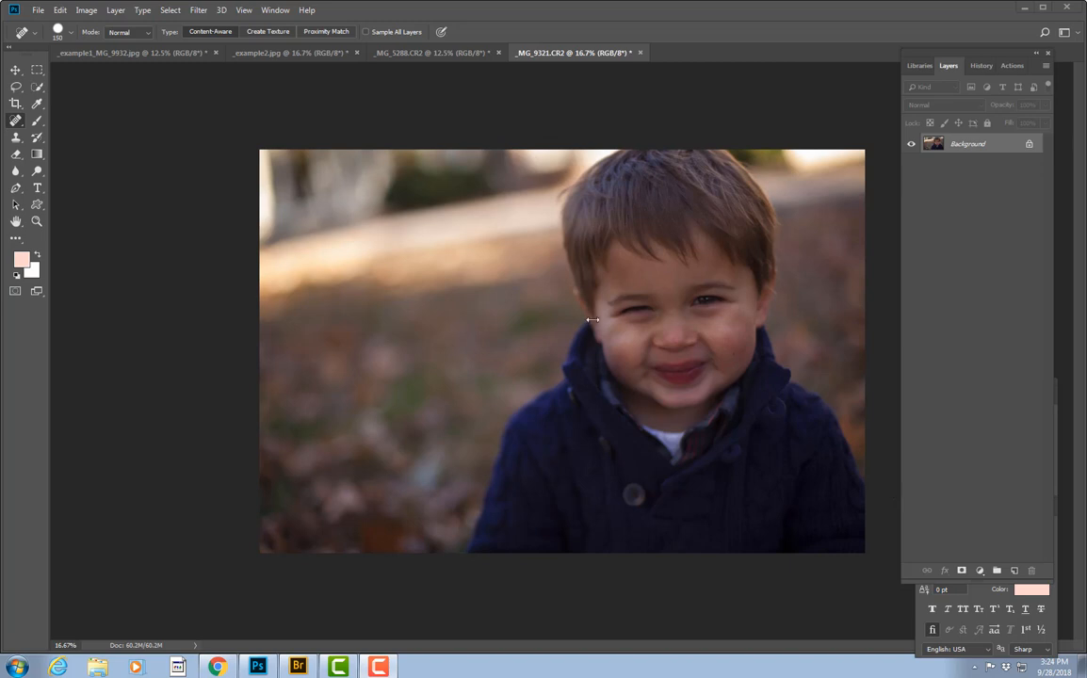
{"action": "mouse_move", "coordinate": [463, 212]}
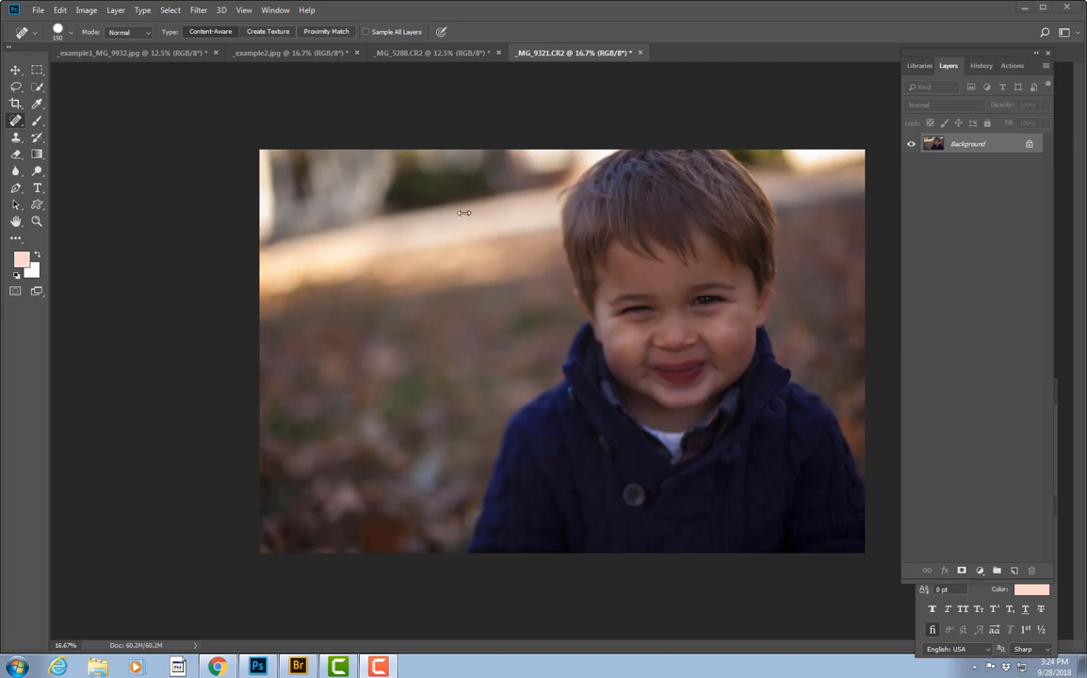
{"action": "mouse_move", "coordinate": [499, 196]}
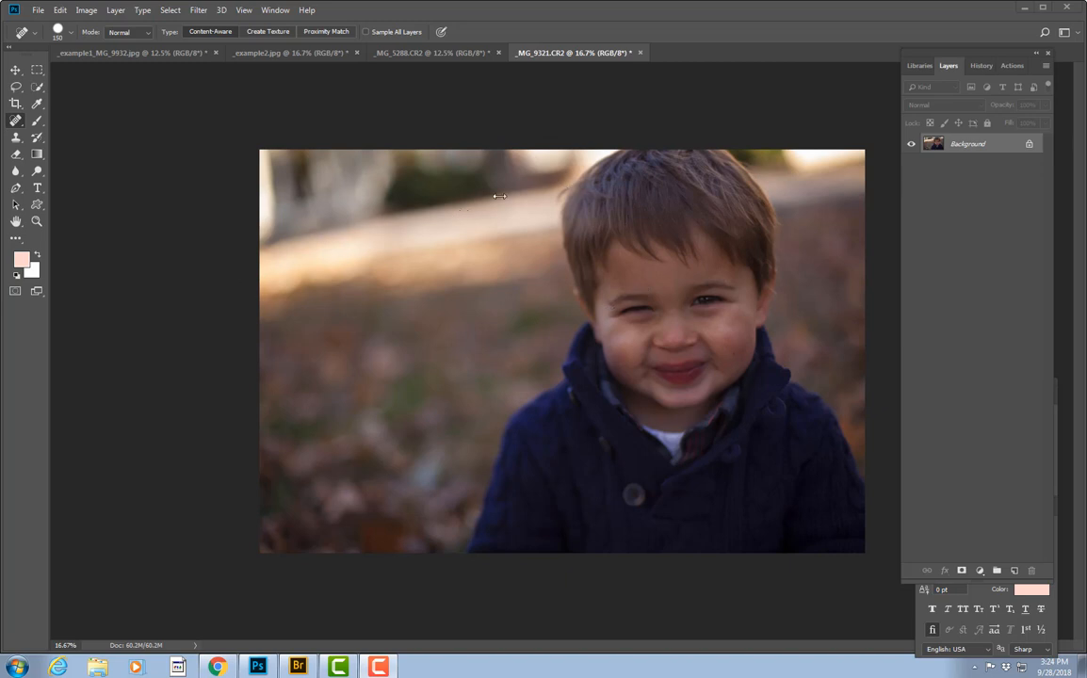
{"action": "mouse_move", "coordinate": [538, 208]}
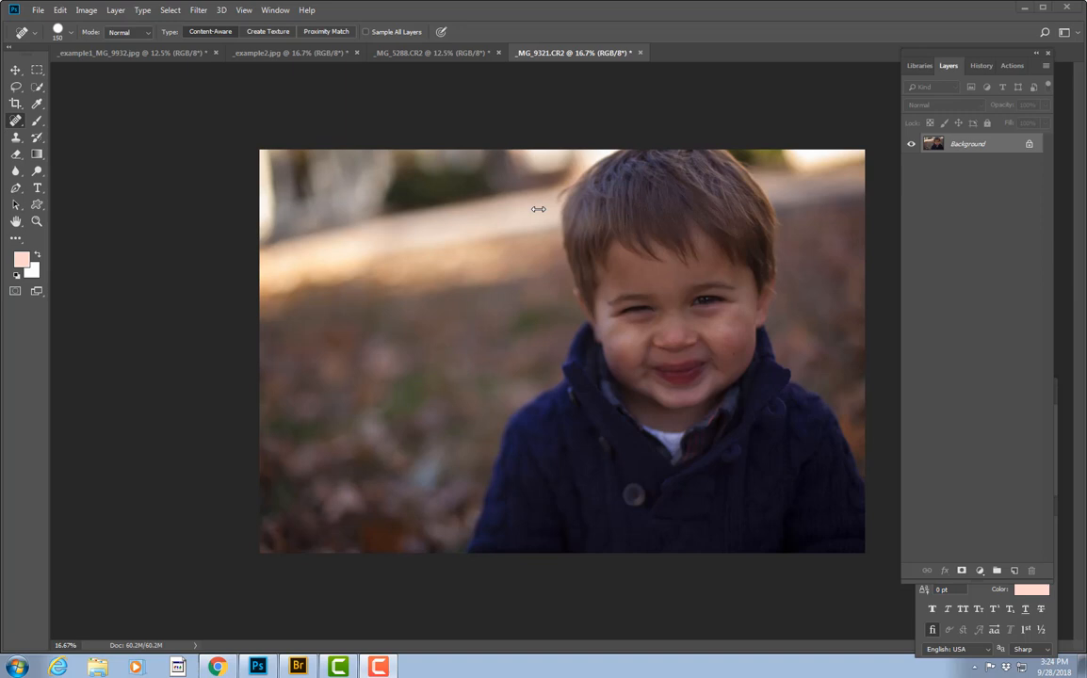
{"action": "mouse_move", "coordinate": [445, 178]}
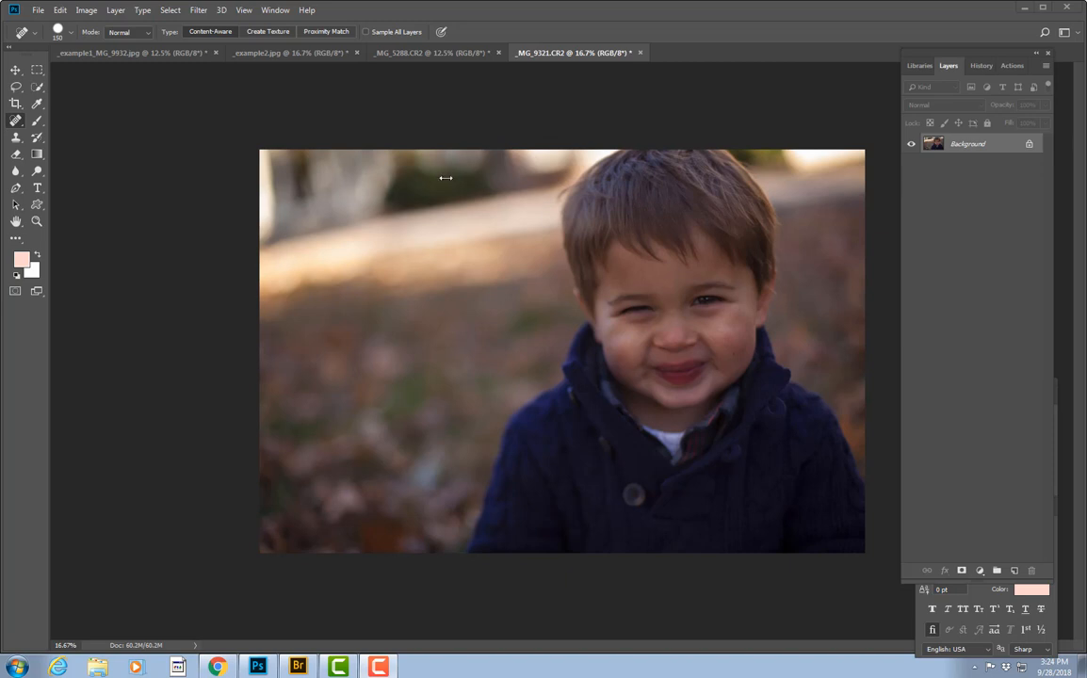
{"action": "mouse_move", "coordinate": [386, 238]}
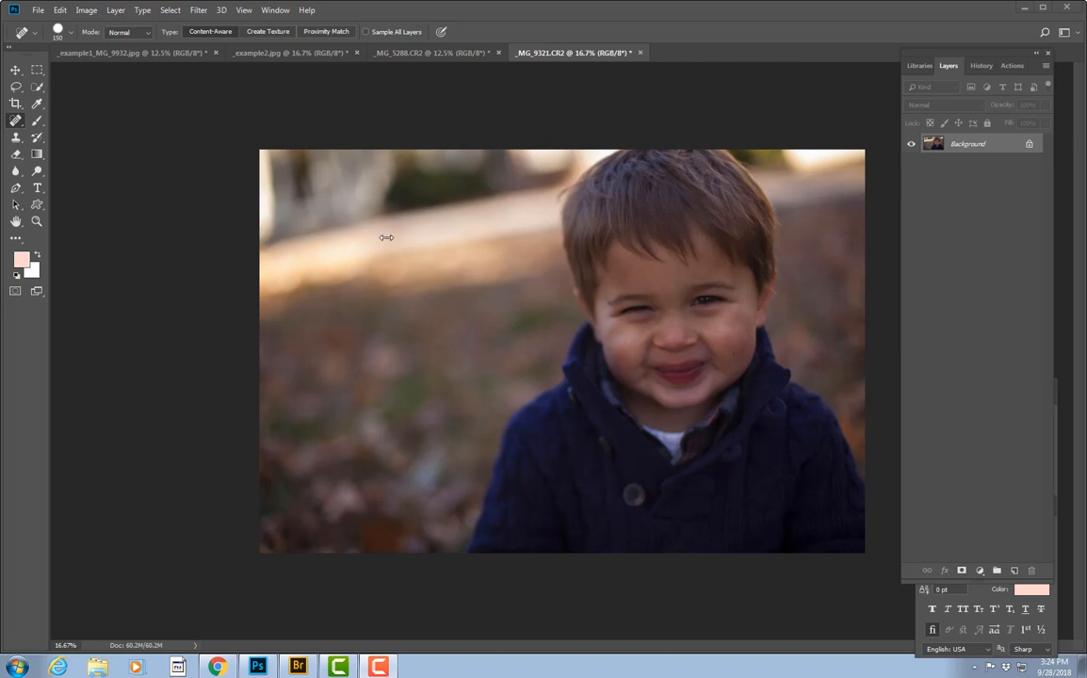
{"action": "mouse_move", "coordinate": [437, 218]}
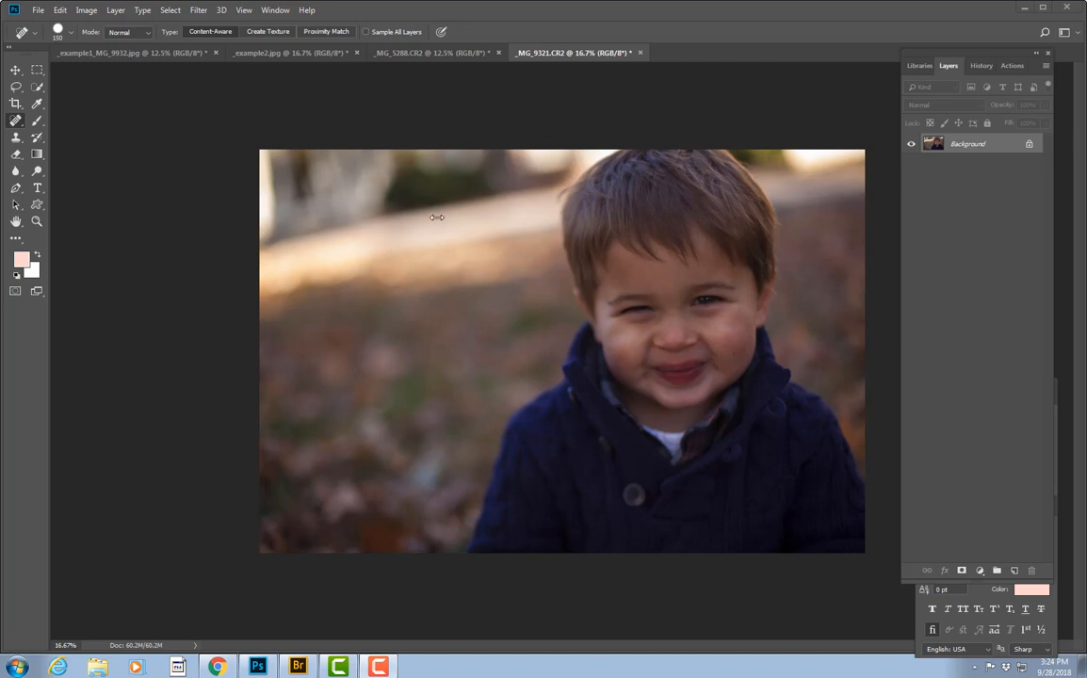
{"action": "mouse_move", "coordinate": [509, 495]}
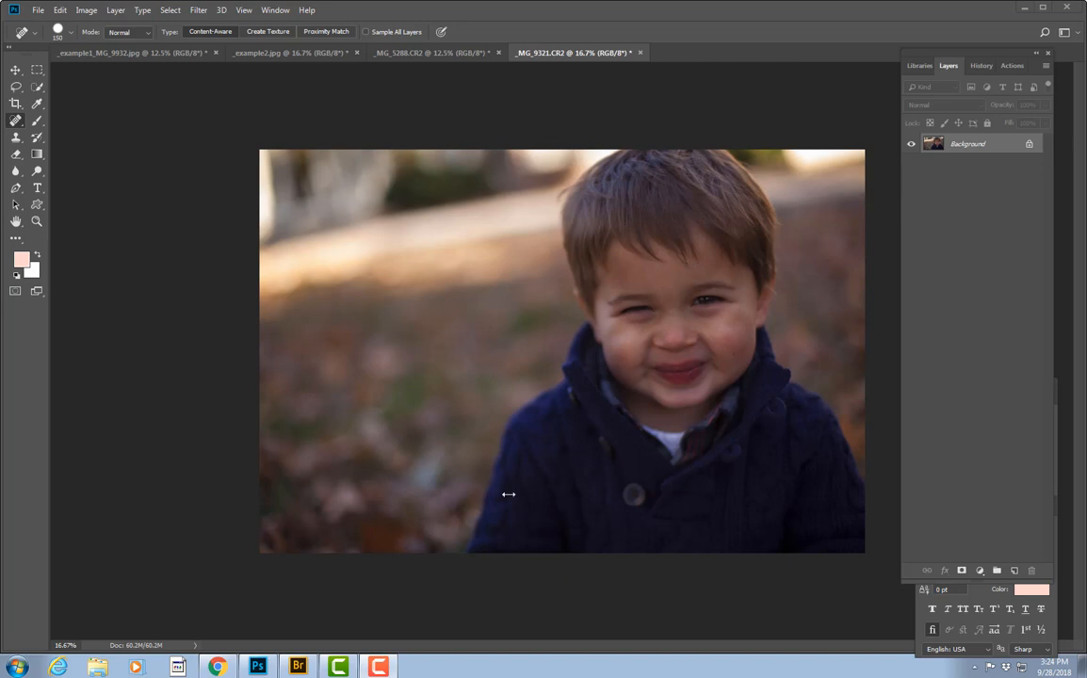
{"action": "mouse_move", "coordinate": [786, 291]}
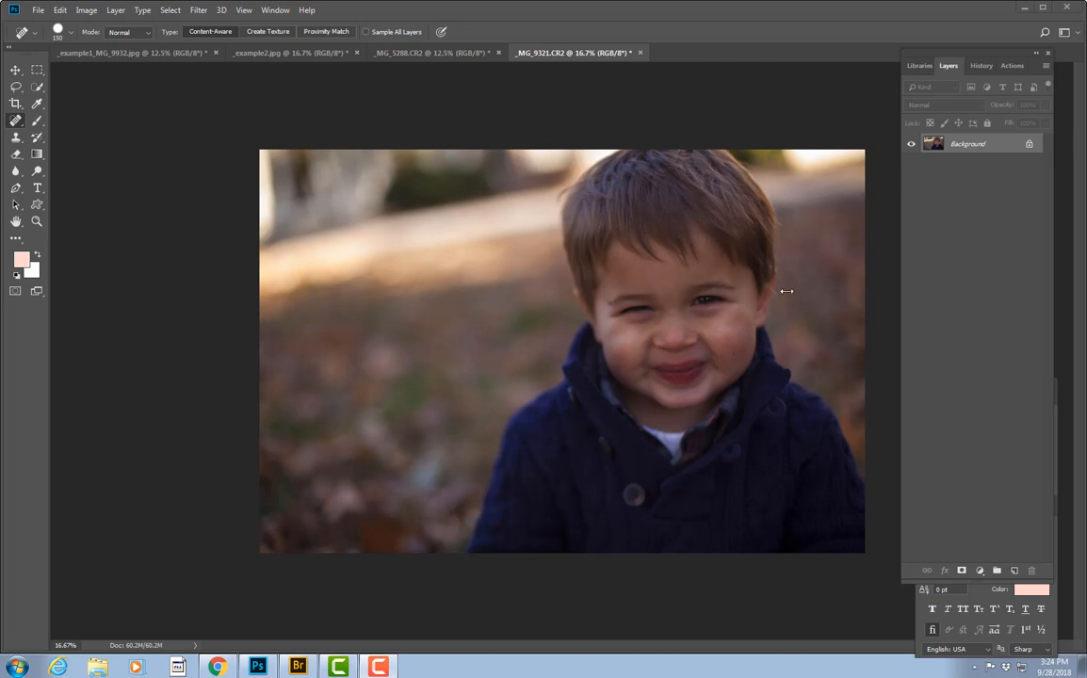
{"action": "mouse_move", "coordinate": [501, 224]}
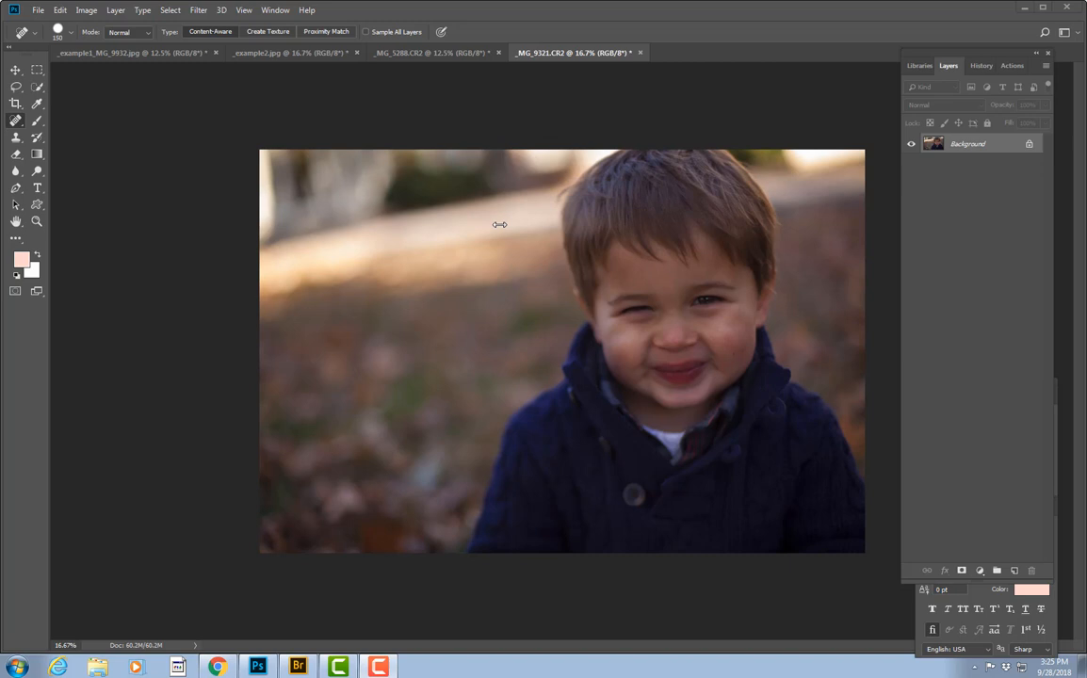
{"action": "mouse_move", "coordinate": [480, 222]}
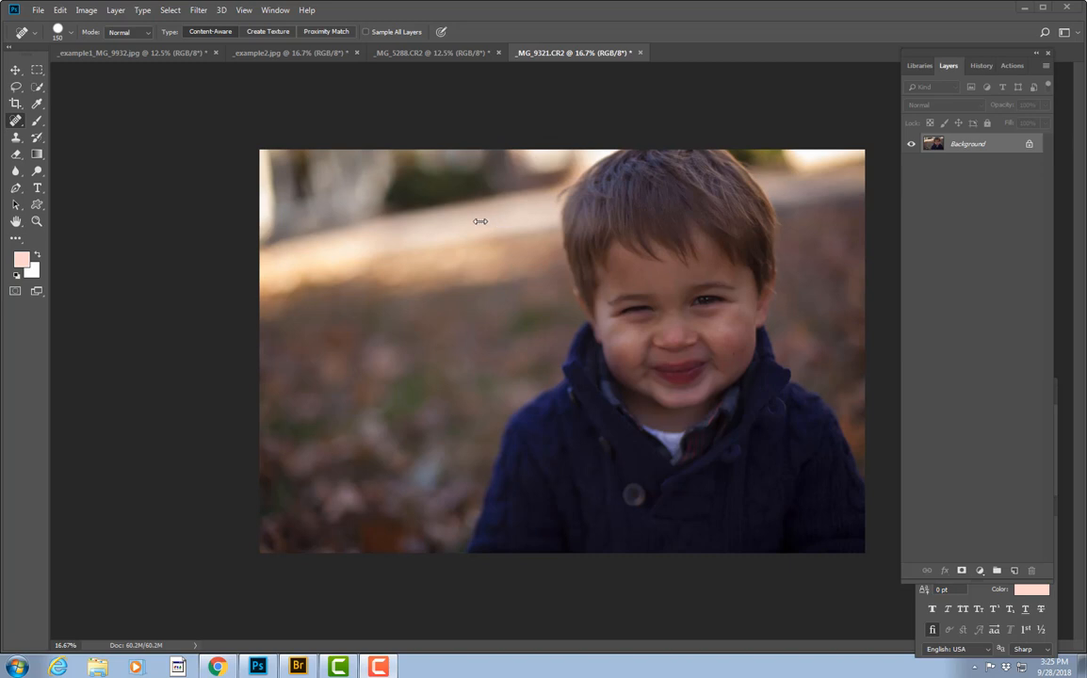
{"action": "mouse_move", "coordinate": [555, 273]}
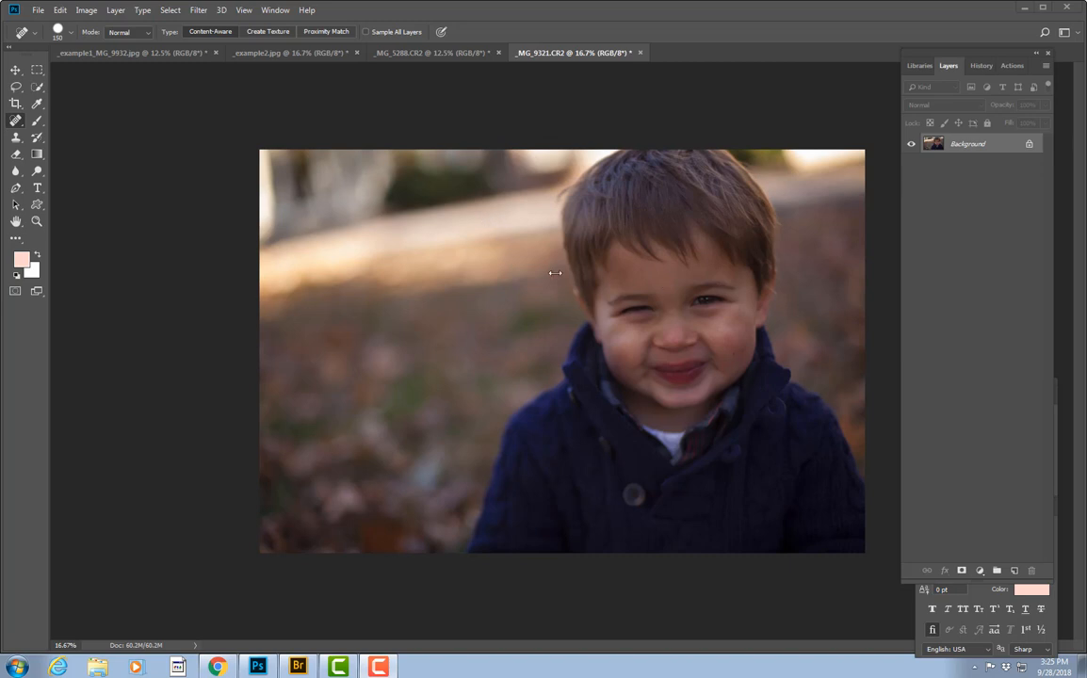
{"action": "mouse_move", "coordinate": [663, 350]}
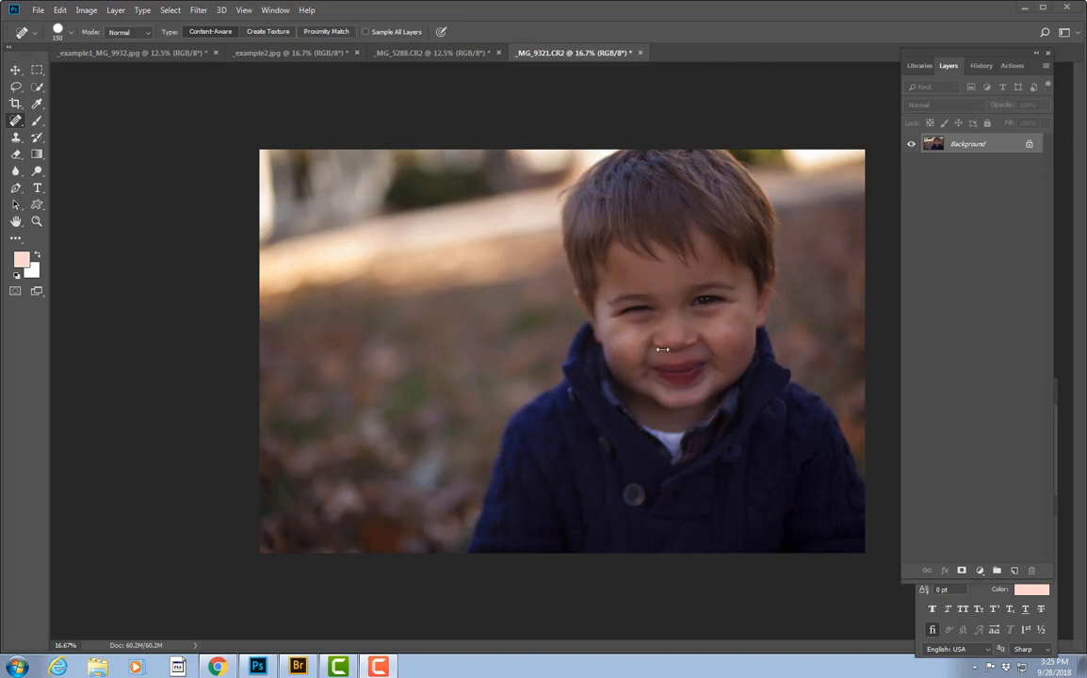
{"action": "mouse_move", "coordinate": [711, 361]}
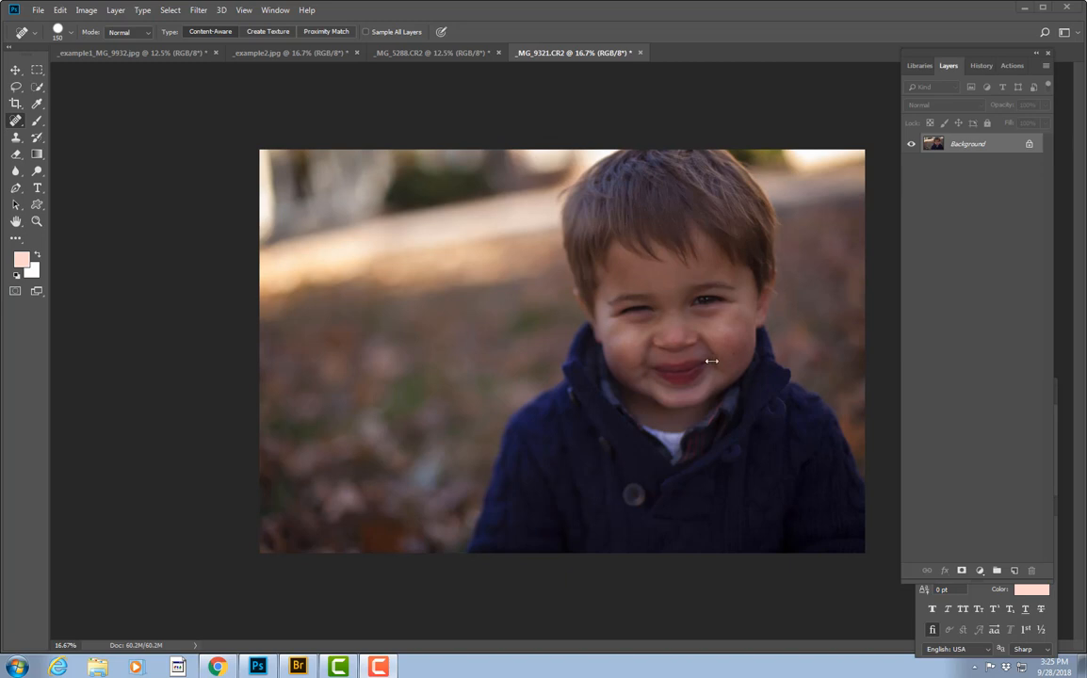
{"action": "mouse_move", "coordinate": [680, 317]}
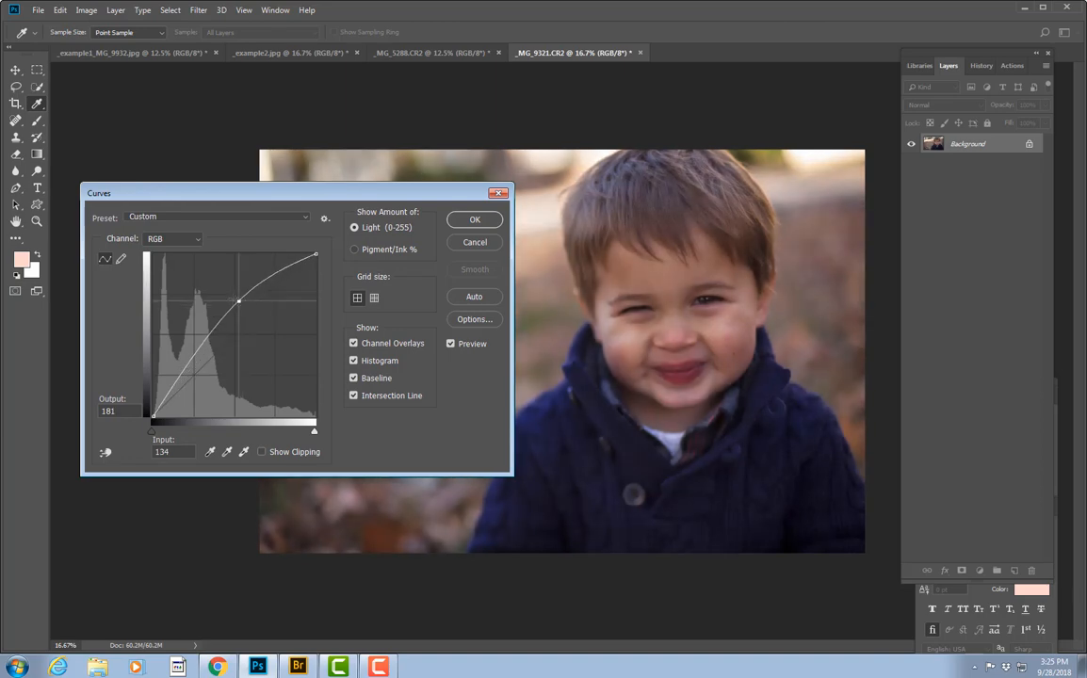
Lift the RGB curve's midpoint to brighten the boy's portrait after briefly testing a darker curve
{"action": "left_click_drag", "start_coordinate": [238, 301], "coordinate": [226, 294]}
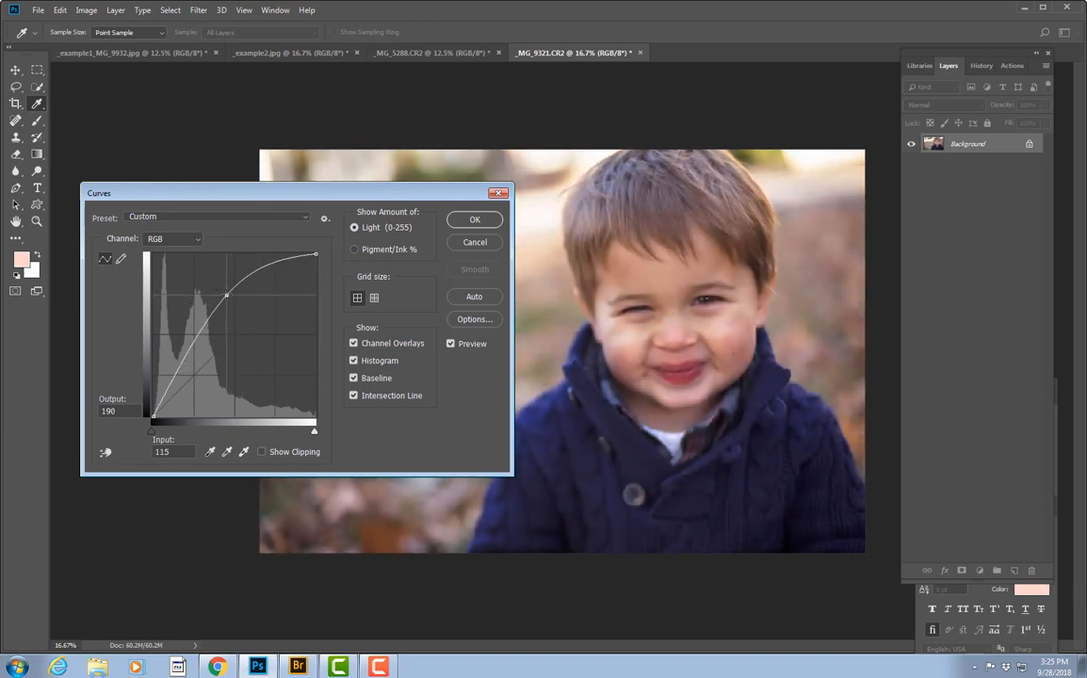
{"action": "left_click_drag", "start_coordinate": [227, 292], "coordinate": [219, 284]}
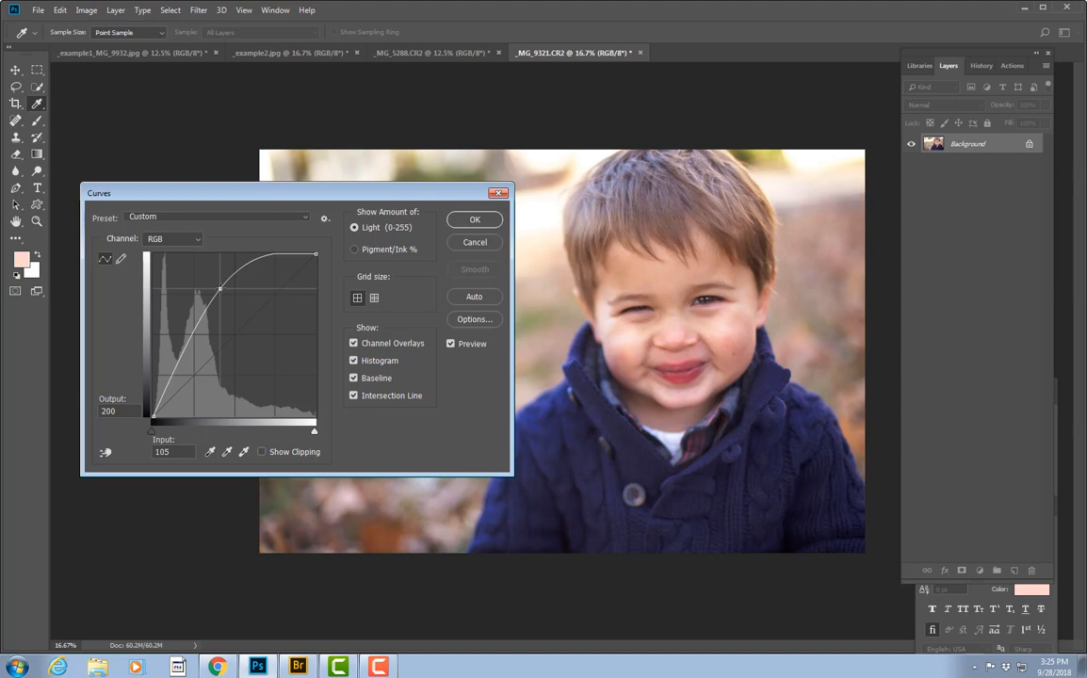
{"action": "left_click_drag", "start_coordinate": [221, 287], "coordinate": [273, 344]}
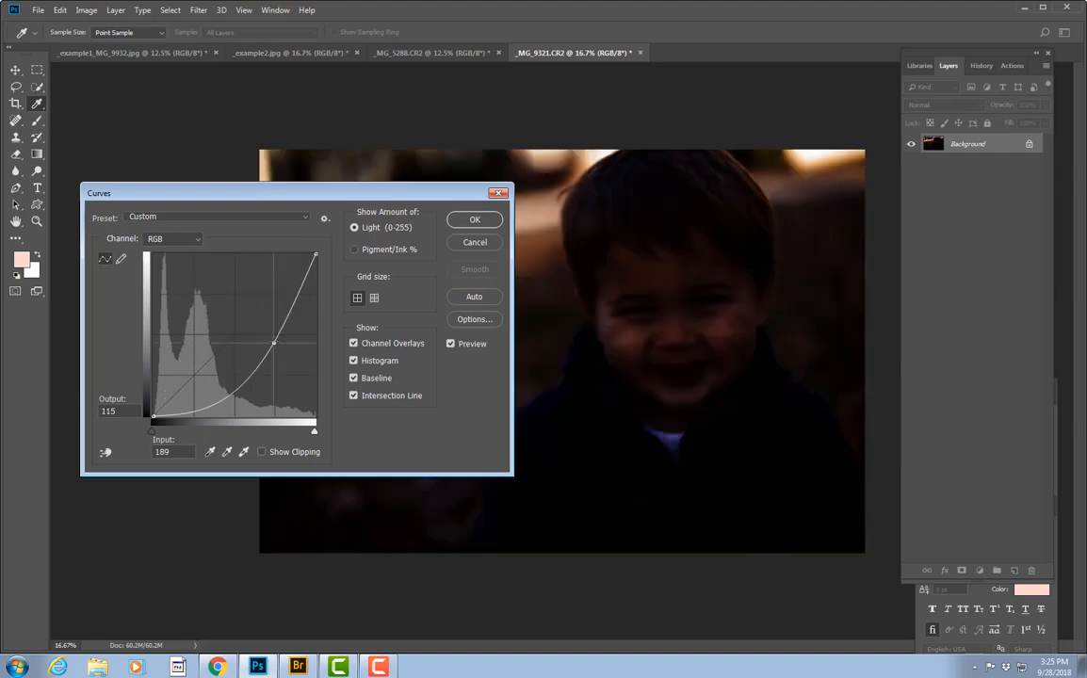
{"action": "left_click_drag", "start_coordinate": [274, 344], "coordinate": [265, 331]}
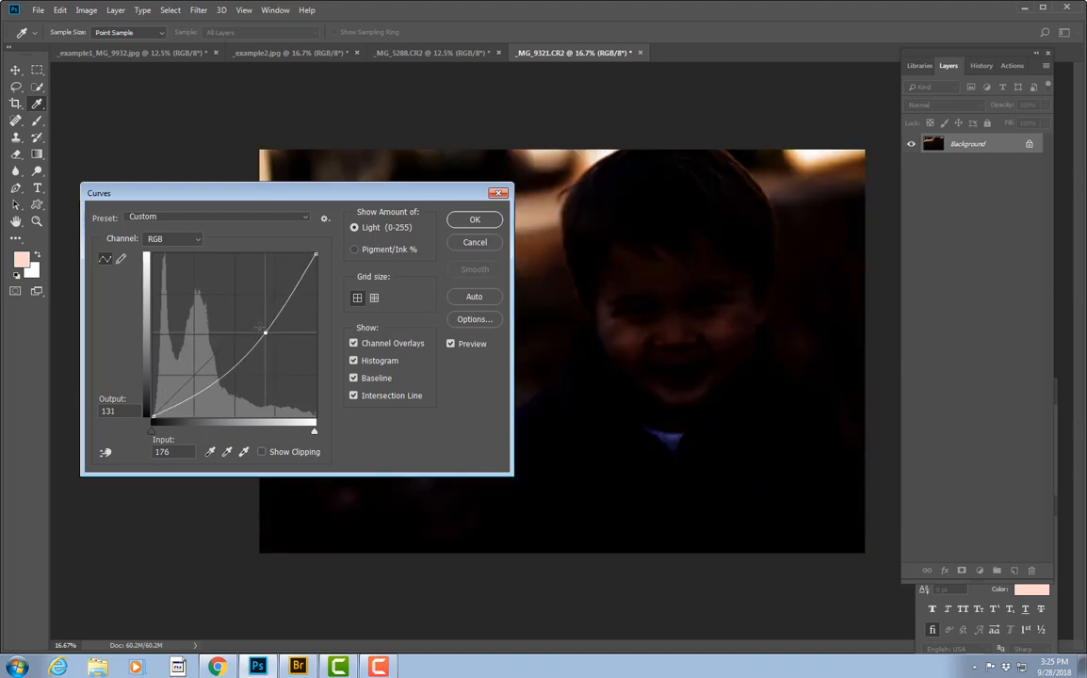
{"action": "left_click_drag", "start_coordinate": [266, 331], "coordinate": [236, 312]}
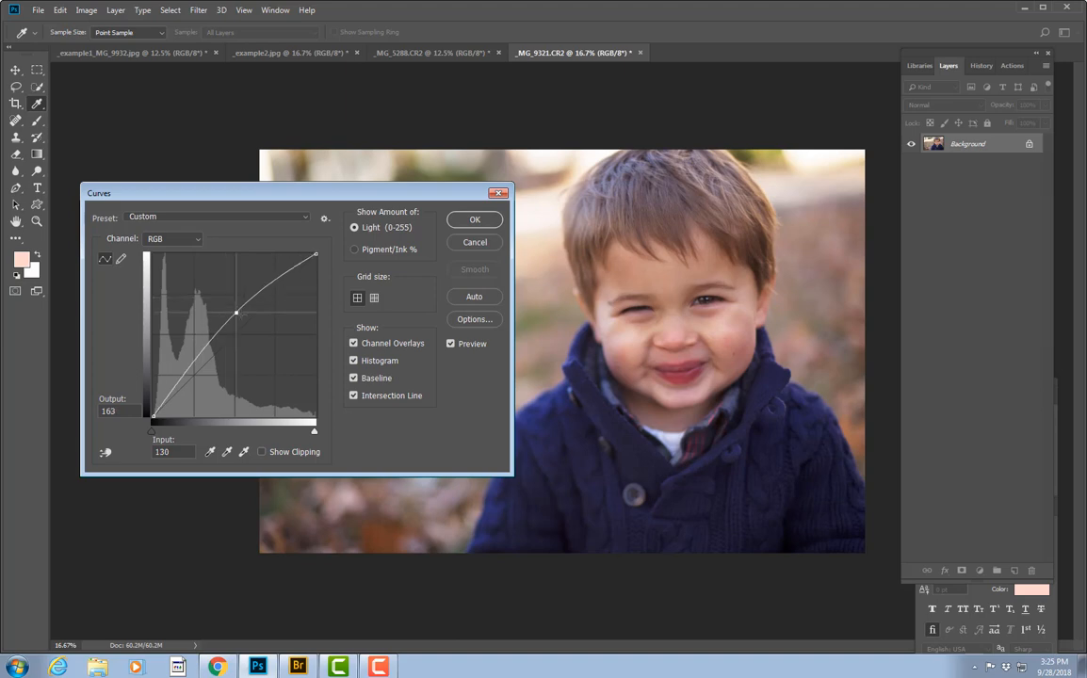
{"action": "left_click_drag", "start_coordinate": [236, 312], "coordinate": [241, 306]}
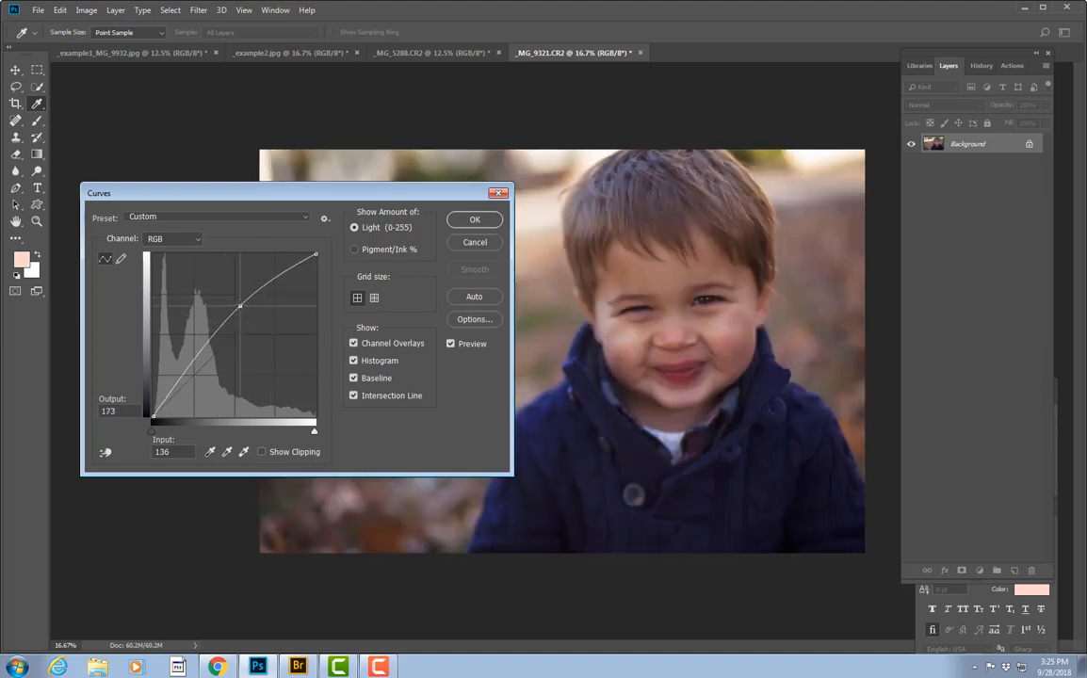
{"action": "left_click_drag", "start_coordinate": [240, 308], "coordinate": [233, 300]}
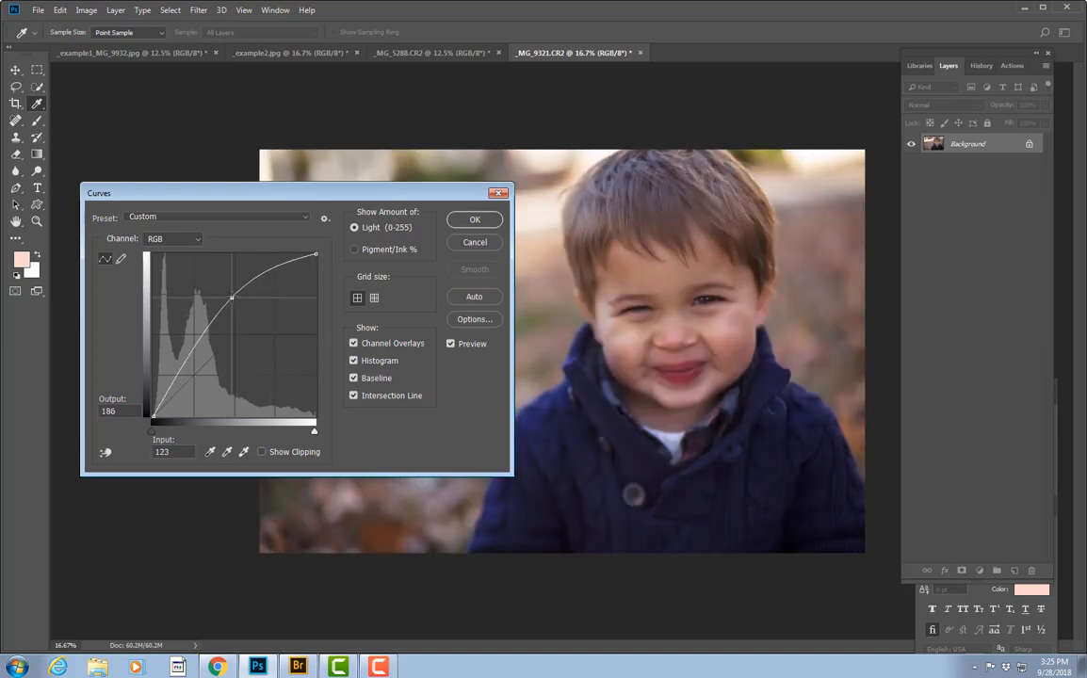
{"action": "left_click_drag", "start_coordinate": [234, 298], "coordinate": [230, 296]}
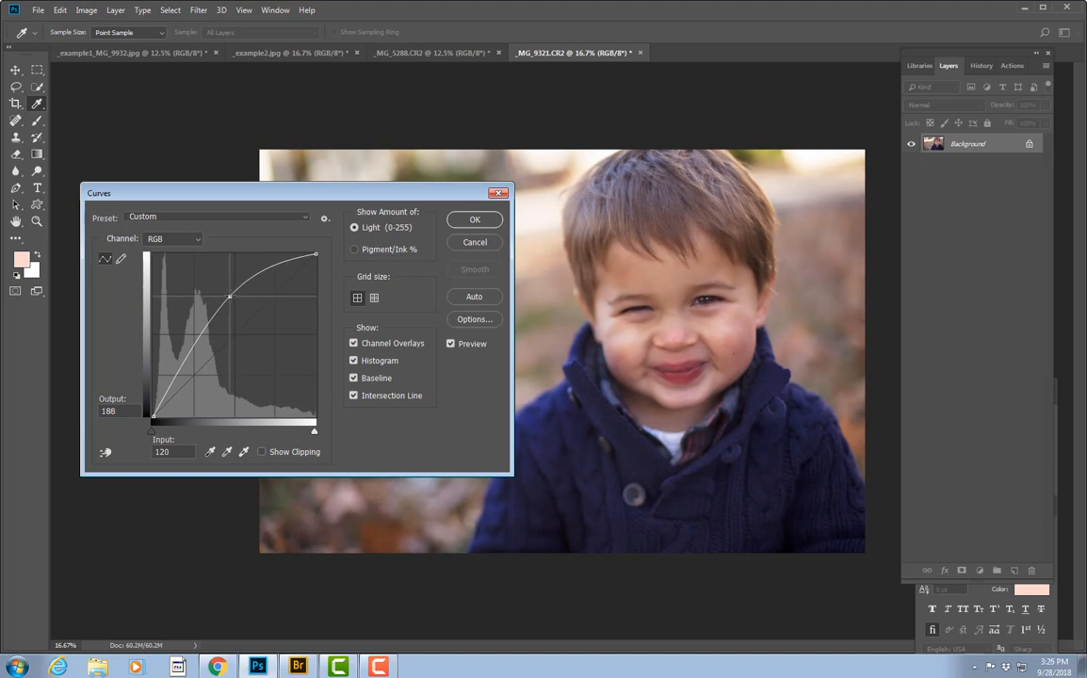
{"action": "left_click_drag", "start_coordinate": [229, 296], "coordinate": [225, 291]}
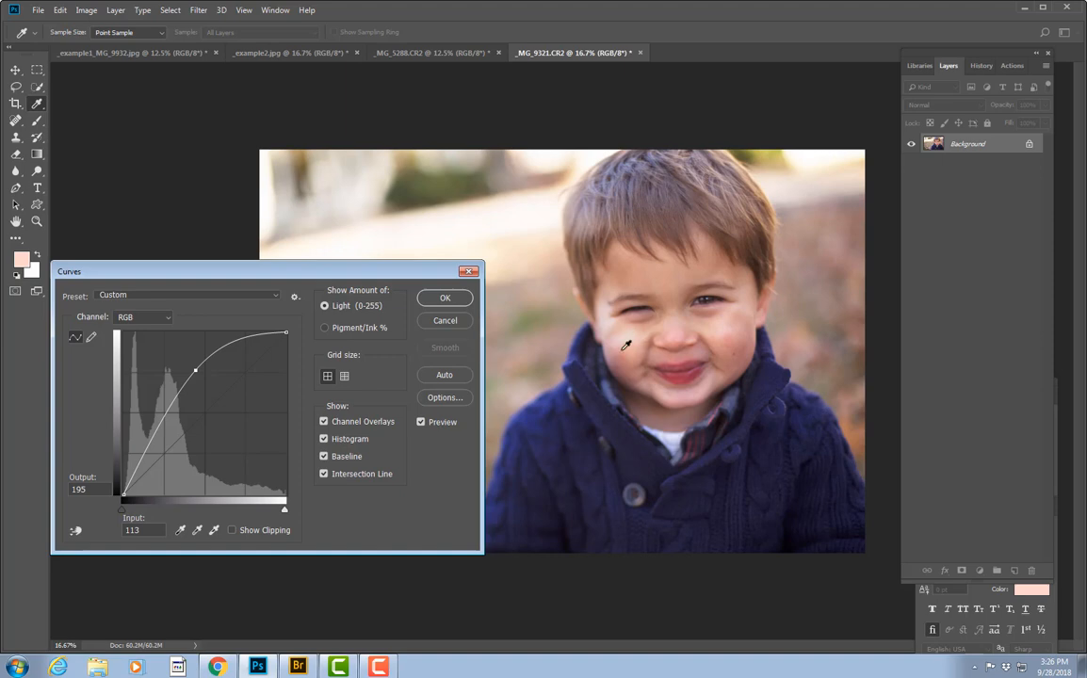
{"action": "mouse_move", "coordinate": [620, 336]}
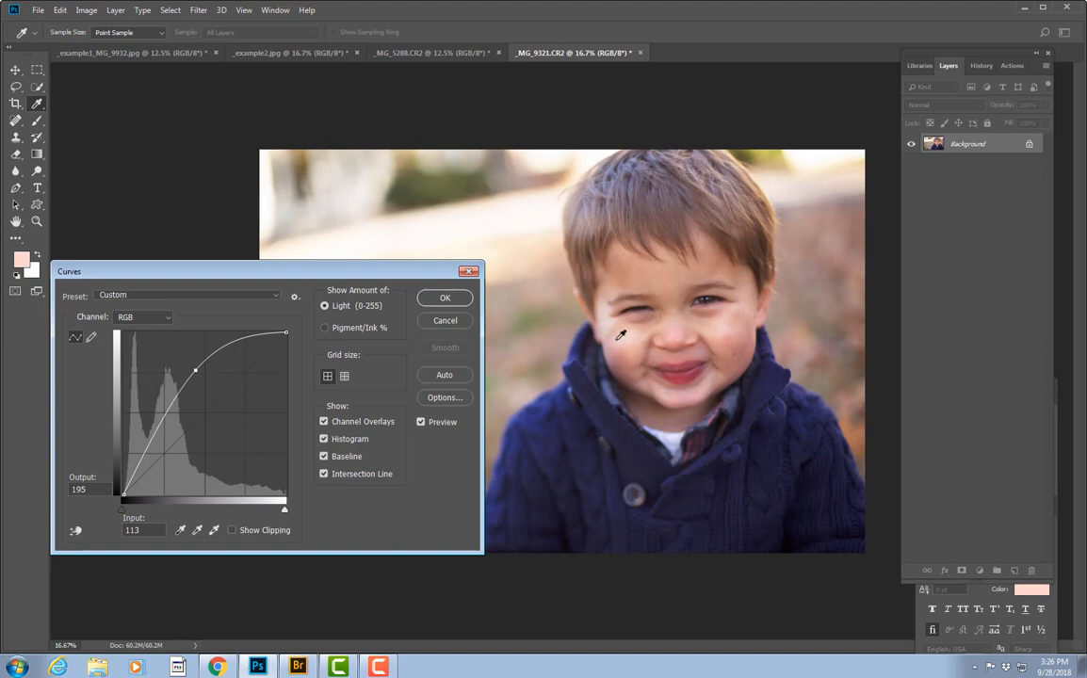
Settle the curve on a moderate midtone lift, about input 114, output 200
{"action": "left_click_drag", "start_coordinate": [195, 370], "coordinate": [188, 361]}
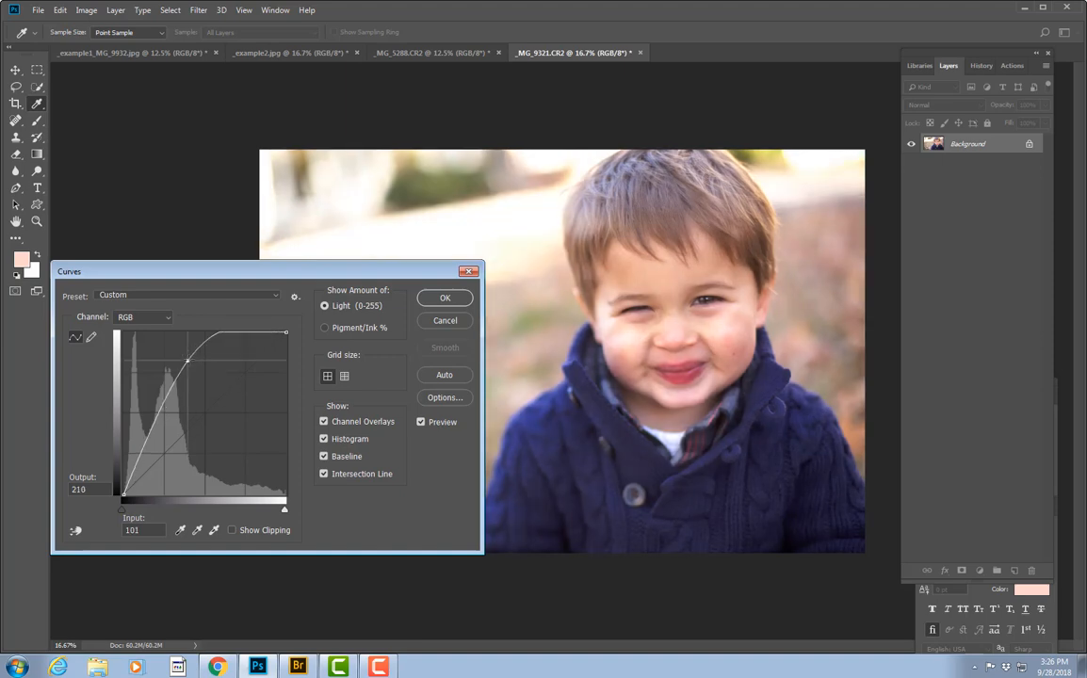
{"action": "left_click_drag", "start_coordinate": [188, 361], "coordinate": [168, 353]}
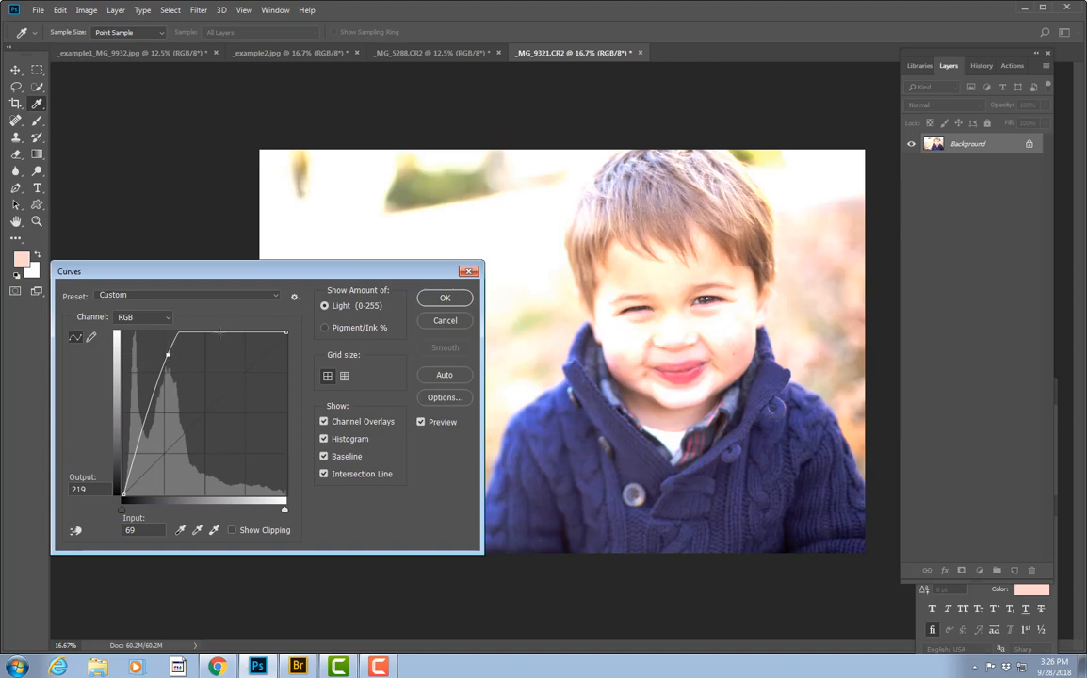
{"action": "left_click_drag", "start_coordinate": [167, 356], "coordinate": [186, 366]}
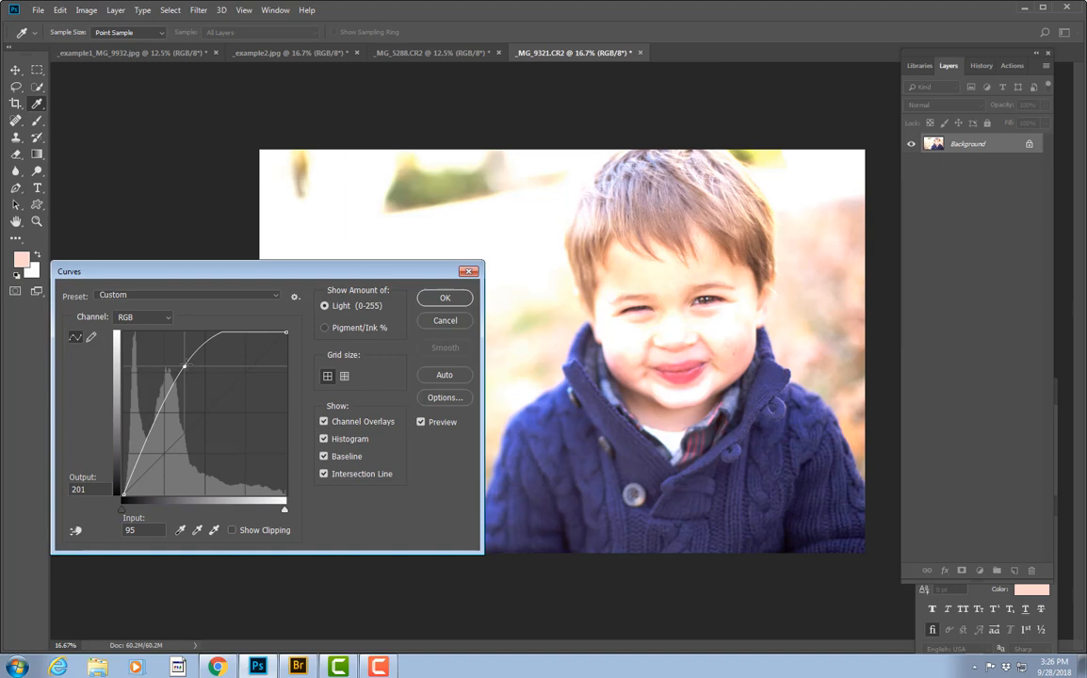
{"action": "left_click_drag", "start_coordinate": [186, 366], "coordinate": [195, 375]}
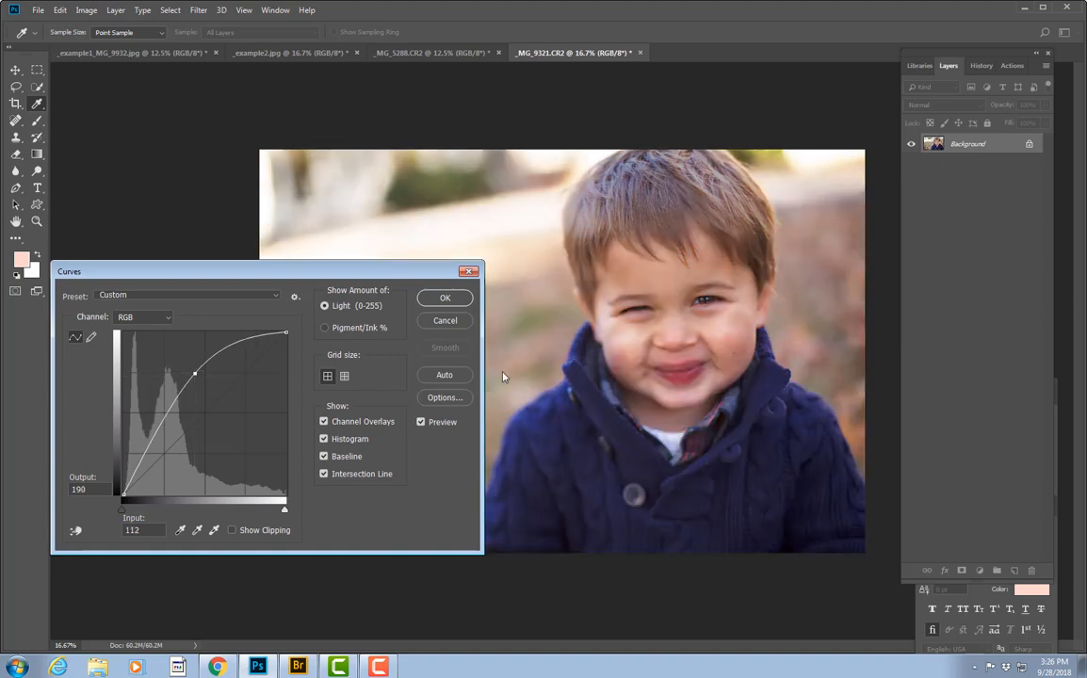
{"action": "mouse_move", "coordinate": [622, 328]}
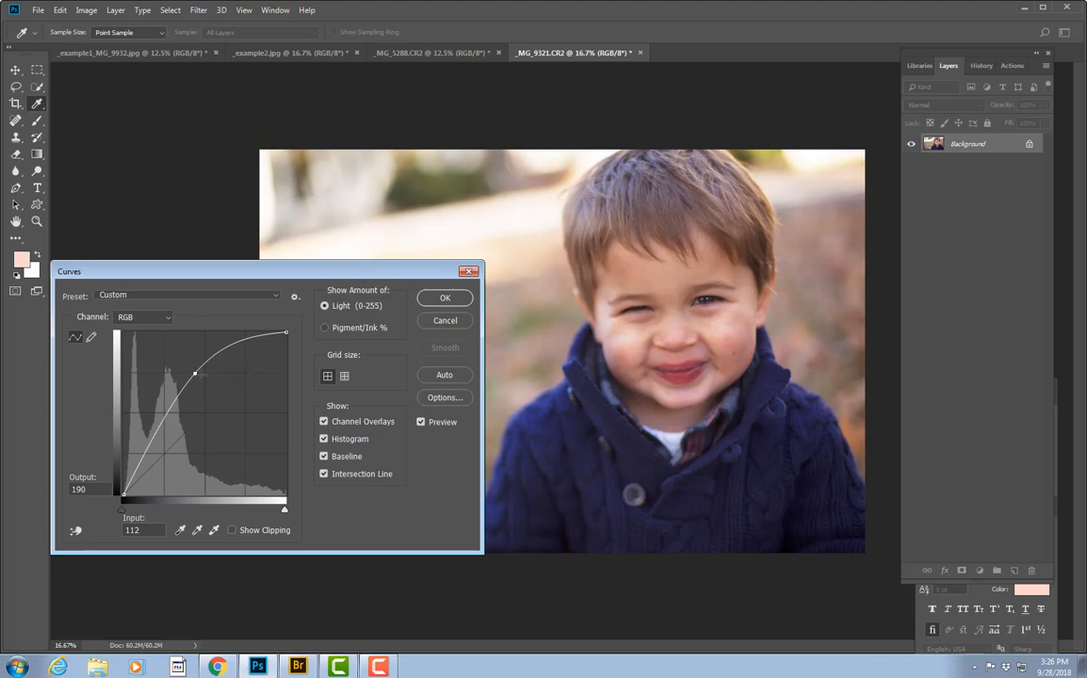
{"action": "left_click_drag", "start_coordinate": [195, 373], "coordinate": [185, 363]}
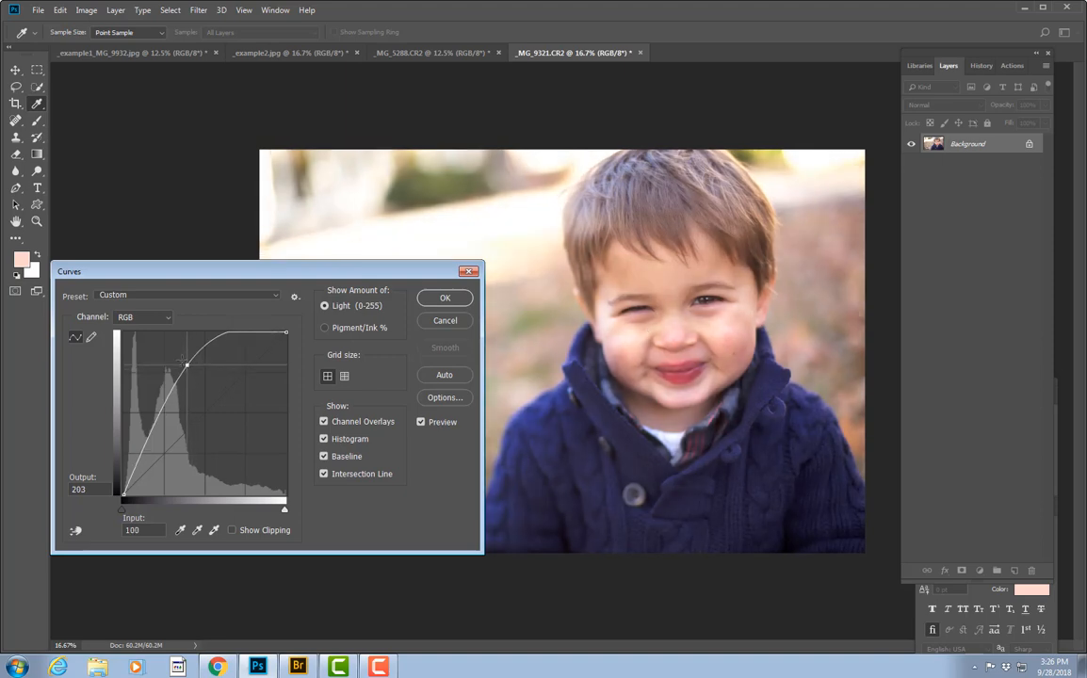
{"action": "left_click_drag", "start_coordinate": [186, 365], "coordinate": [181, 358]}
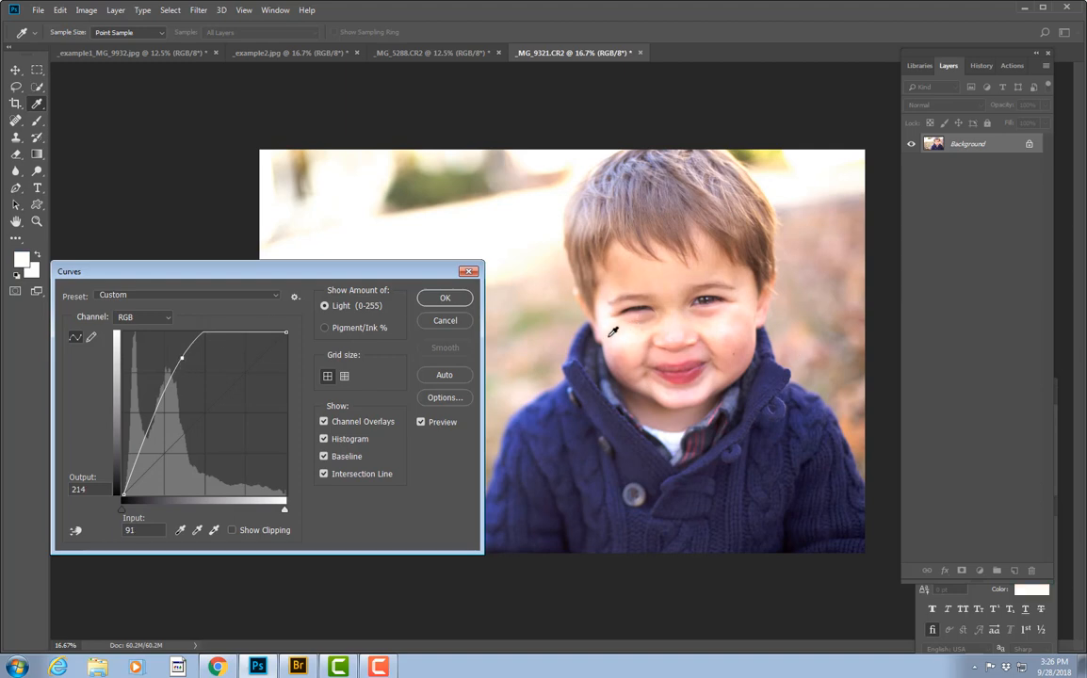
{"action": "mouse_move", "coordinate": [674, 313]}
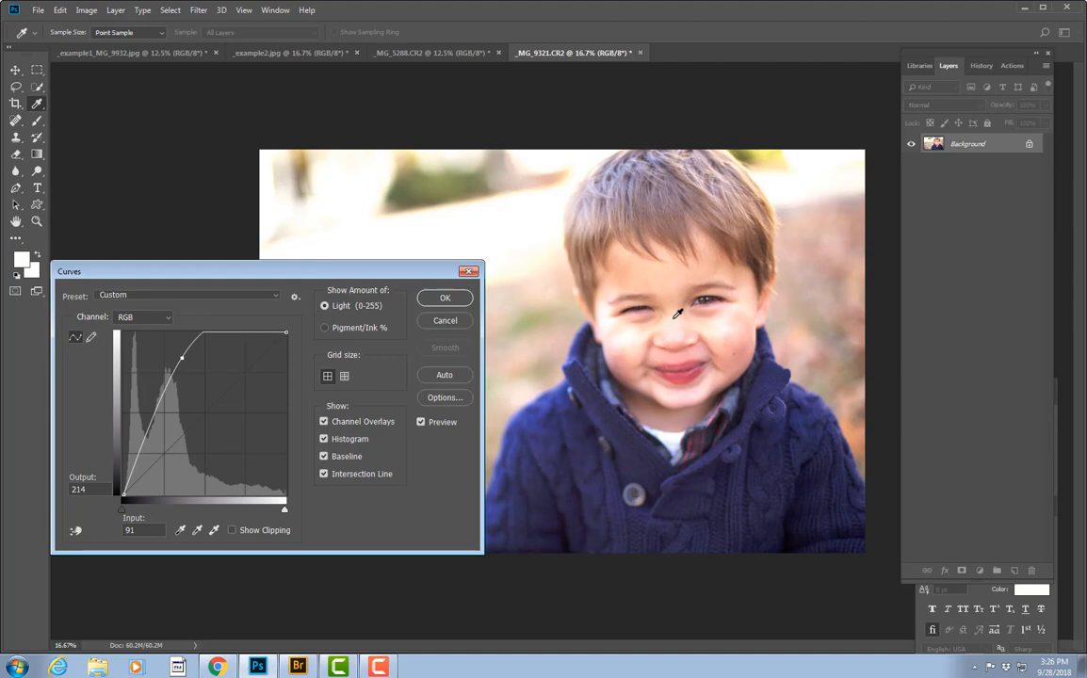
{"action": "mouse_move", "coordinate": [632, 316]}
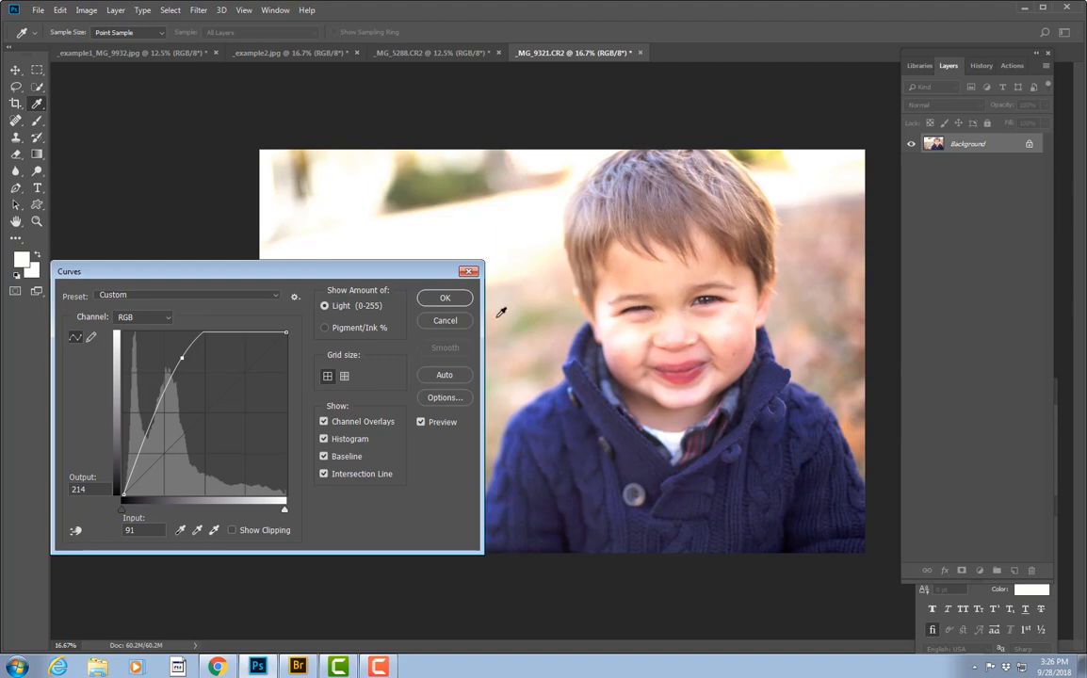
{"action": "left_click_drag", "start_coordinate": [181, 360], "coordinate": [200, 366]}
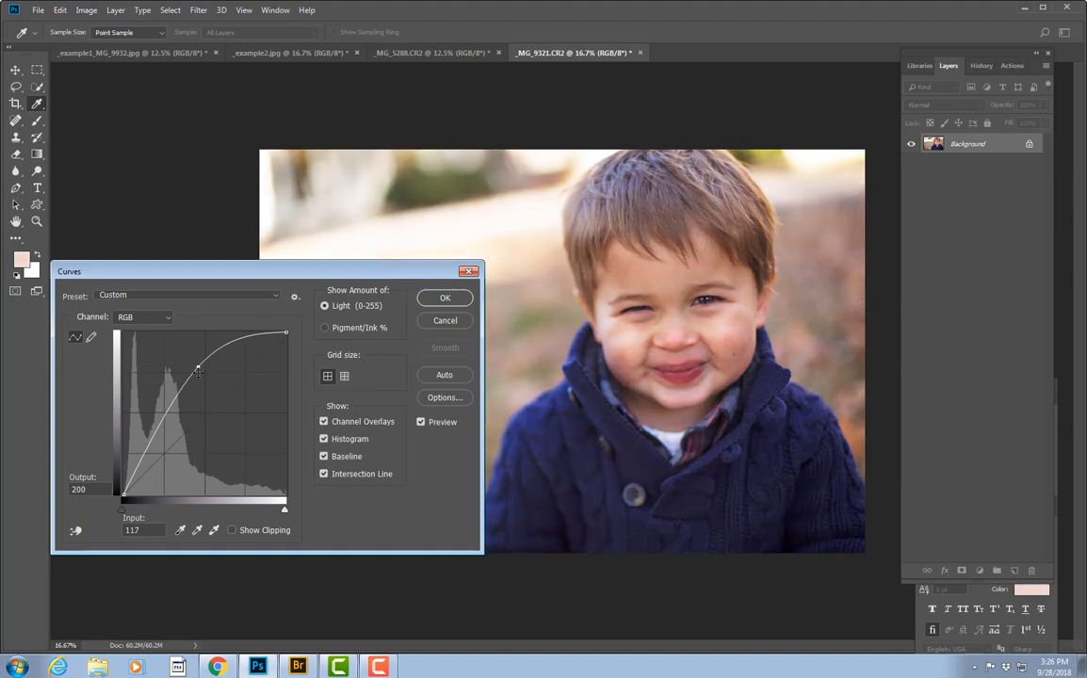
{"action": "mouse_move", "coordinate": [356, 422]}
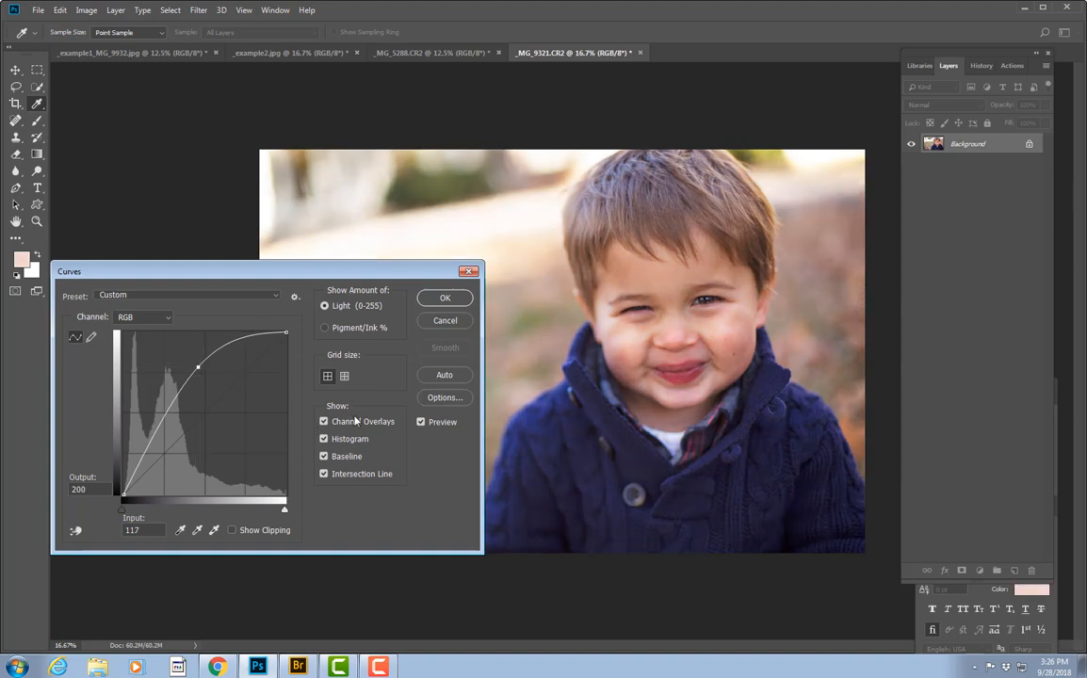
{"action": "mouse_move", "coordinate": [361, 421]}
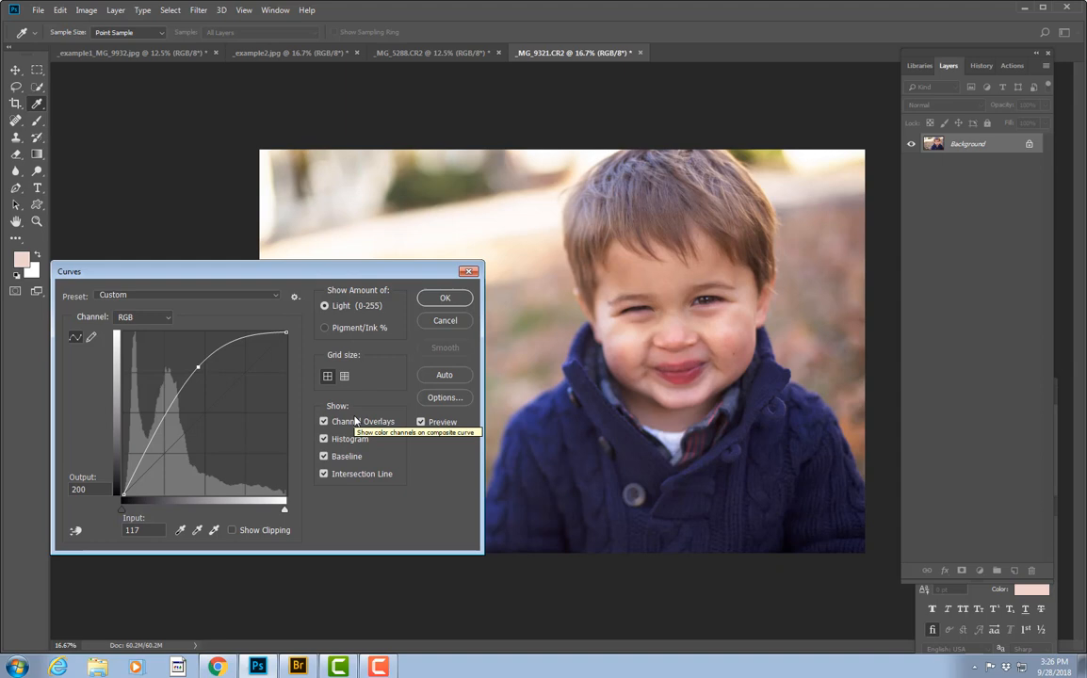
{"action": "mouse_move", "coordinate": [419, 277]}
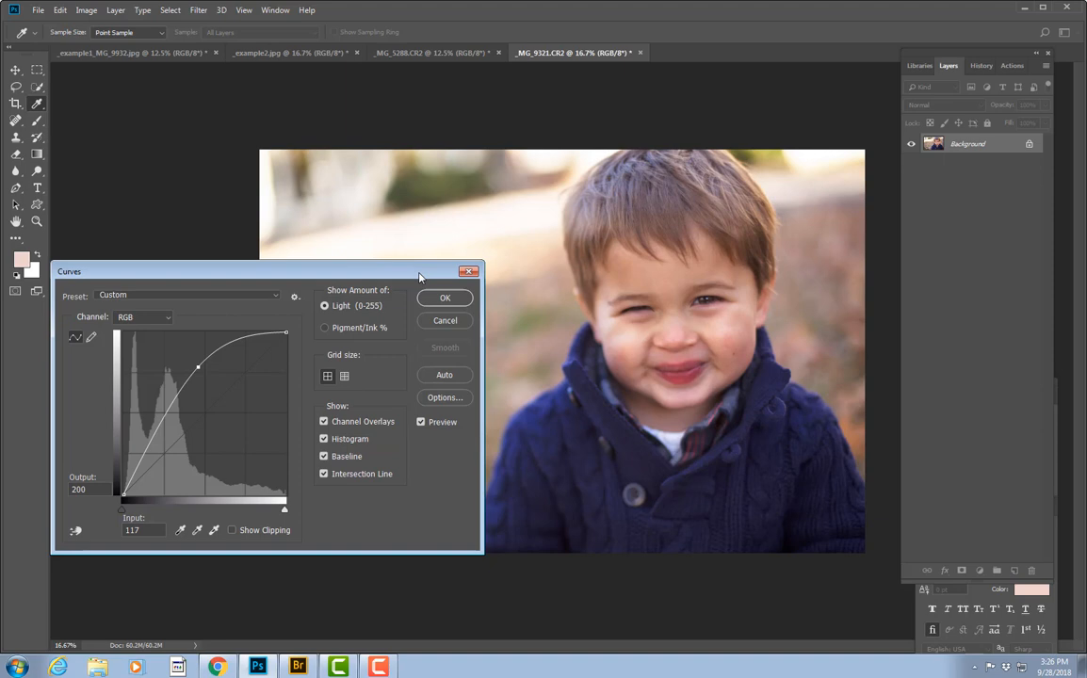
{"action": "left_click_drag", "start_coordinate": [269, 271], "coordinate": [283, 252]}
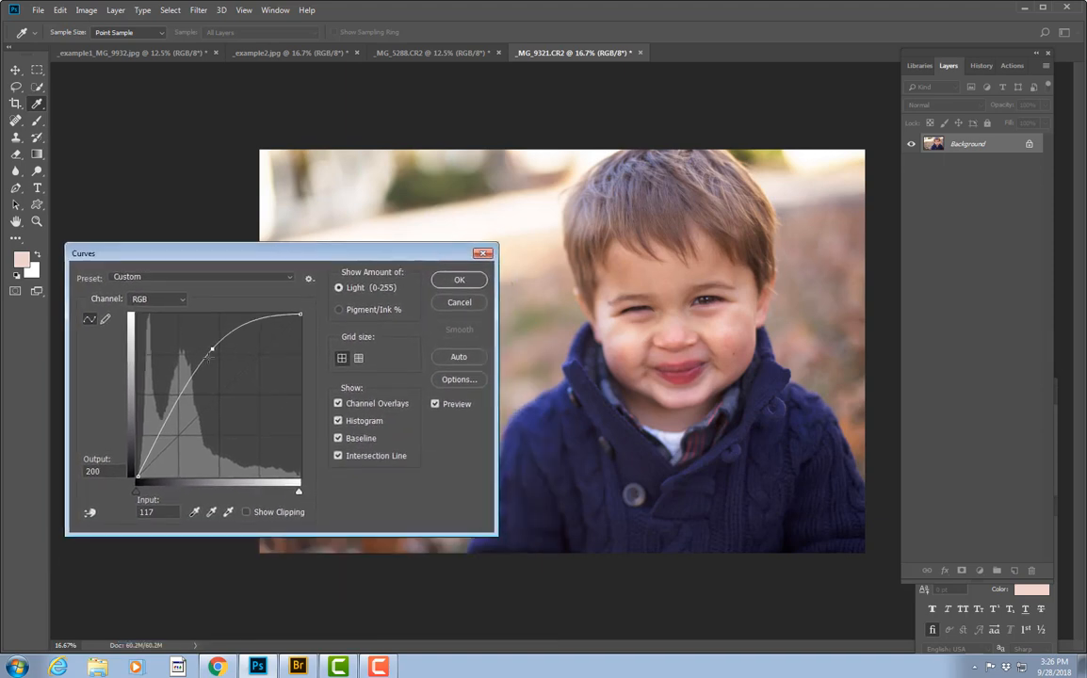
{"action": "left_click_drag", "start_coordinate": [212, 350], "coordinate": [209, 347]}
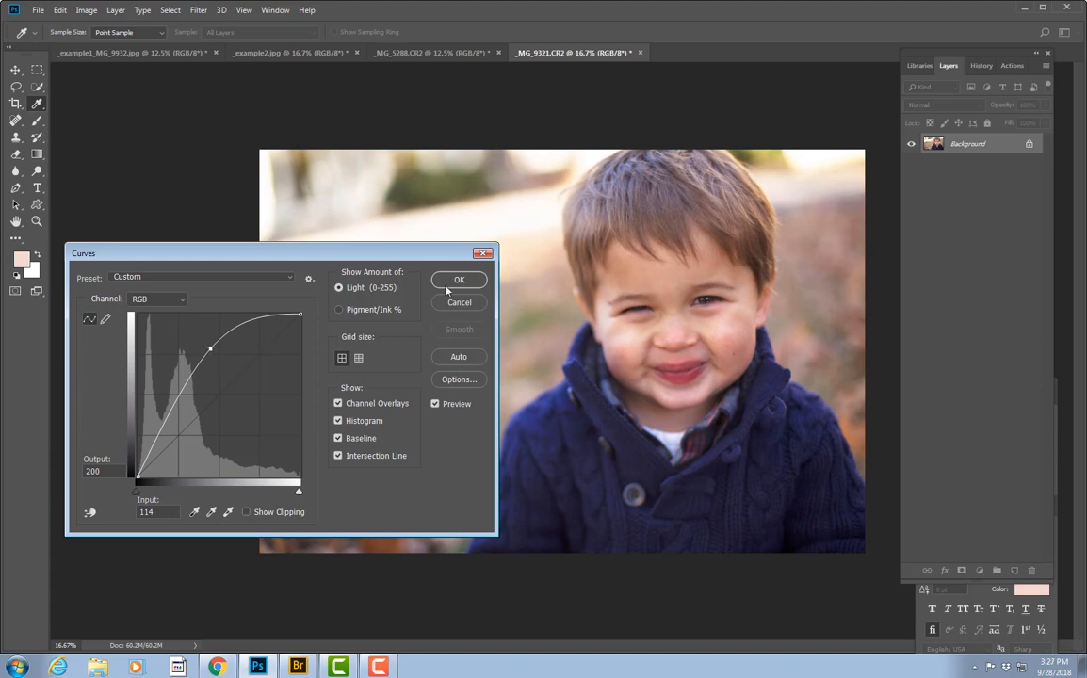
{"action": "mouse_move", "coordinate": [449, 316]}
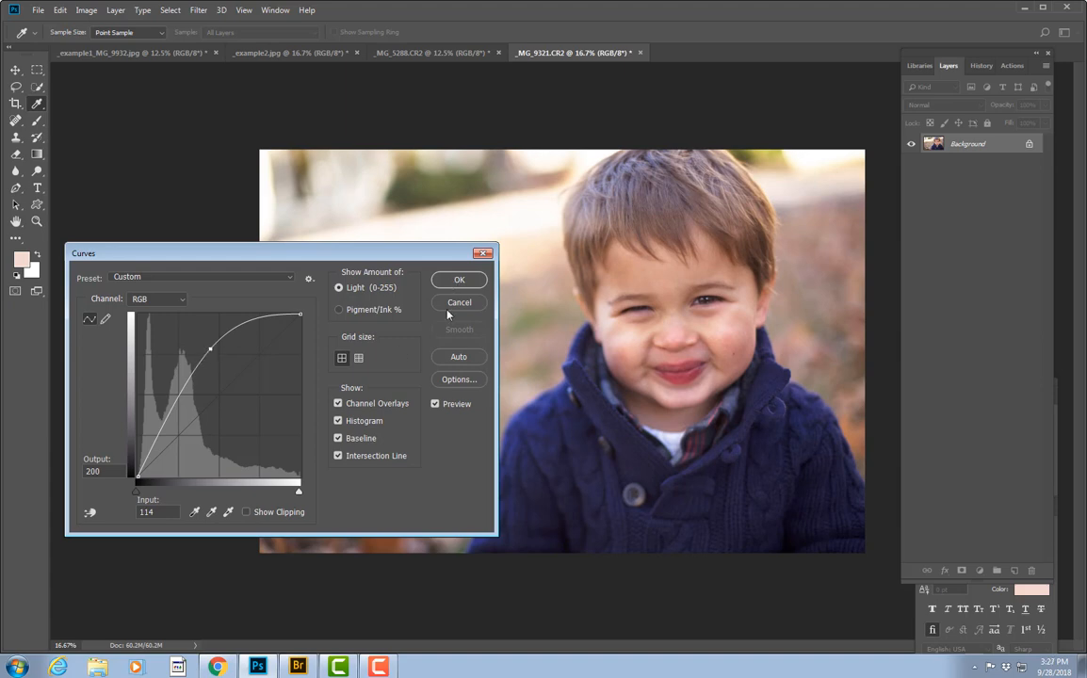
{"action": "left_click", "coordinate": [436, 403]}
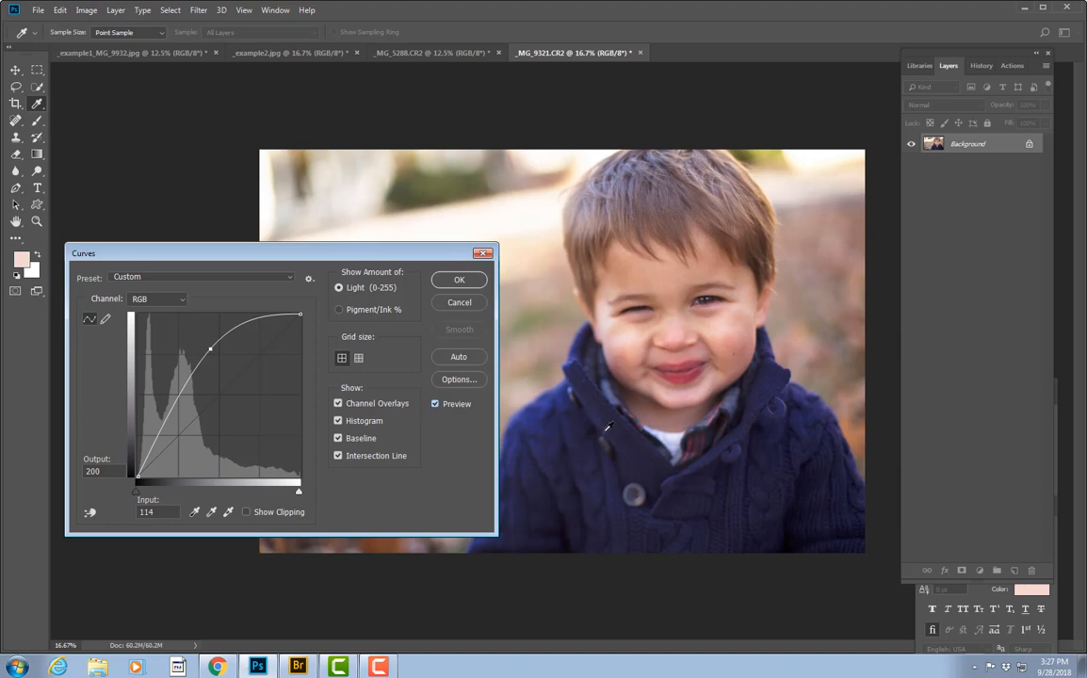
{"action": "left_click", "coordinate": [459, 279]}
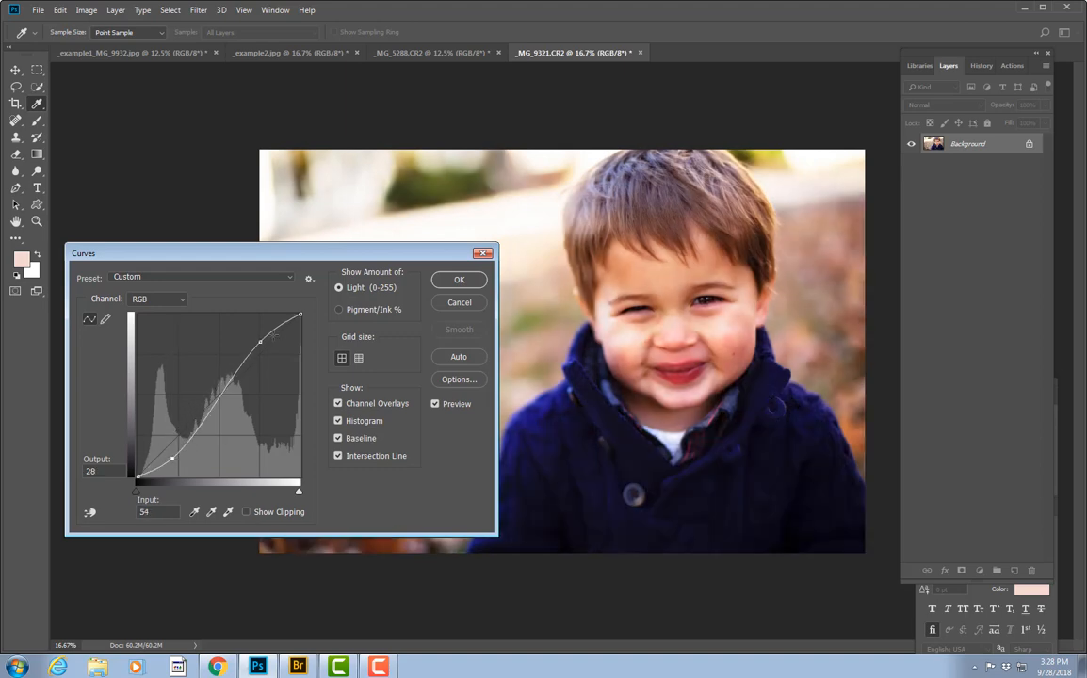
Raise the S-curve's highlight point, then lower it for gentler contrast
{"action": "left_click_drag", "start_coordinate": [261, 341], "coordinate": [244, 331]}
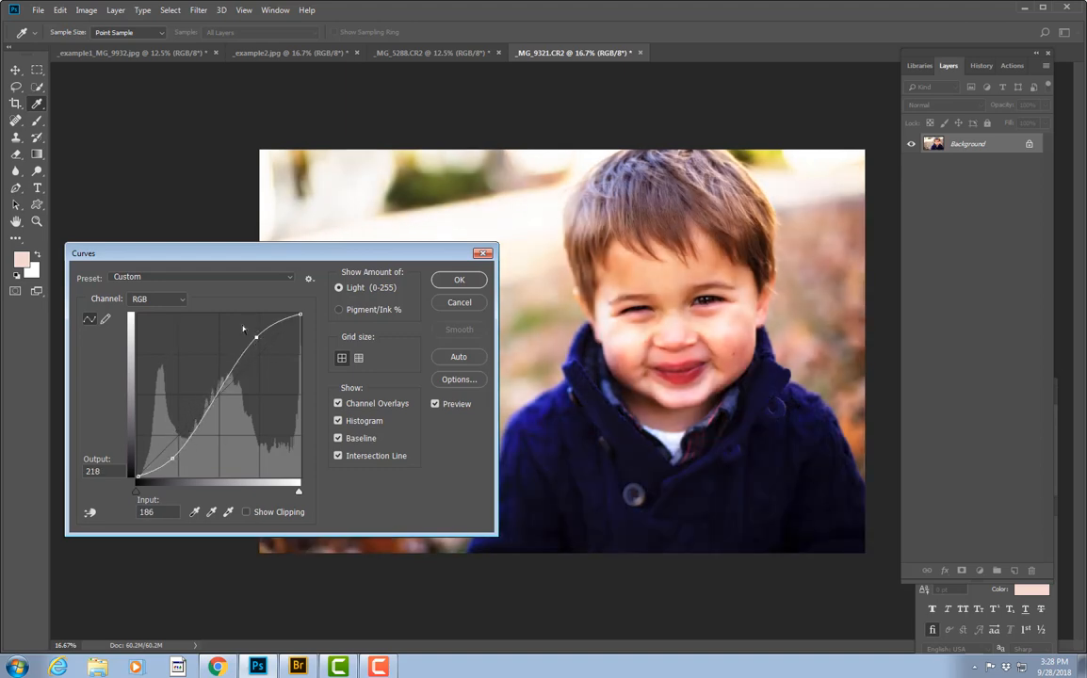
{"action": "left_click_drag", "start_coordinate": [243, 330], "coordinate": [256, 337]}
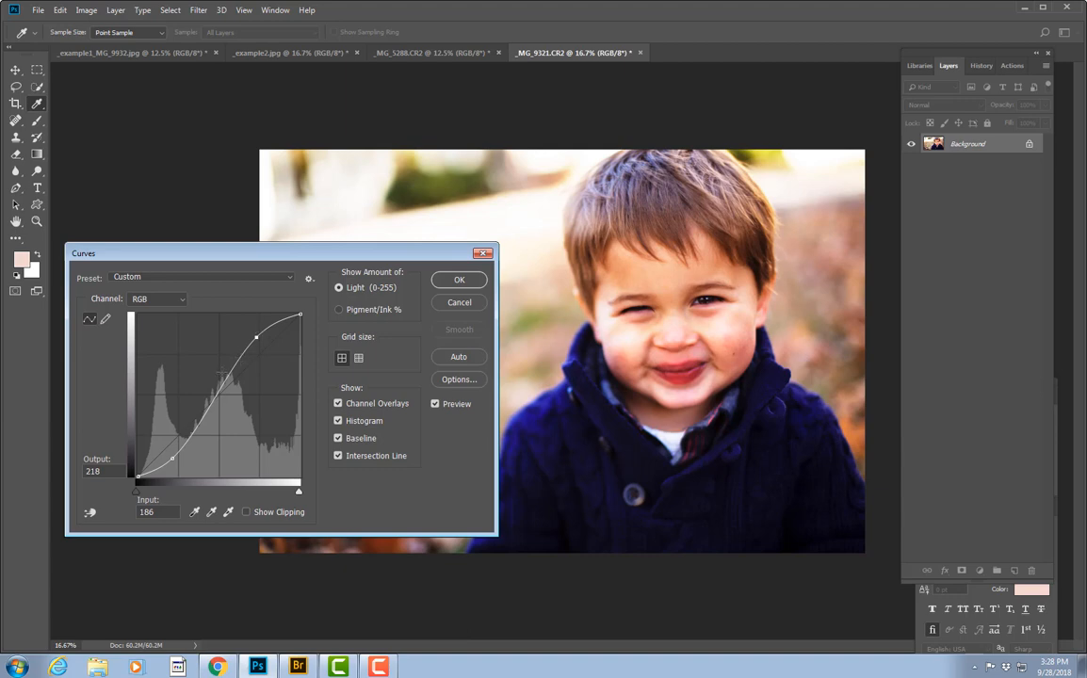
{"action": "left_click_drag", "start_coordinate": [257, 337], "coordinate": [254, 335]}
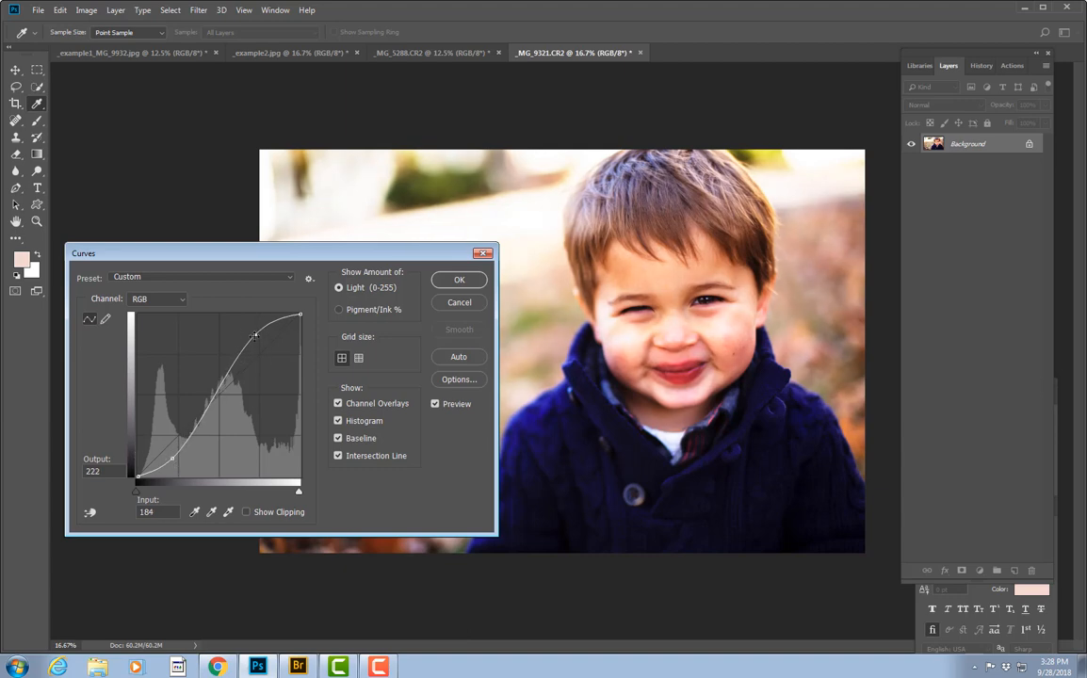
{"action": "left_click_drag", "start_coordinate": [257, 336], "coordinate": [250, 330]}
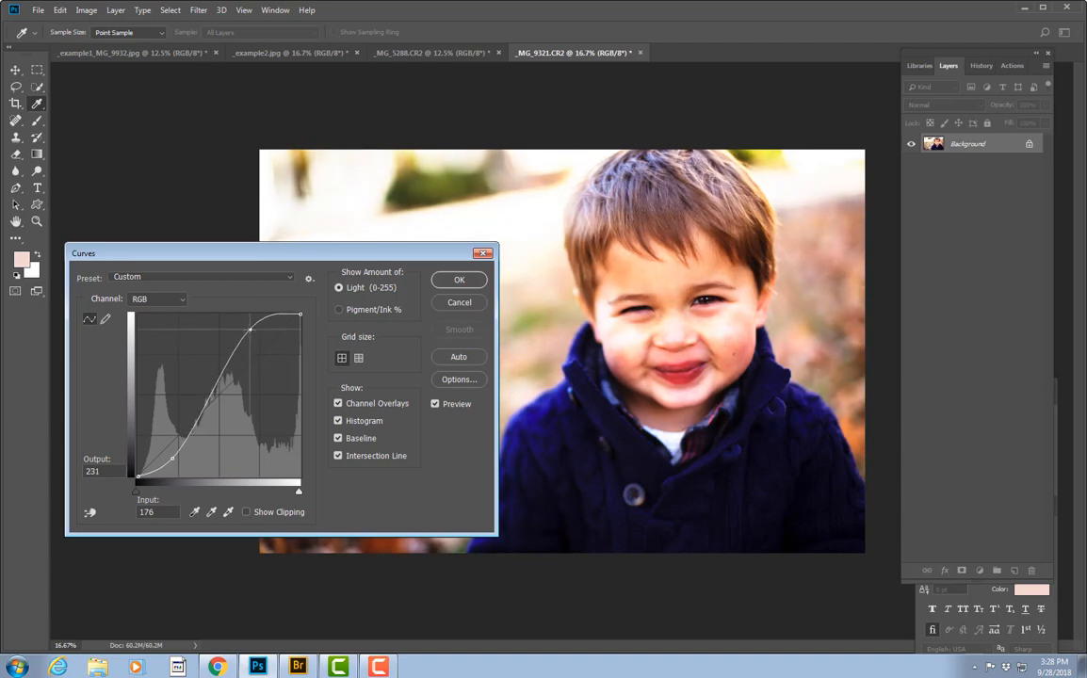
{"action": "left_click_drag", "start_coordinate": [250, 329], "coordinate": [245, 324]}
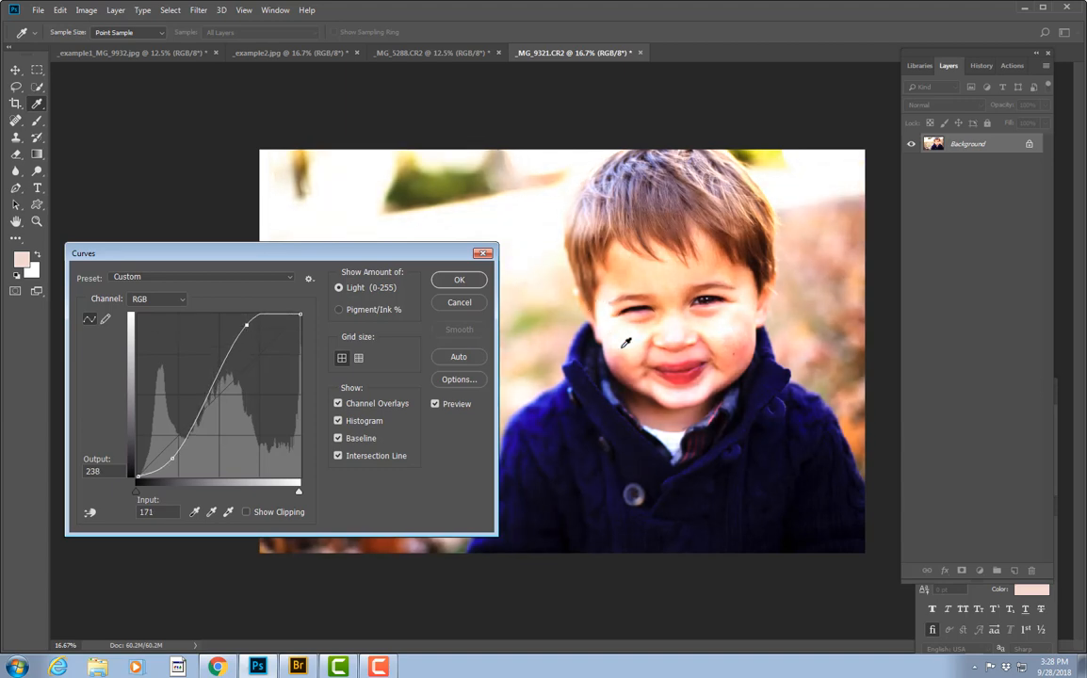
{"action": "mouse_move", "coordinate": [617, 338]}
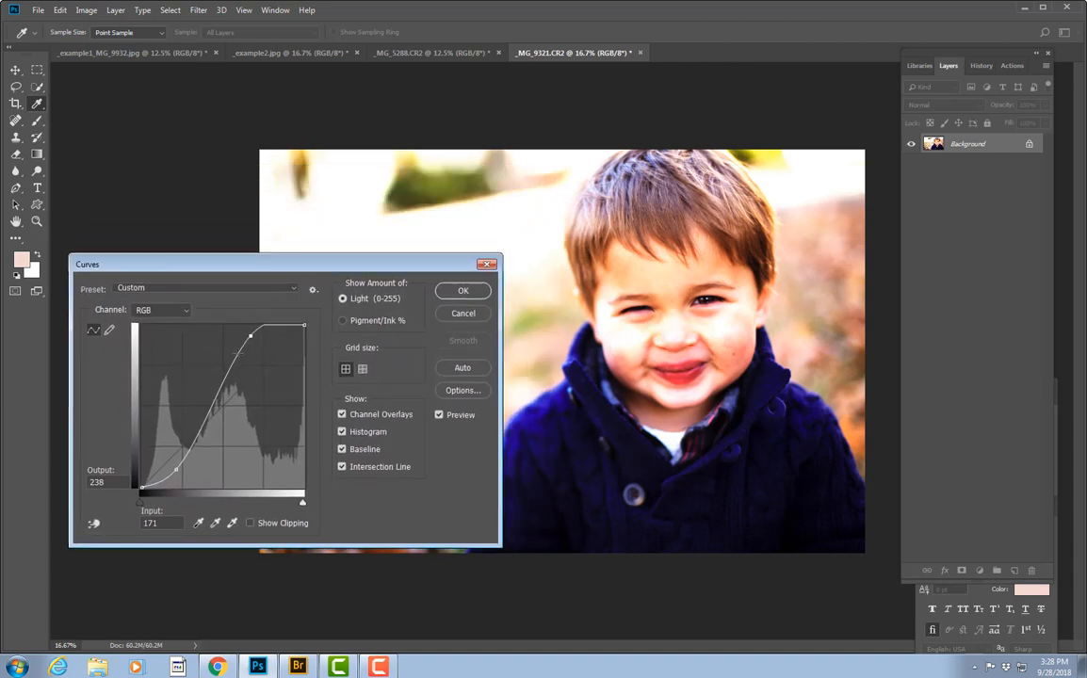
{"action": "left_click_drag", "start_coordinate": [250, 337], "coordinate": [264, 362]}
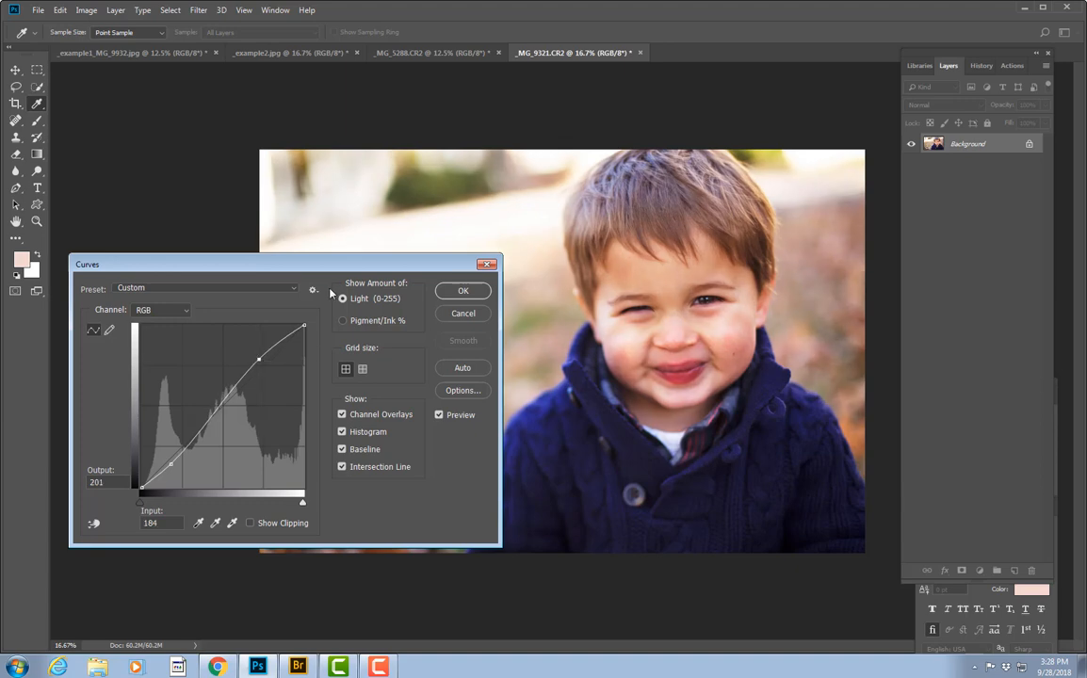
{"action": "left_click_drag", "start_coordinate": [283, 264], "coordinate": [302, 394]}
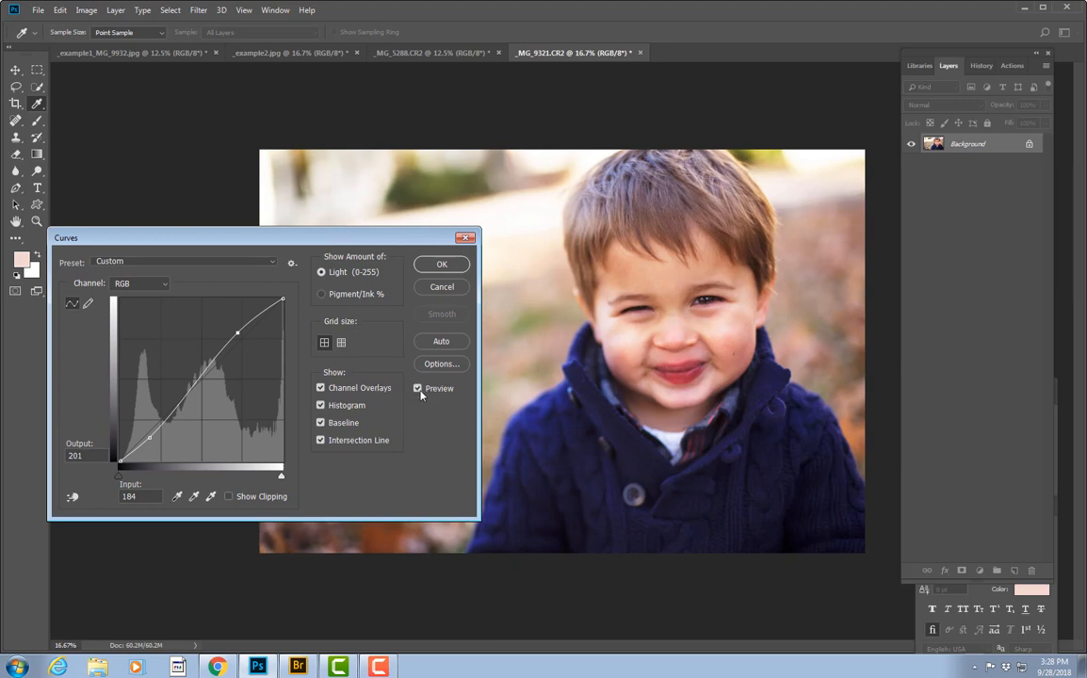
Toggle the preview to compare with the original, then apply the curve
{"action": "left_click", "coordinate": [417, 388]}
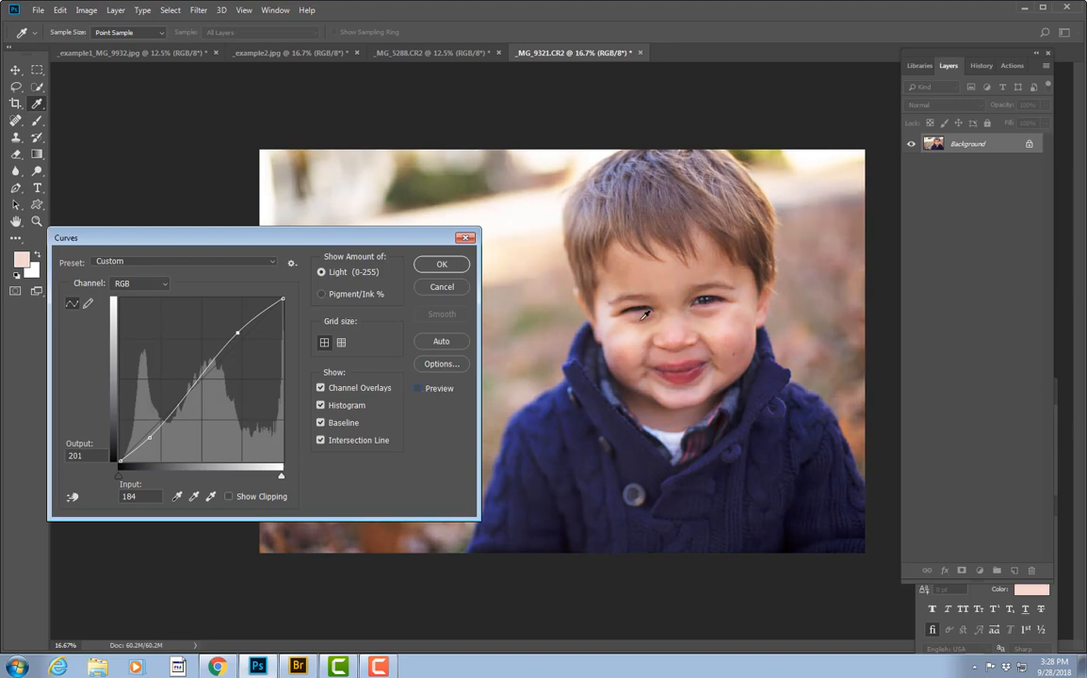
{"action": "mouse_move", "coordinate": [463, 400]}
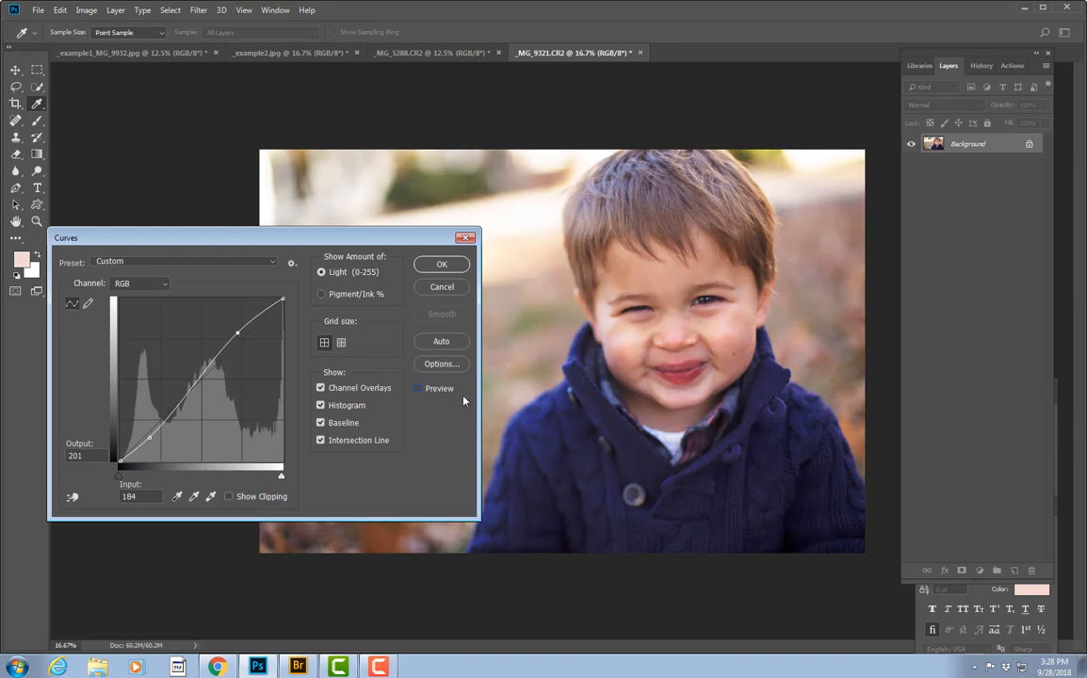
{"action": "mouse_move", "coordinate": [420, 388]}
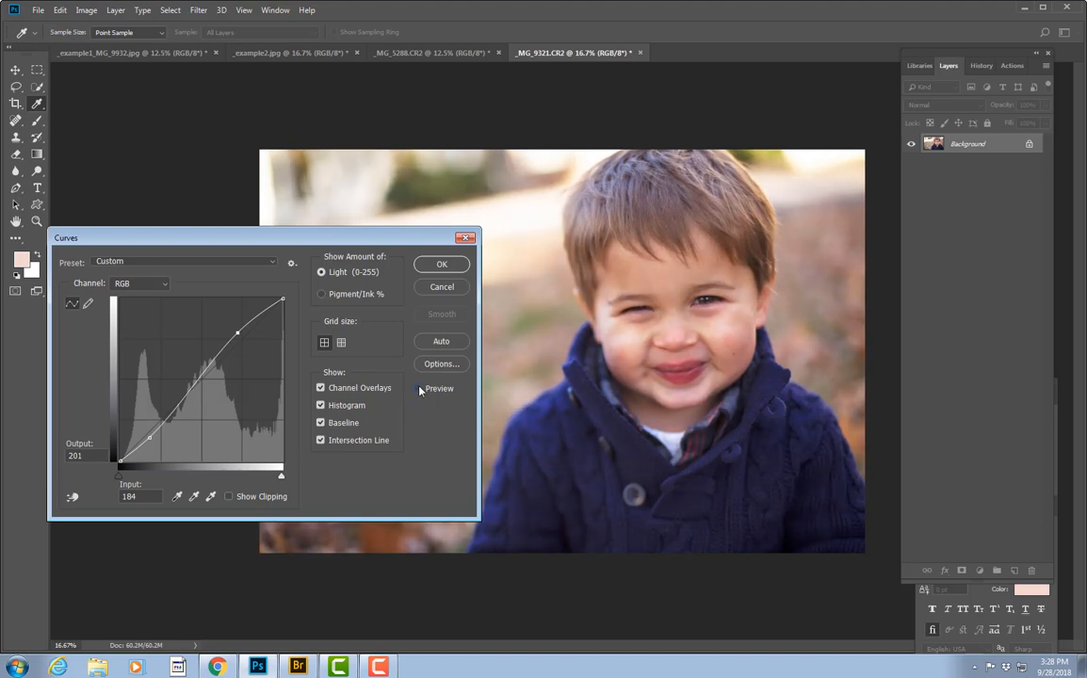
{"action": "left_click", "coordinate": [417, 388]}
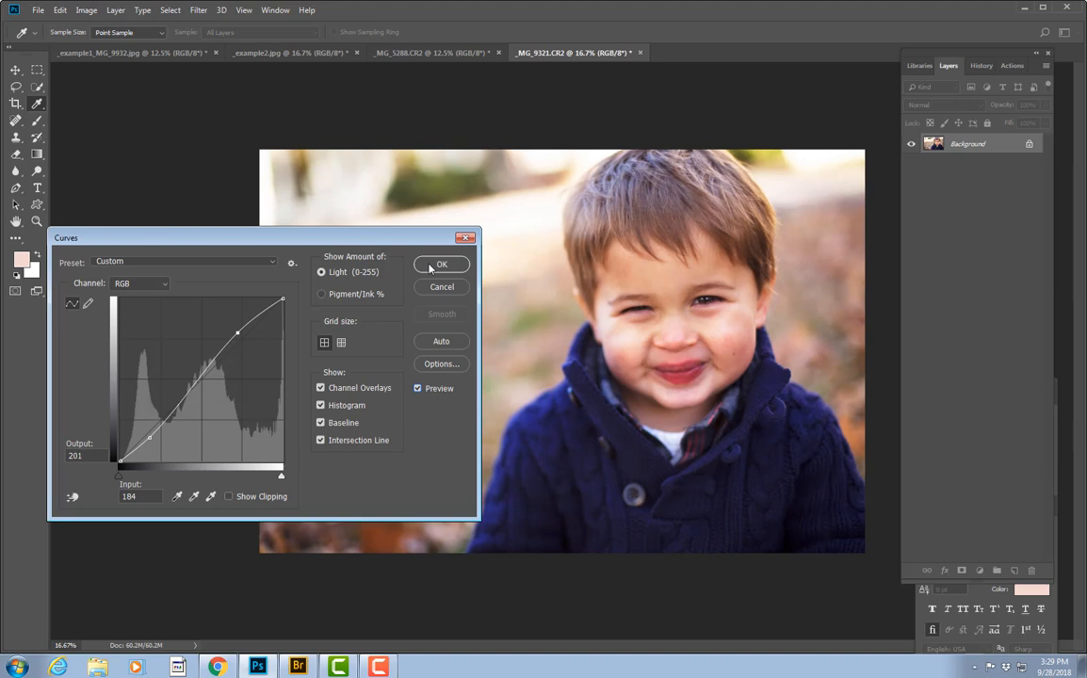
{"action": "left_click", "coordinate": [441, 264]}
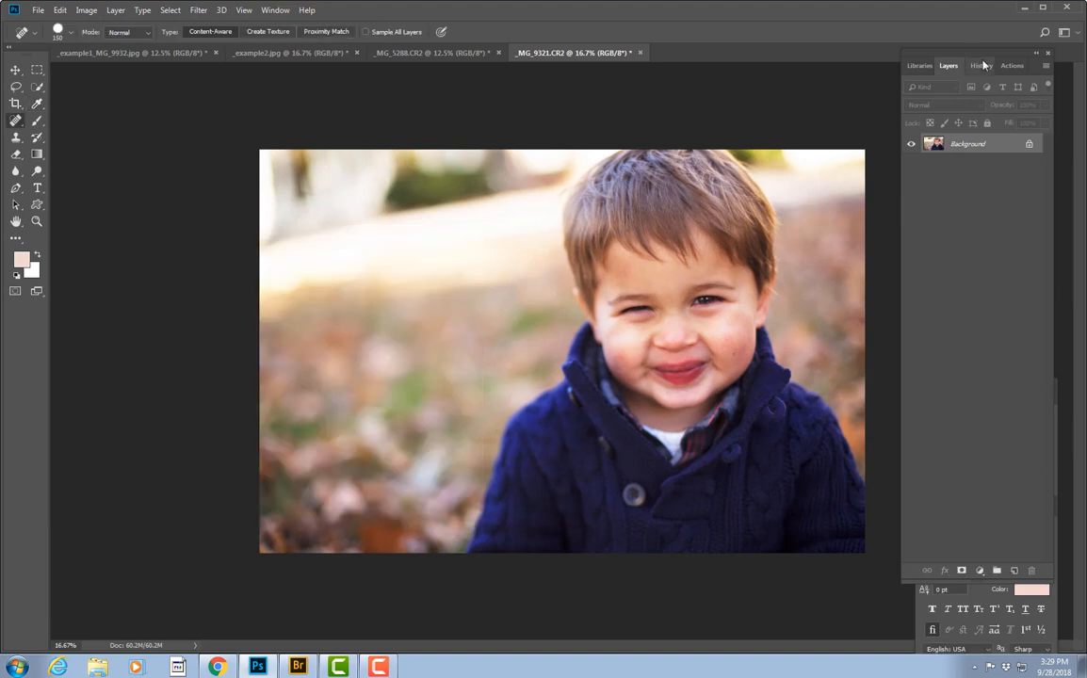
Open the History panel and switch between the two Curves states to compare them
{"action": "left_click", "coordinate": [978, 65]}
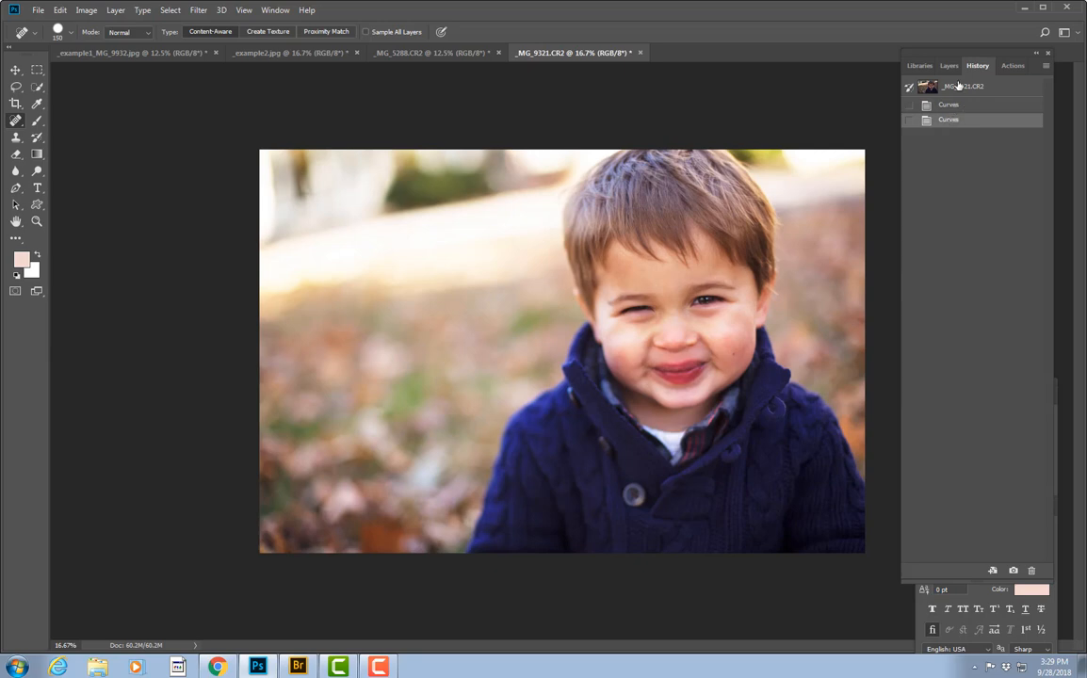
{"action": "left_click", "coordinate": [949, 119]}
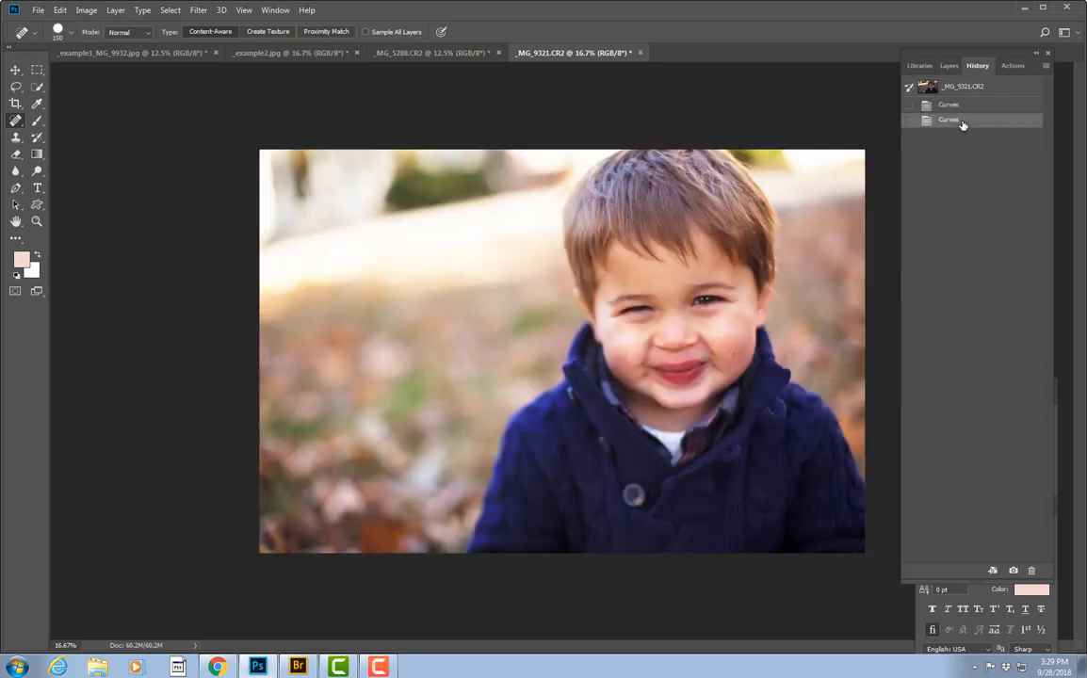
{"action": "left_click", "coordinate": [948, 119]}
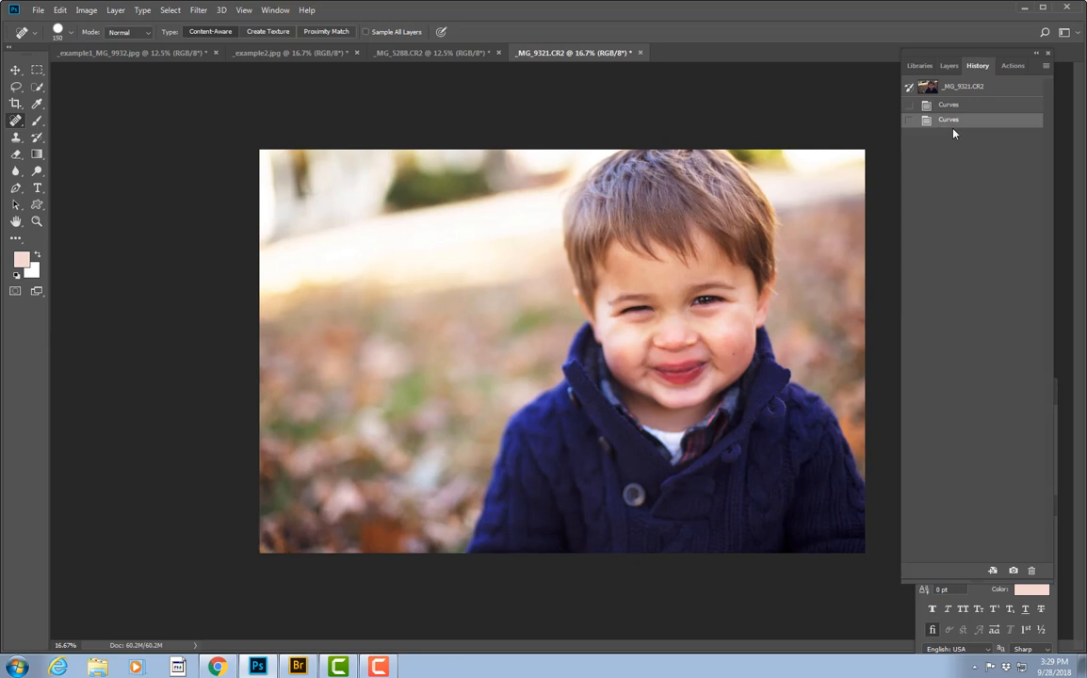
{"action": "mouse_move", "coordinate": [964, 135]}
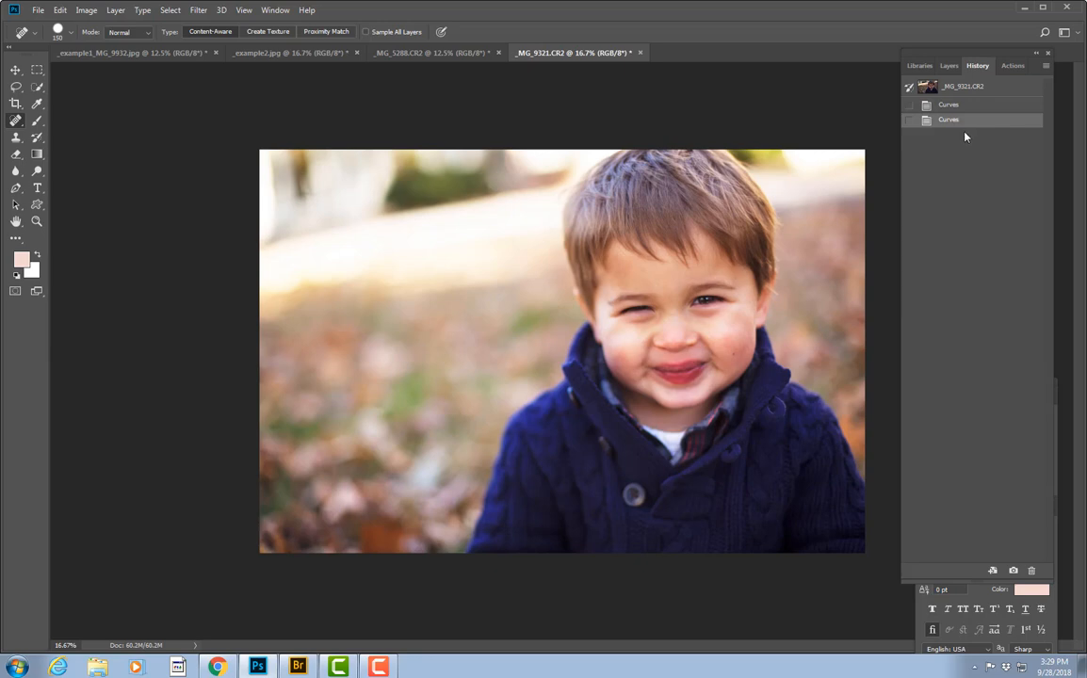
{"action": "left_click", "coordinate": [429, 52]}
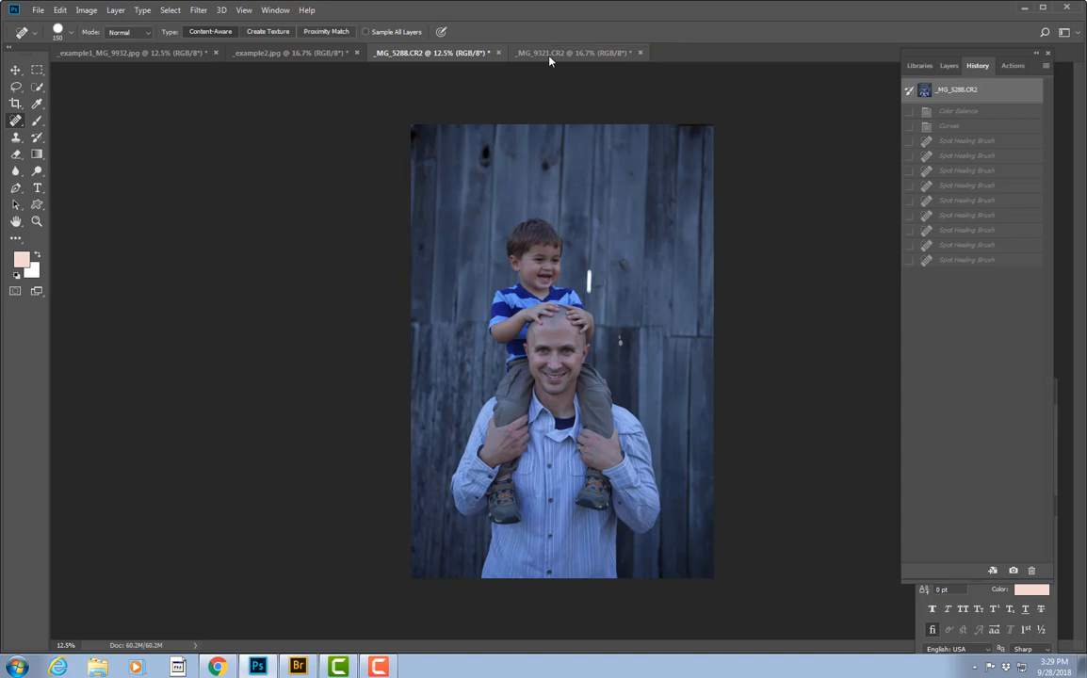
{"action": "mouse_move", "coordinate": [455, 357]}
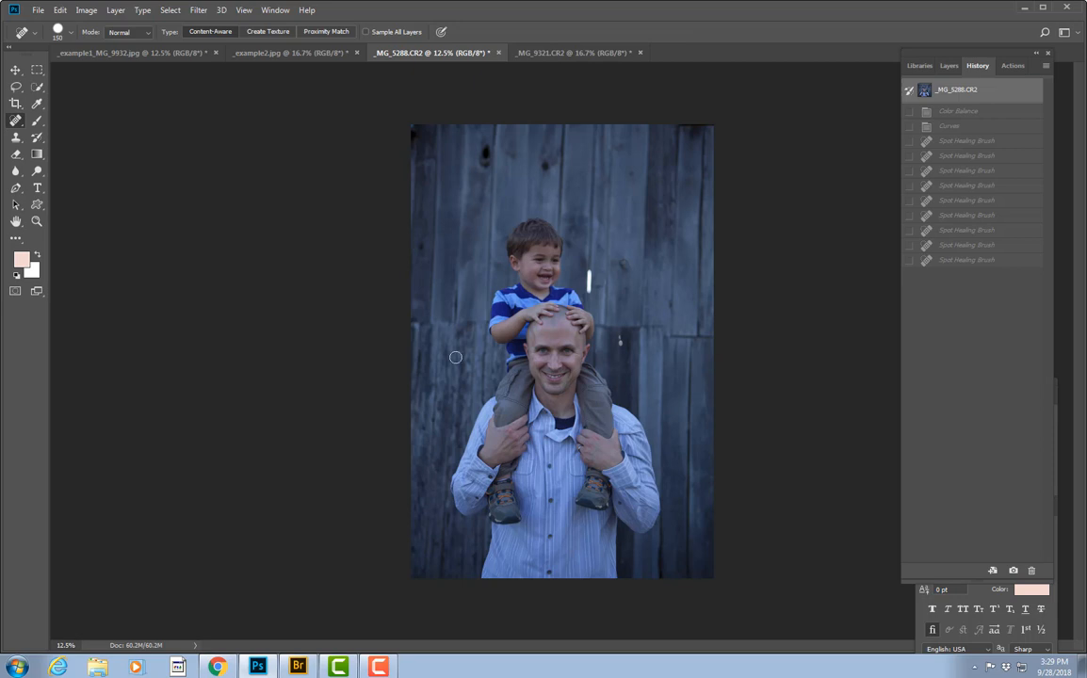
{"action": "mouse_move", "coordinate": [512, 355]}
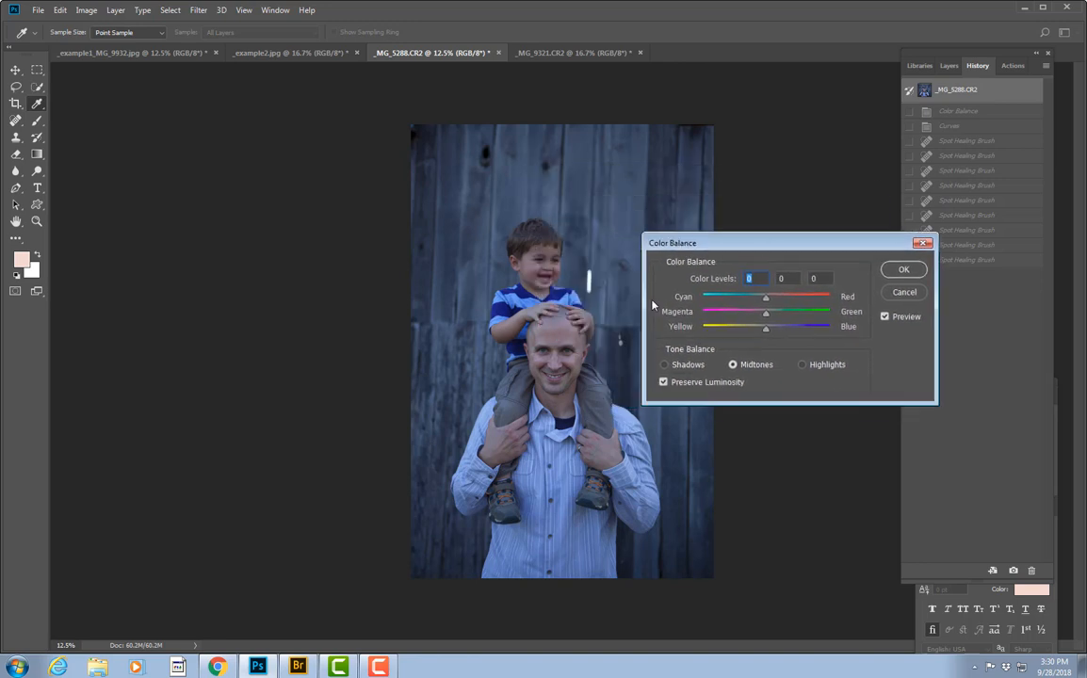
Move the Color Balance dialog aside and set Yellow-Blue to -19
{"action": "left_click_drag", "start_coordinate": [672, 243], "coordinate": [726, 240]}
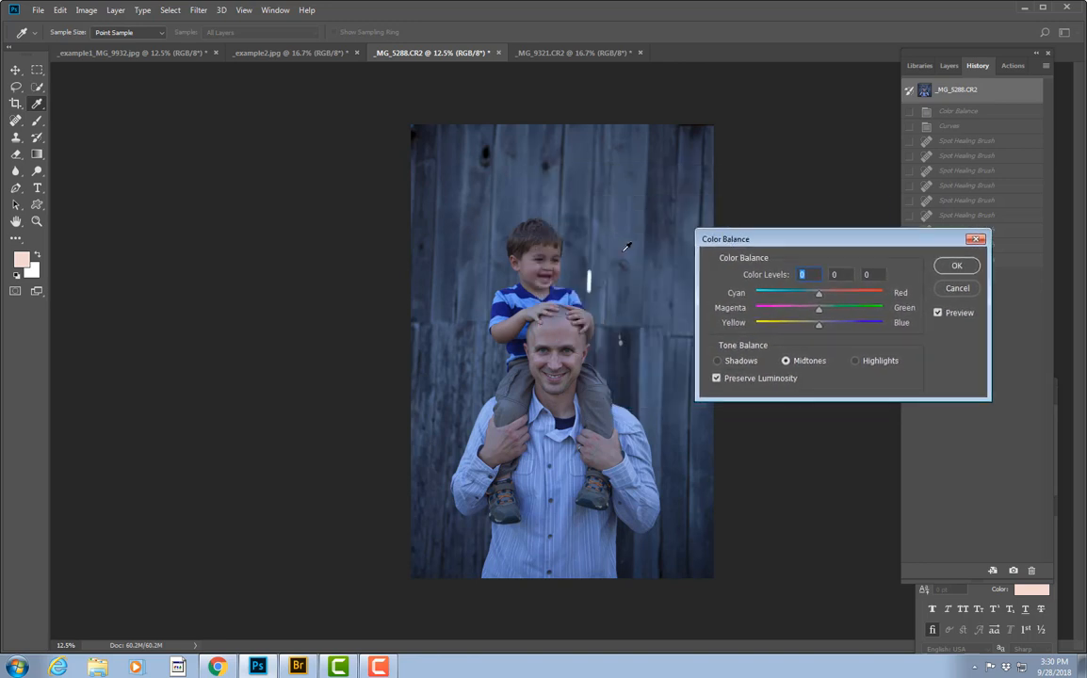
{"action": "mouse_move", "coordinate": [494, 248]}
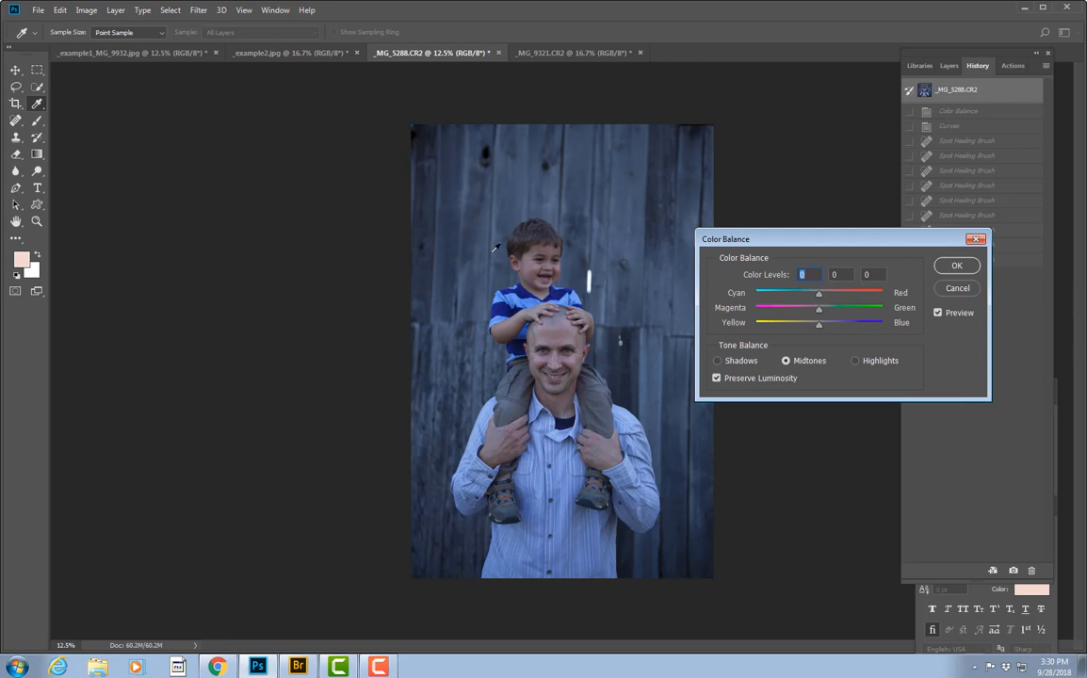
{"action": "mouse_move", "coordinate": [572, 355]}
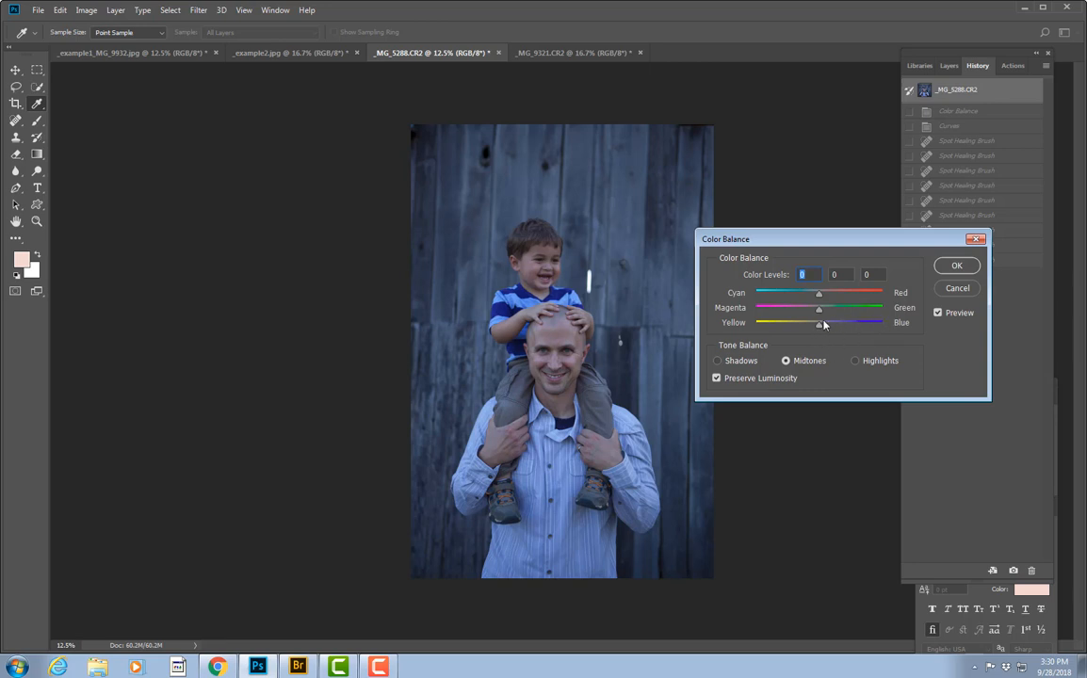
{"action": "left_click_drag", "start_coordinate": [818, 322], "coordinate": [807, 322]}
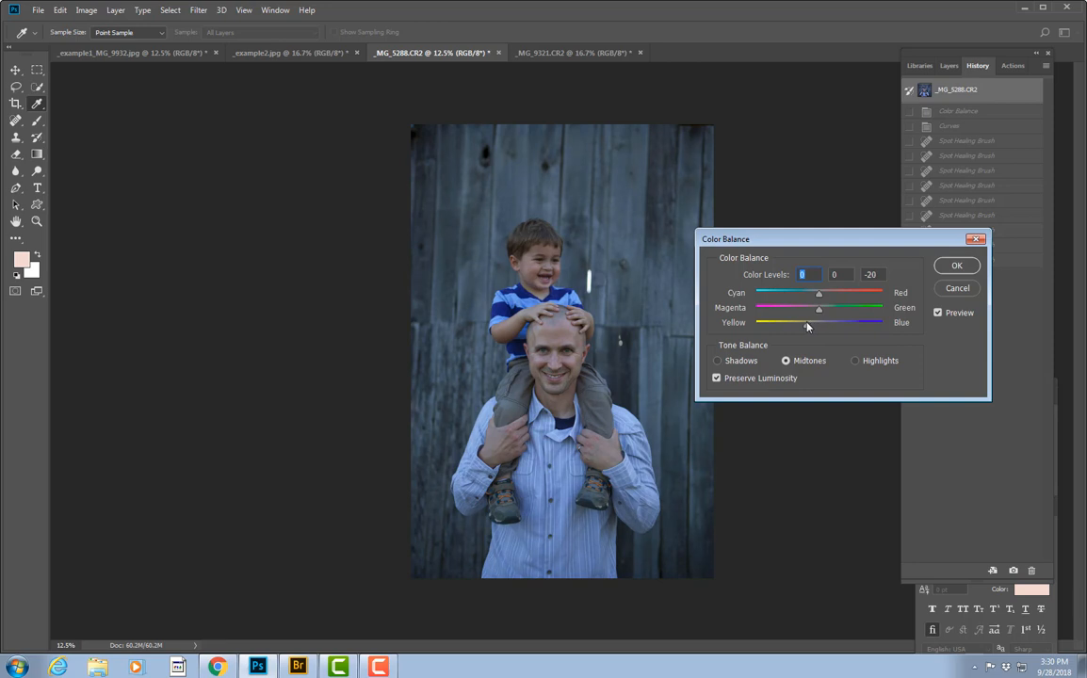
{"action": "left_click_drag", "start_coordinate": [806, 322], "coordinate": [811, 323]}
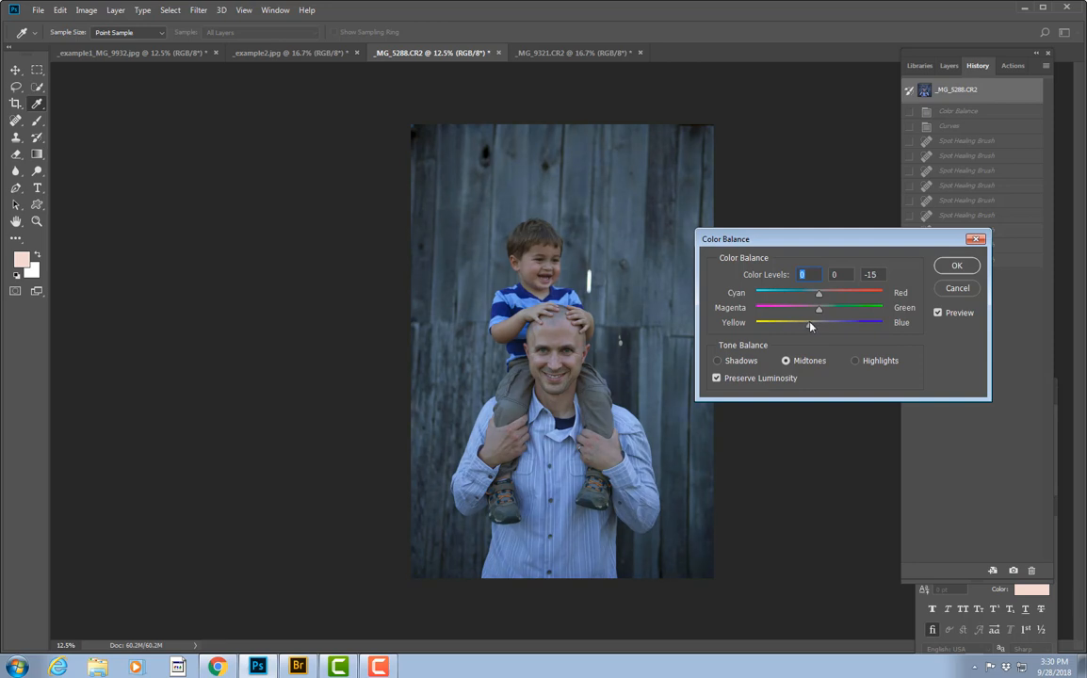
{"action": "left_click_drag", "start_coordinate": [810, 322], "coordinate": [765, 322]}
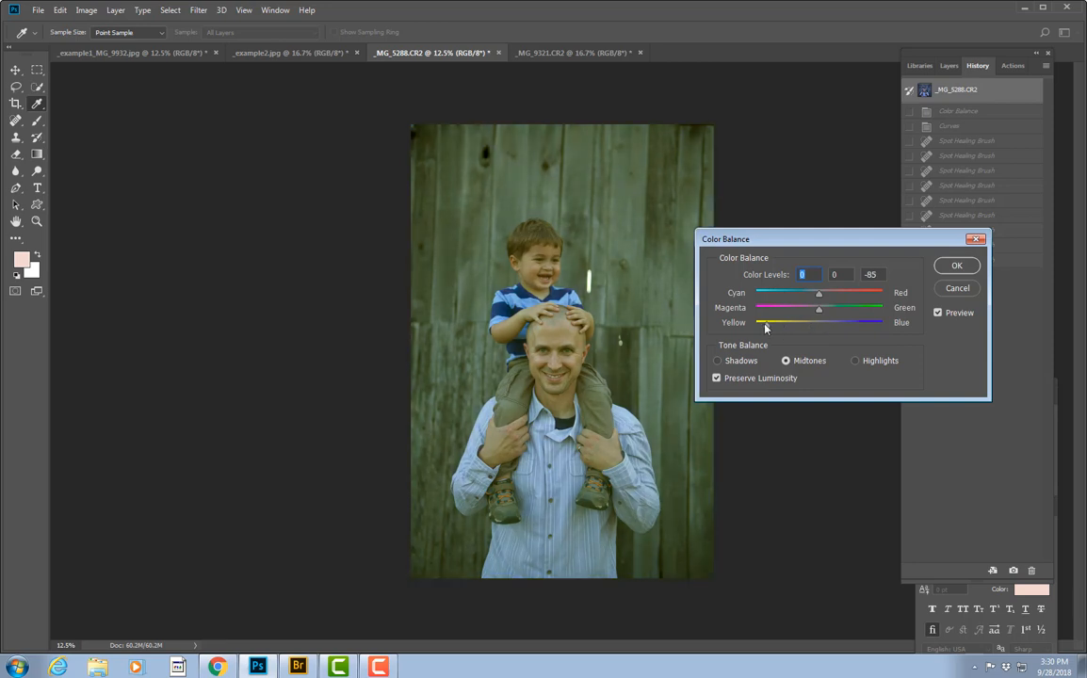
{"action": "left_click_drag", "start_coordinate": [758, 322], "coordinate": [772, 322]}
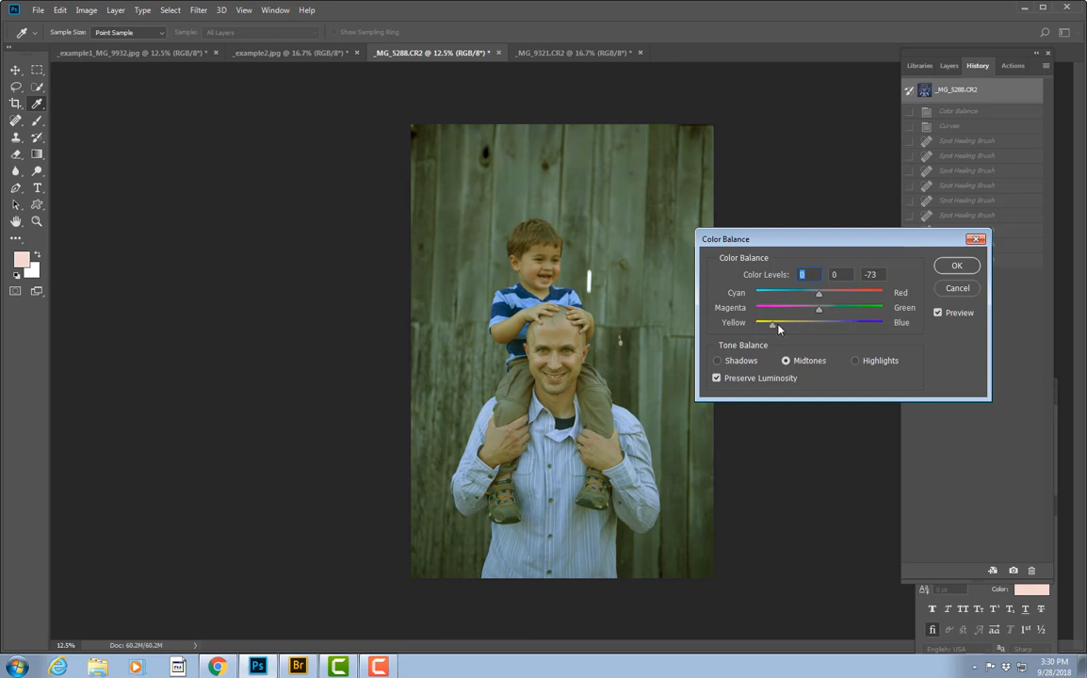
{"action": "left_click_drag", "start_coordinate": [772, 324], "coordinate": [819, 323]}
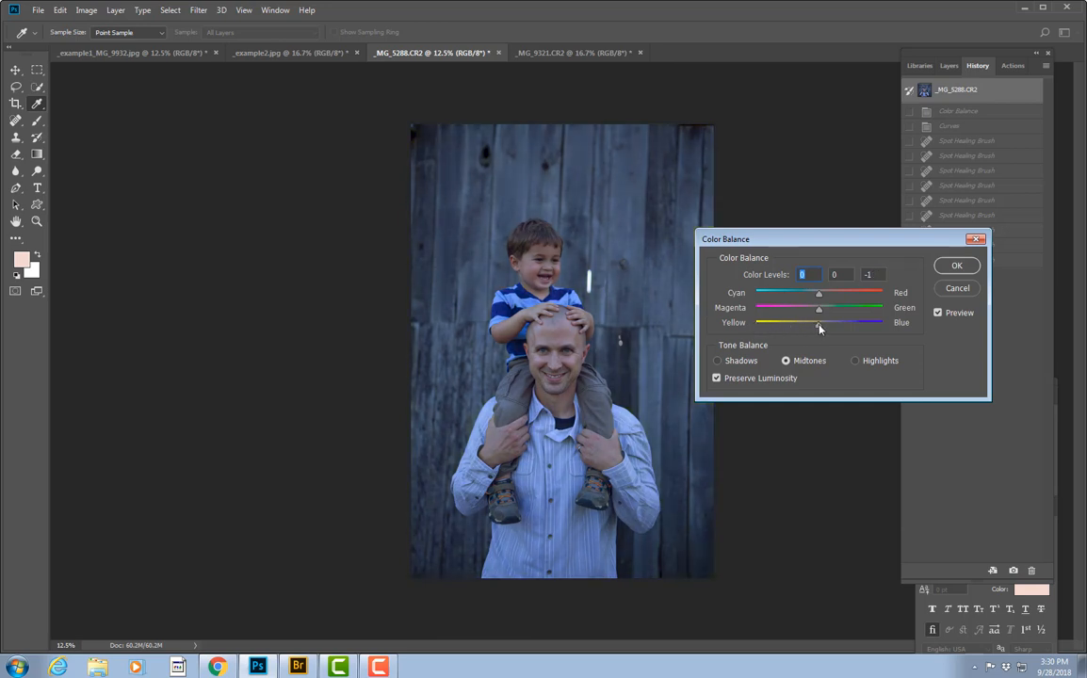
{"action": "left_click_drag", "start_coordinate": [819, 322], "coordinate": [814, 322]}
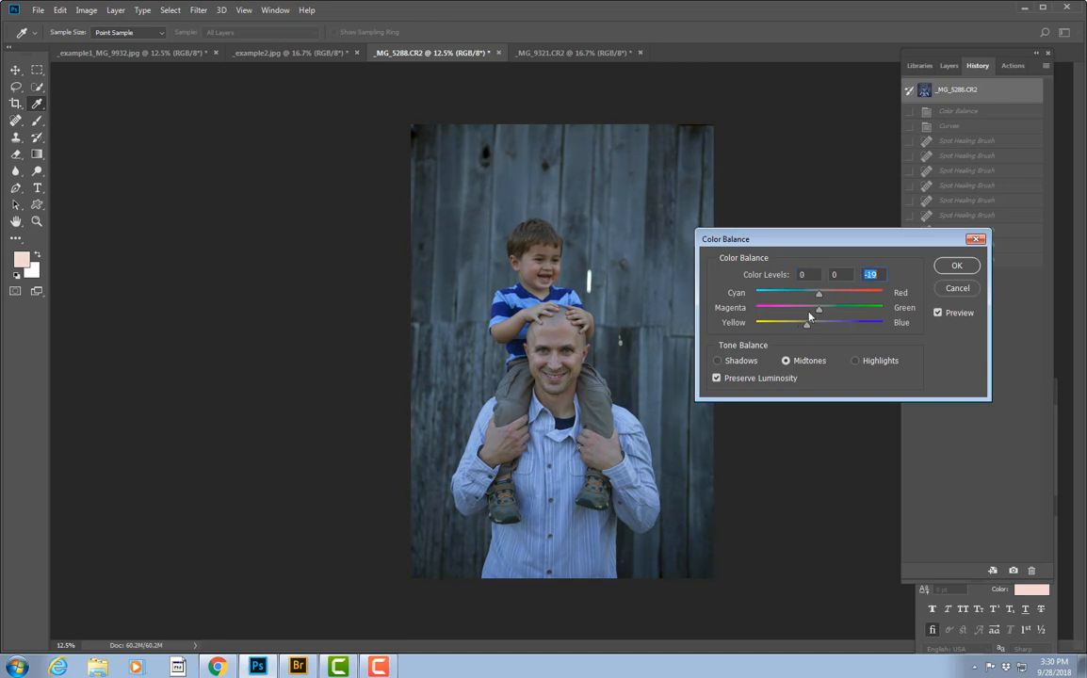
{"action": "mouse_move", "coordinate": [771, 302]}
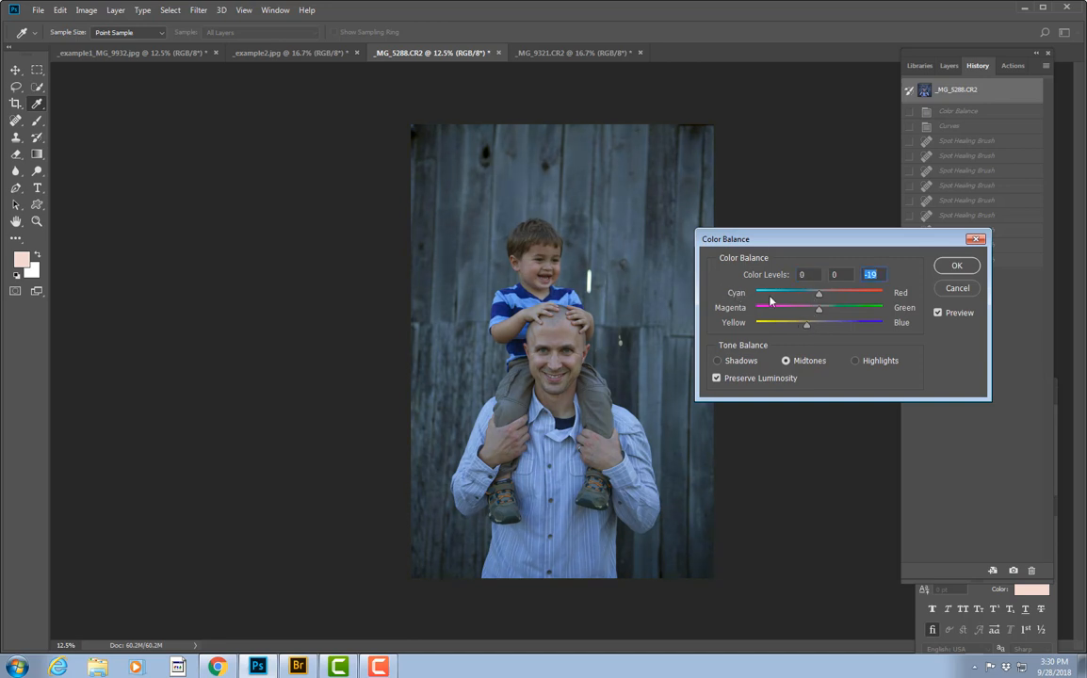
Set Cyan-Red to +12, compare with the preview on, and apply Color Balance
{"action": "left_click_drag", "start_coordinate": [819, 293], "coordinate": [830, 293]}
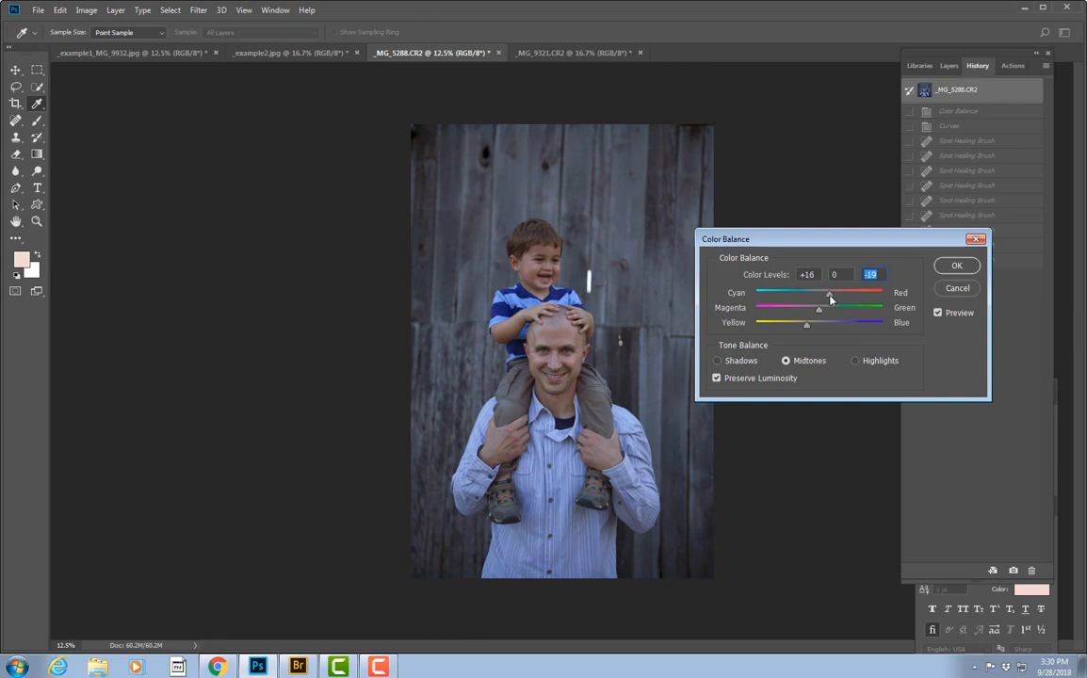
{"action": "left_click_drag", "start_coordinate": [831, 298], "coordinate": [825, 298]}
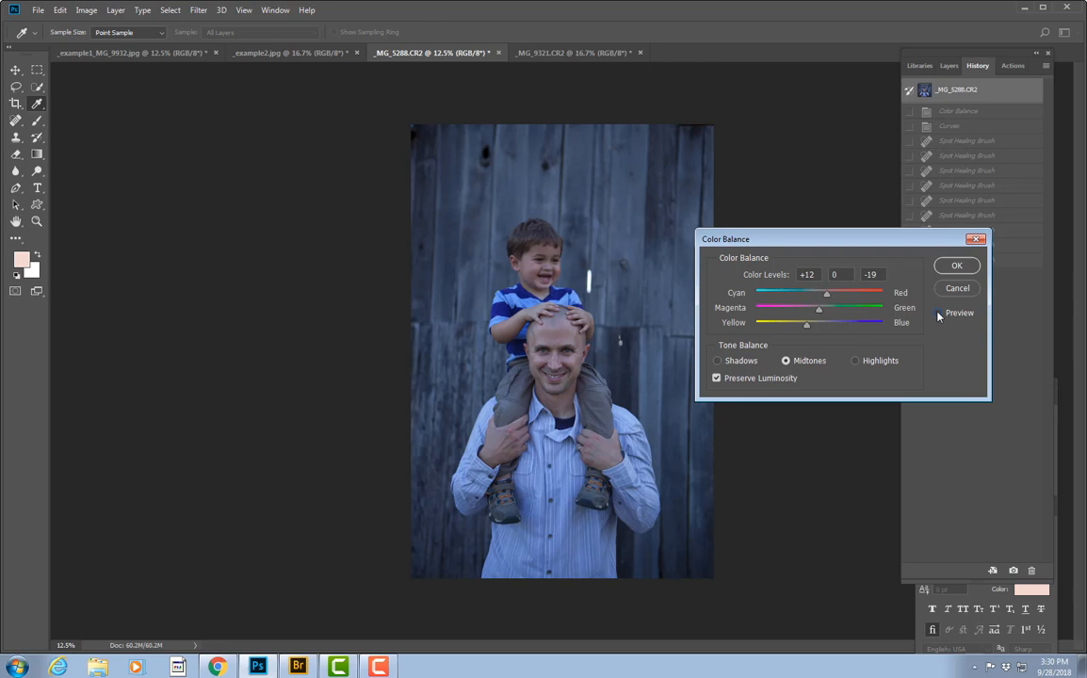
{"action": "left_click", "coordinate": [938, 313]}
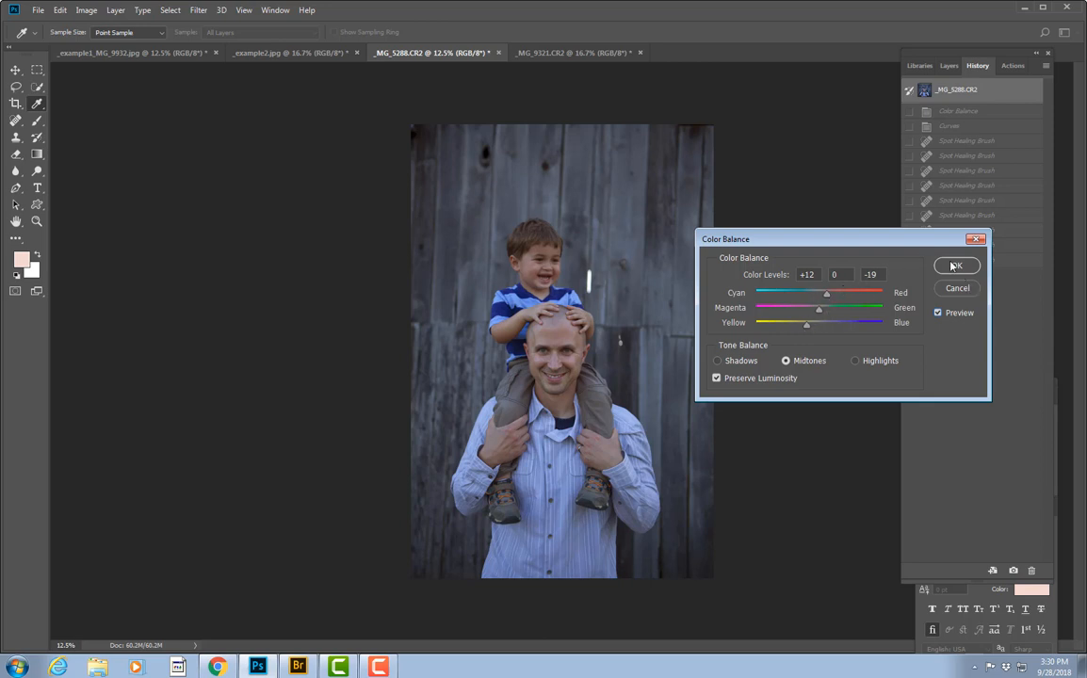
{"action": "left_click", "coordinate": [957, 266]}
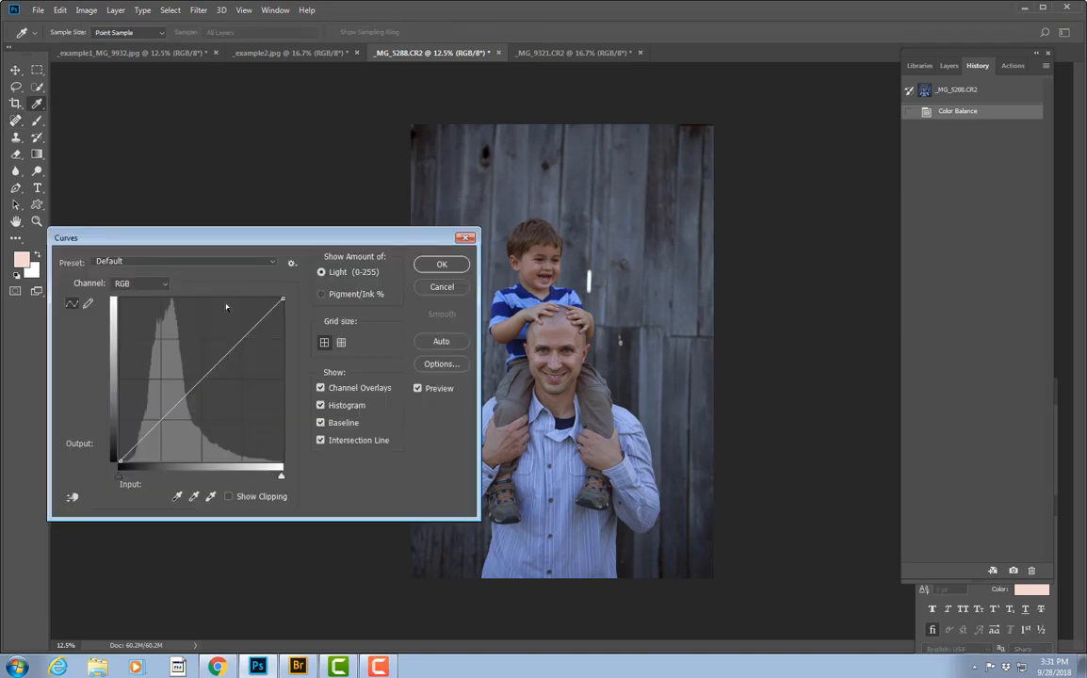
Raise the curve's highlights and lift the shadows slightly, then apply the Curves adjustment
{"action": "left_click_drag", "start_coordinate": [226, 306], "coordinate": [244, 323]}
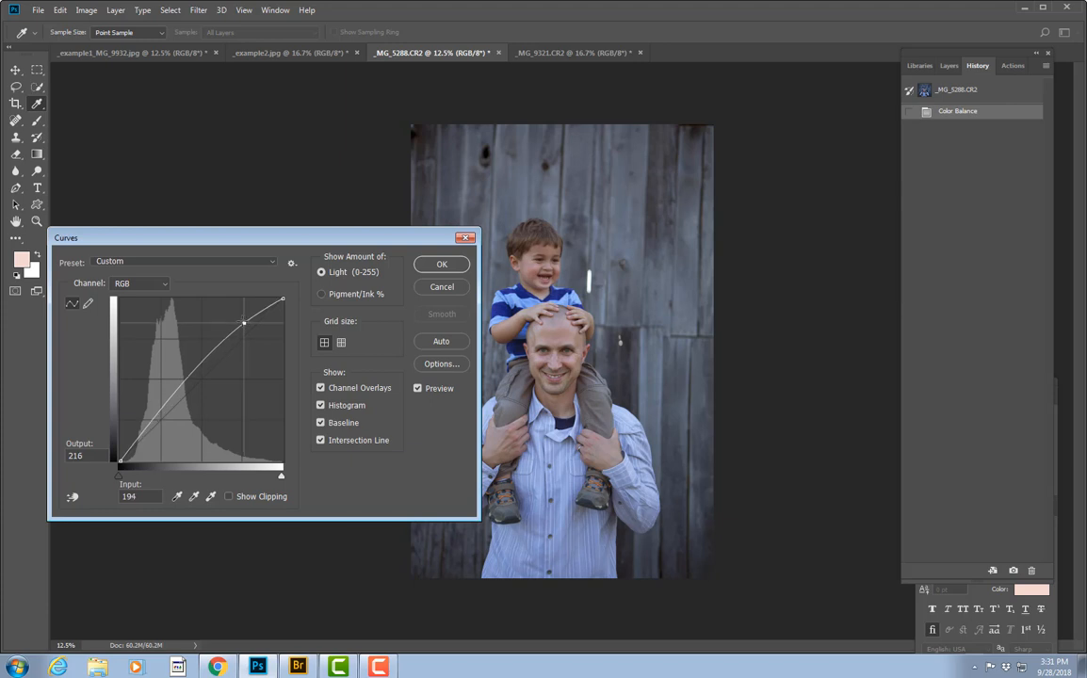
{"action": "left_click_drag", "start_coordinate": [243, 322], "coordinate": [239, 317]}
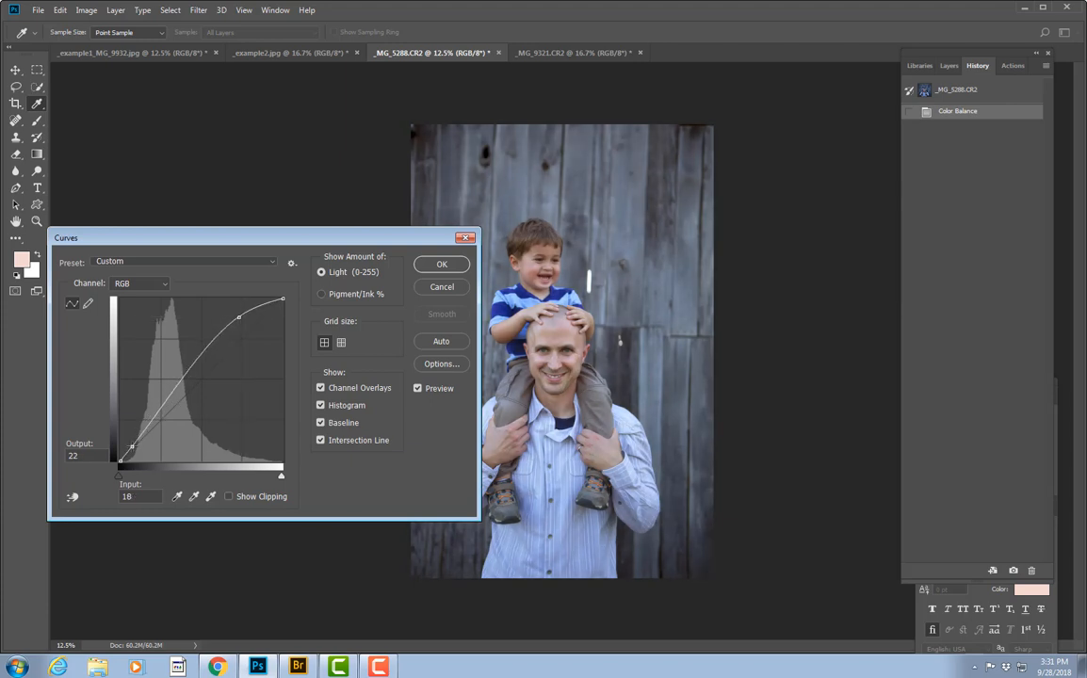
{"action": "left_click_drag", "start_coordinate": [132, 447], "coordinate": [135, 443]}
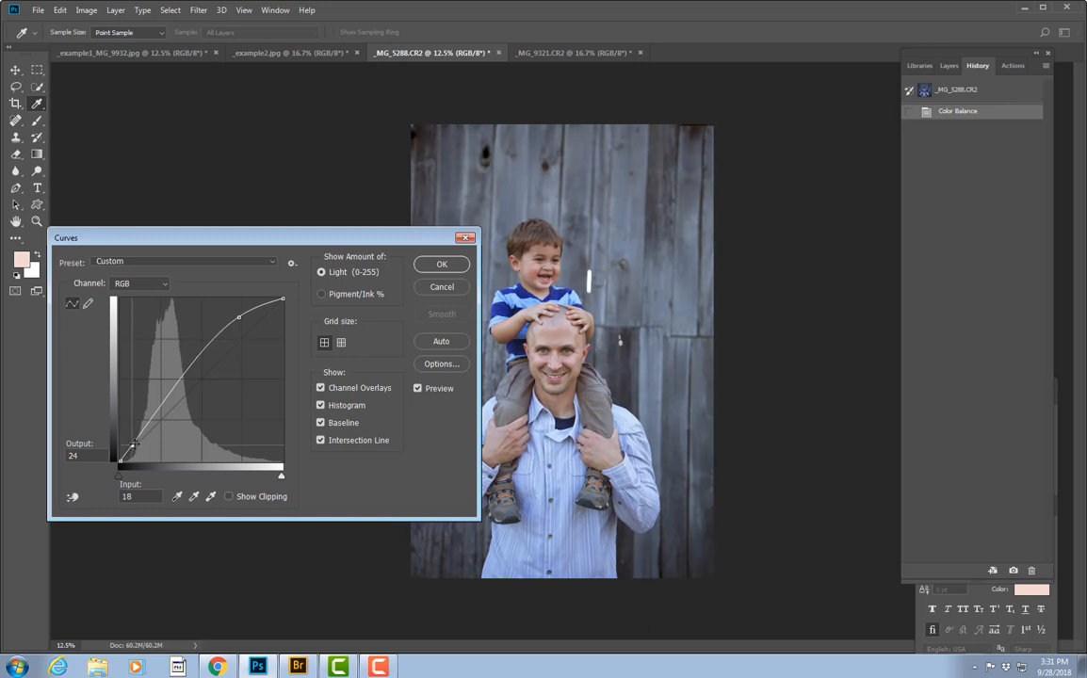
{"action": "left_click_drag", "start_coordinate": [135, 443], "coordinate": [238, 315]}
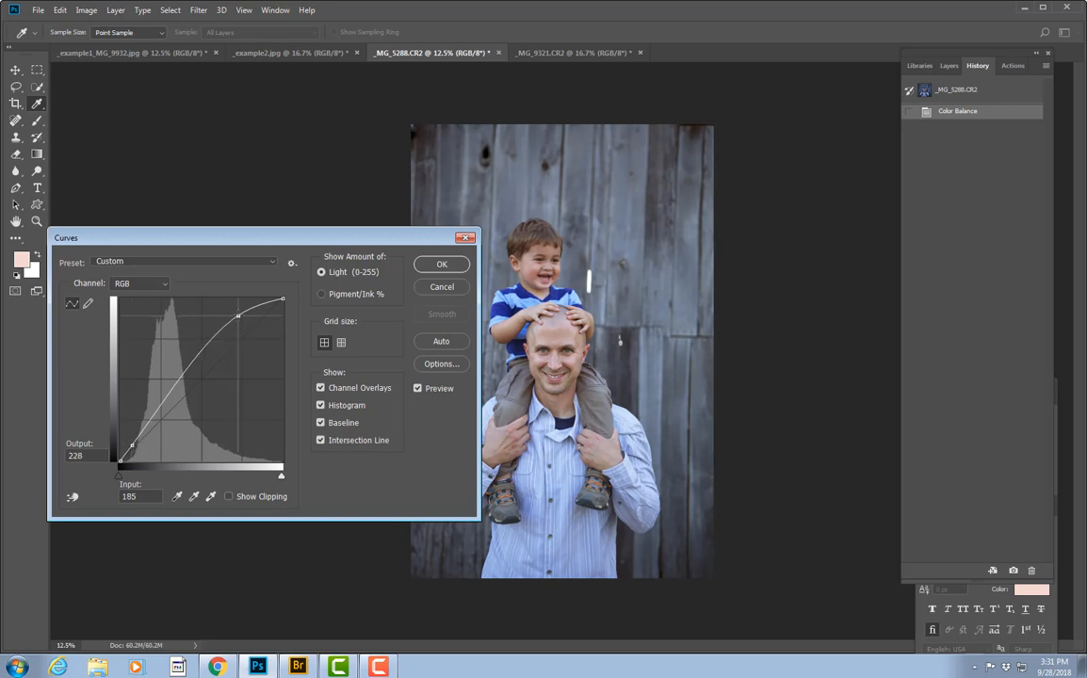
{"action": "left_click", "coordinate": [441, 264]}
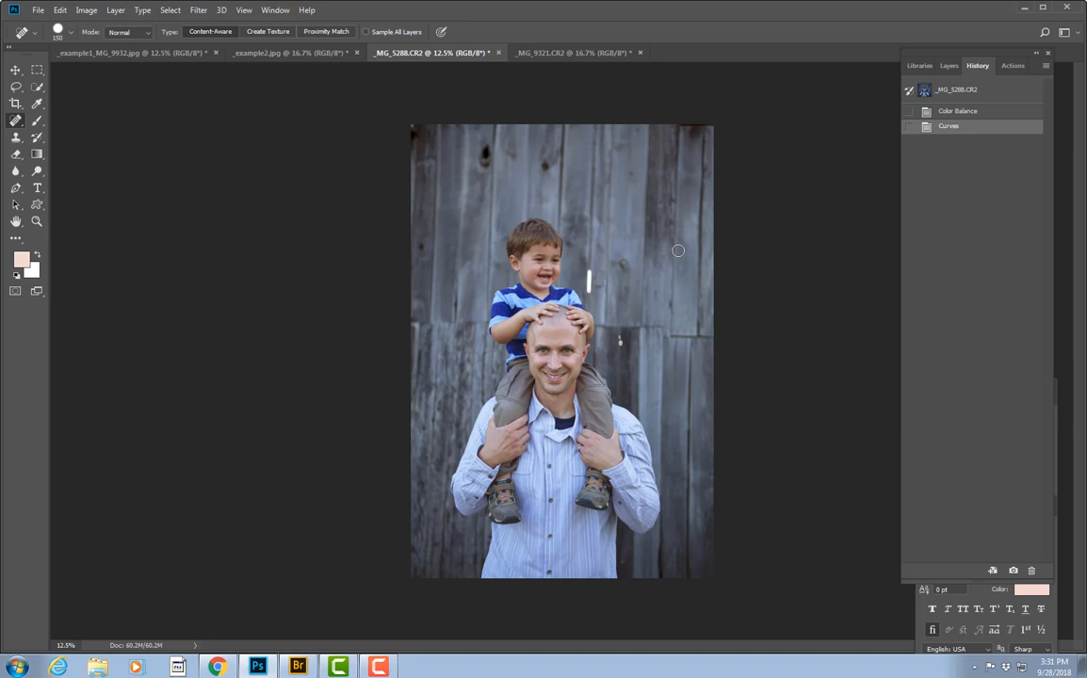
{"action": "mouse_move", "coordinate": [984, 97]}
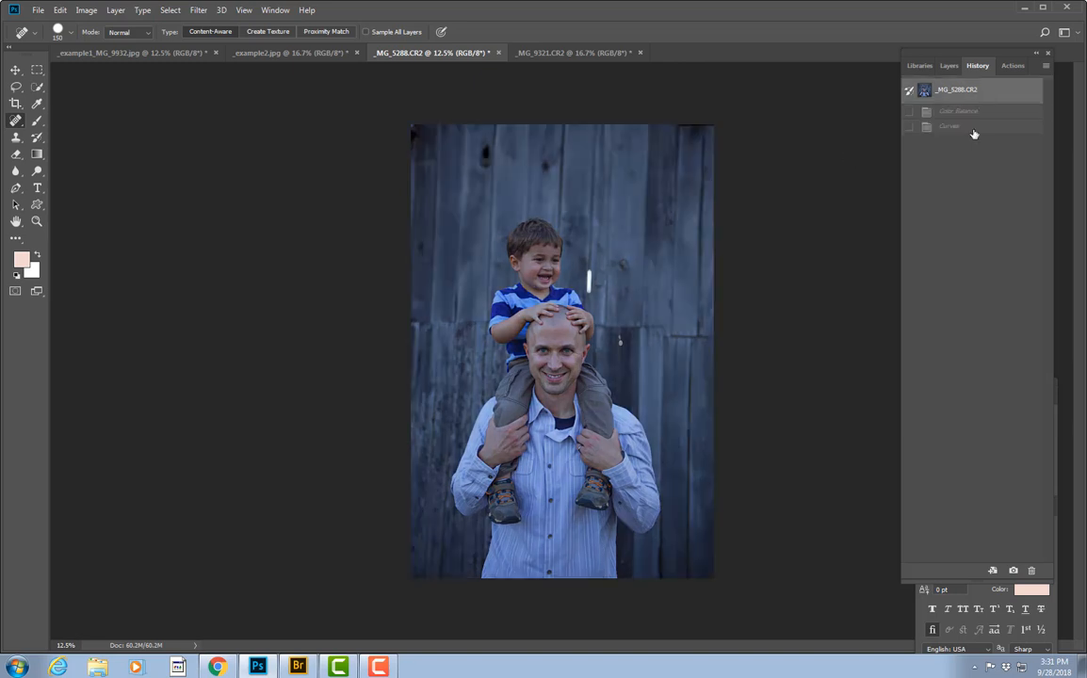
Select the latest Curves state in History to restore both corrections
{"action": "left_click", "coordinate": [949, 126]}
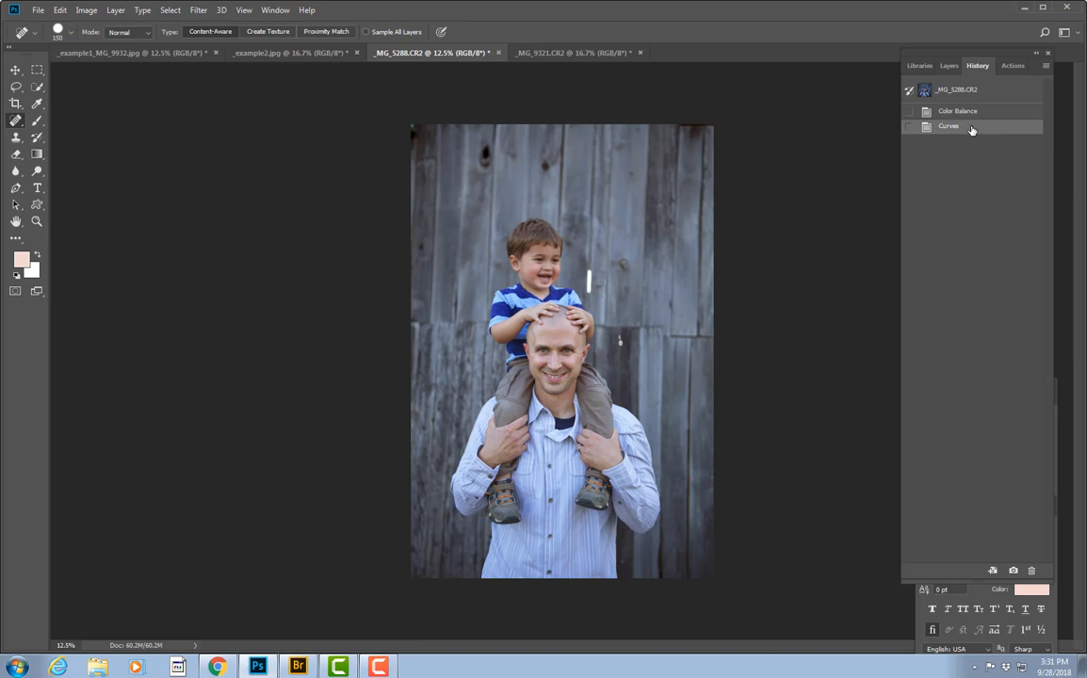
{"action": "mouse_move", "coordinate": [966, 130]}
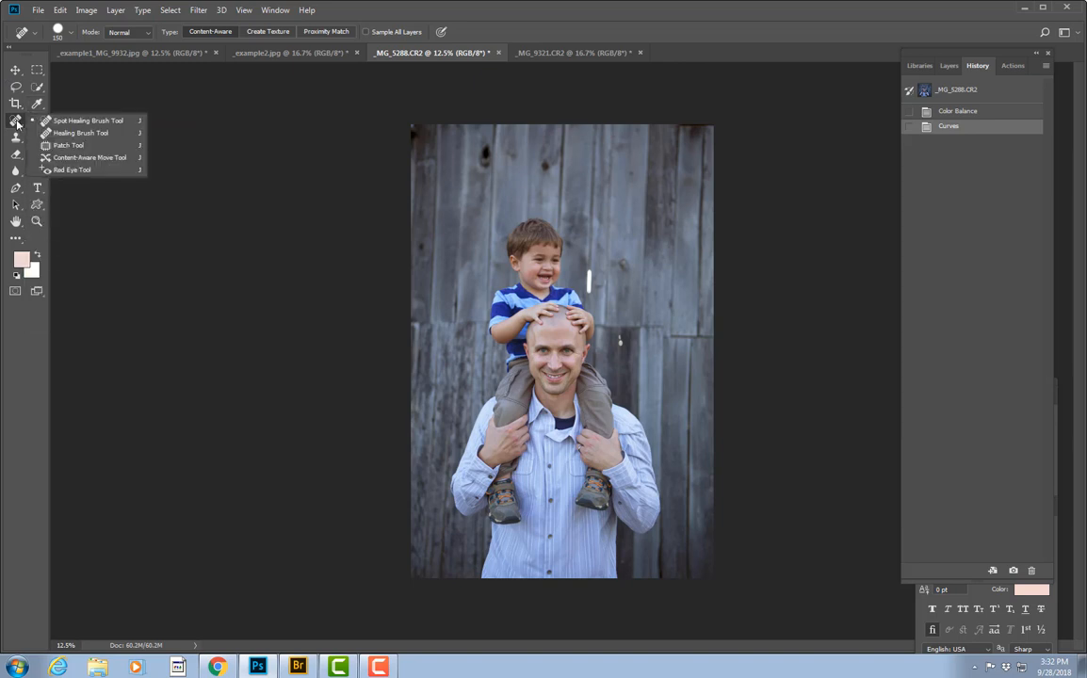
{"action": "mouse_move", "coordinate": [72, 170]}
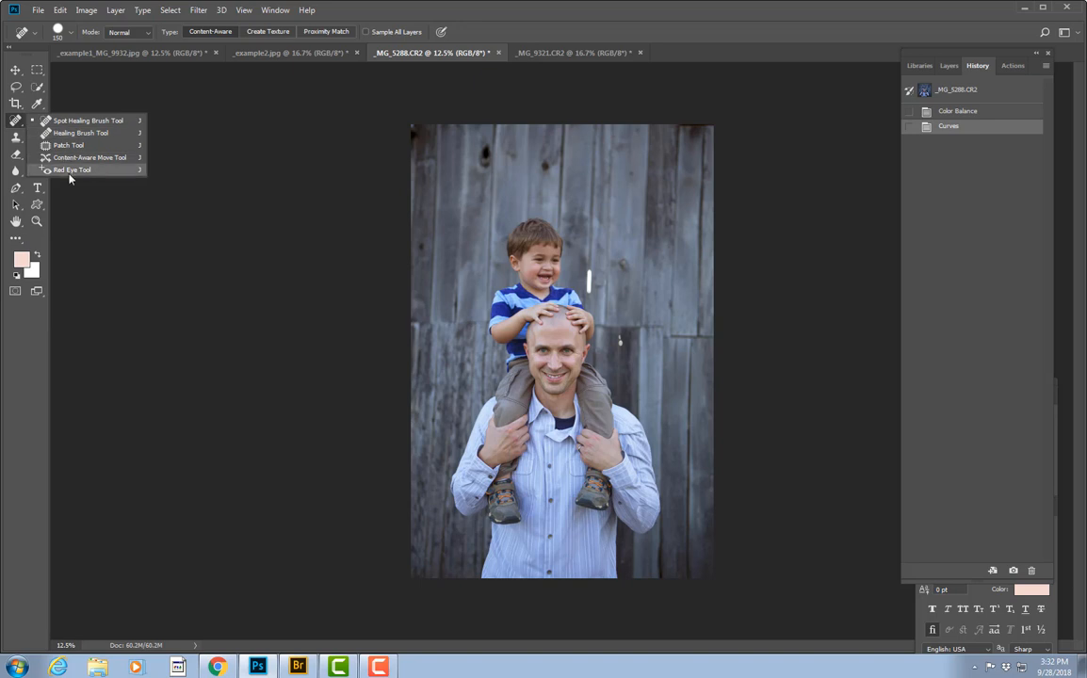
{"action": "mouse_move", "coordinate": [68, 145]}
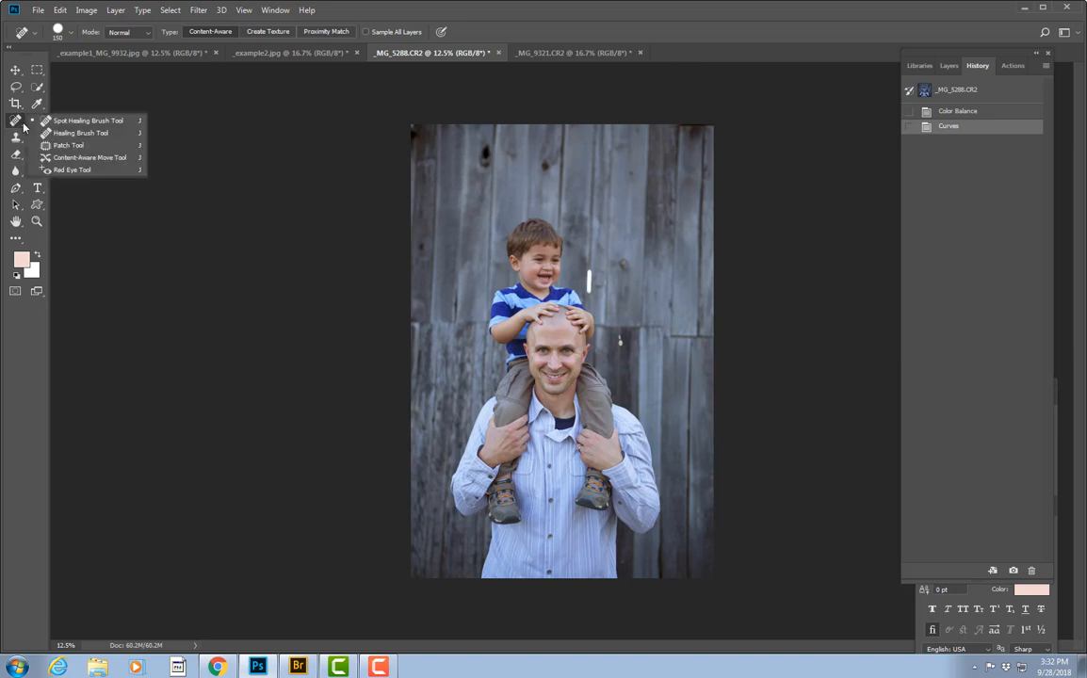
{"action": "left_click", "coordinate": [89, 157]}
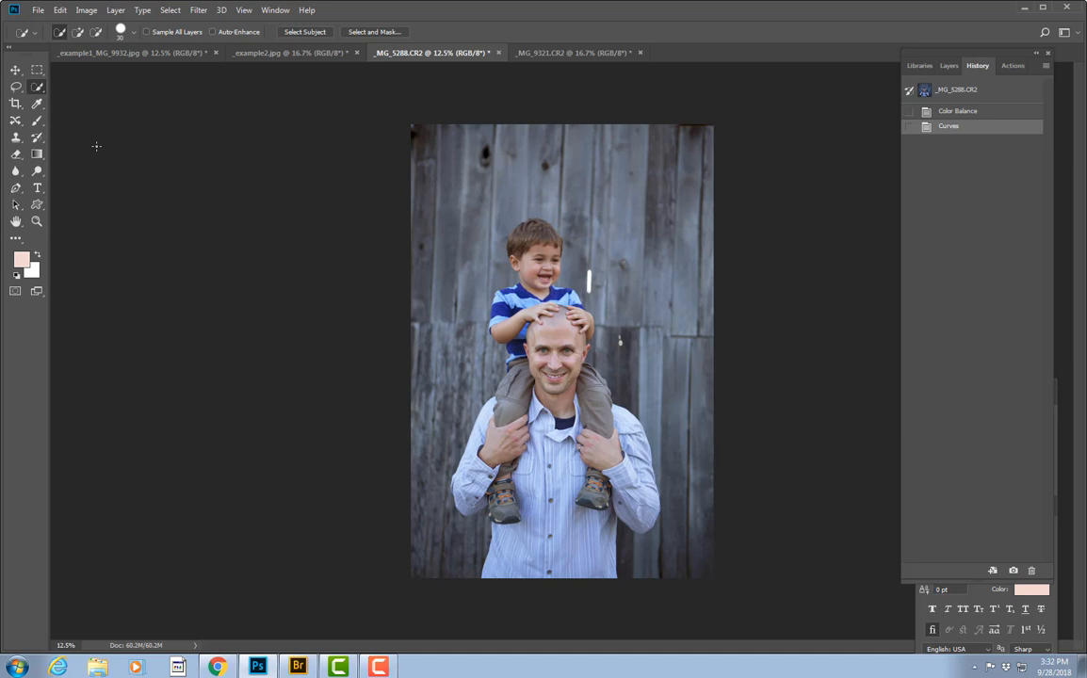
{"action": "left_click", "coordinate": [15, 122]}
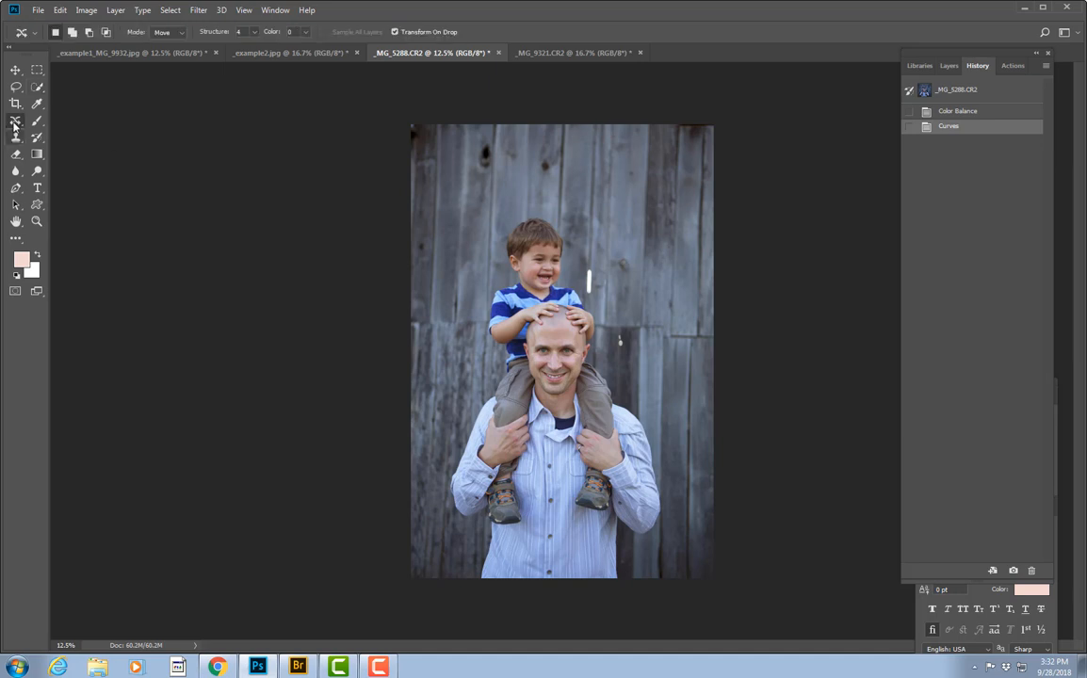
{"action": "mouse_move", "coordinate": [15, 120]}
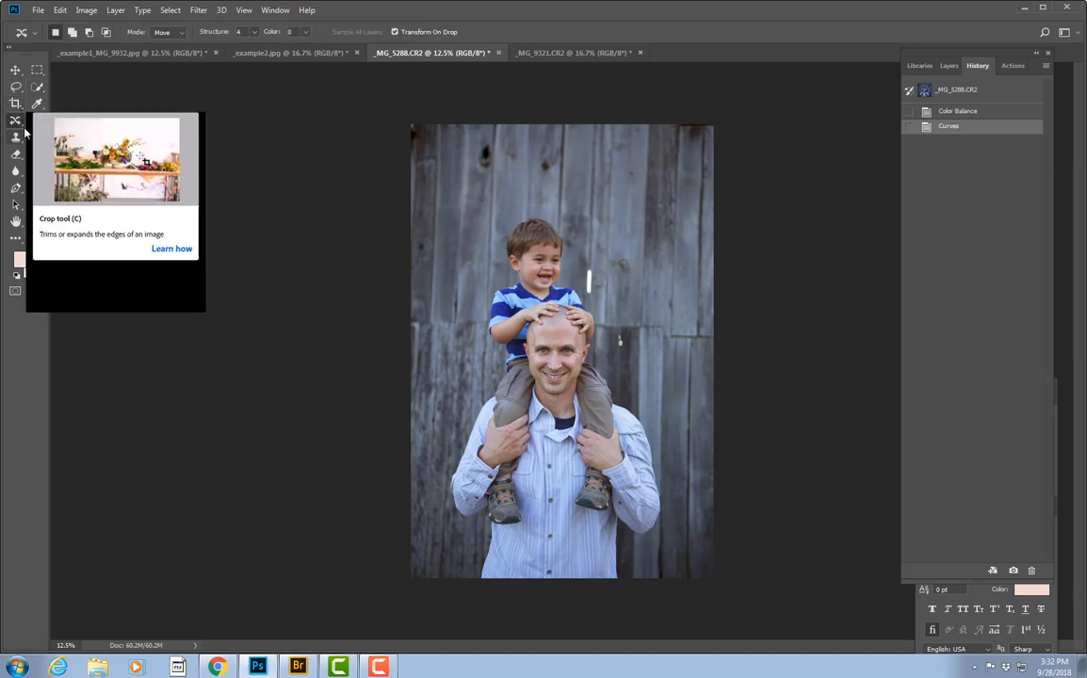
{"action": "mouse_move", "coordinate": [323, 130]}
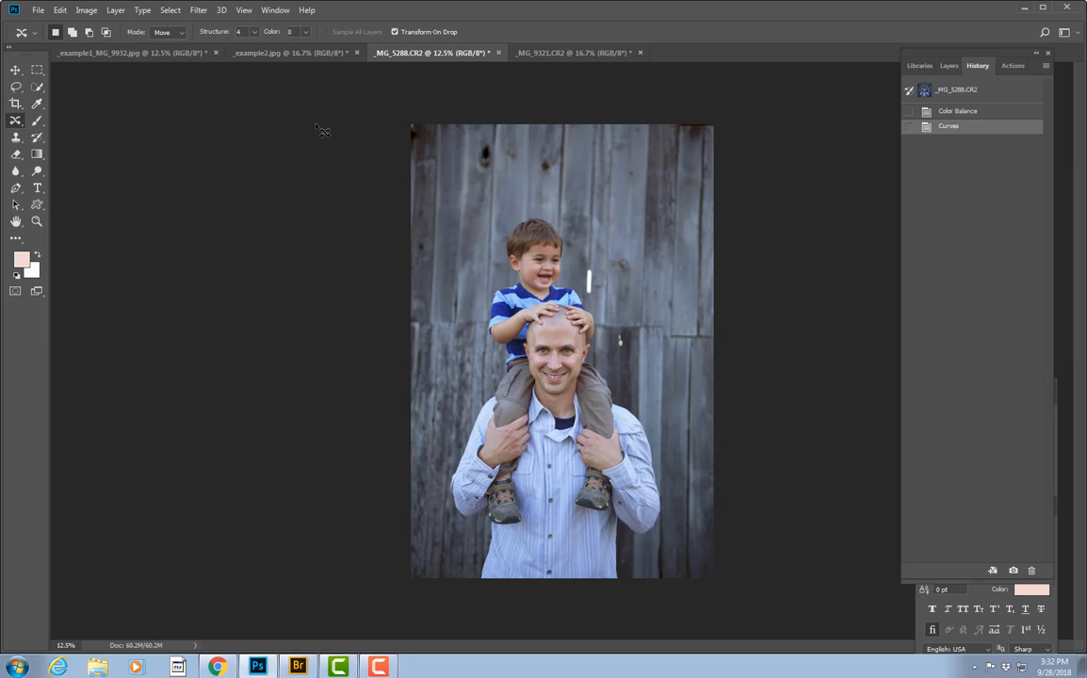
{"action": "mouse_move", "coordinate": [23, 121]}
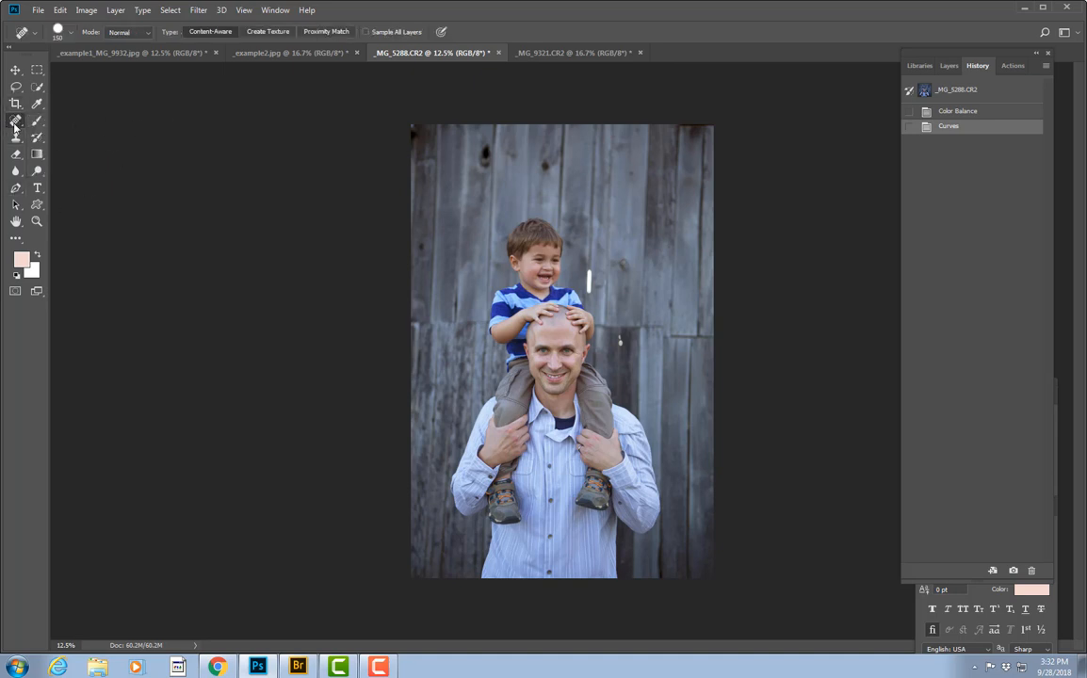
{"action": "mouse_move", "coordinate": [15, 120]}
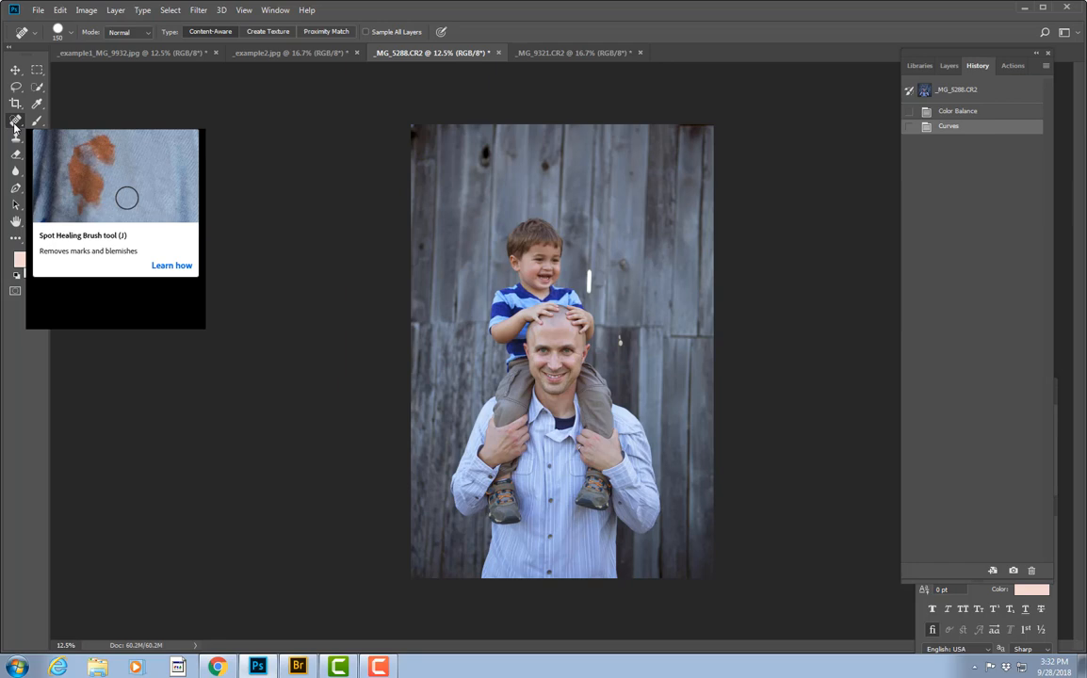
{"action": "mouse_move", "coordinate": [586, 240]}
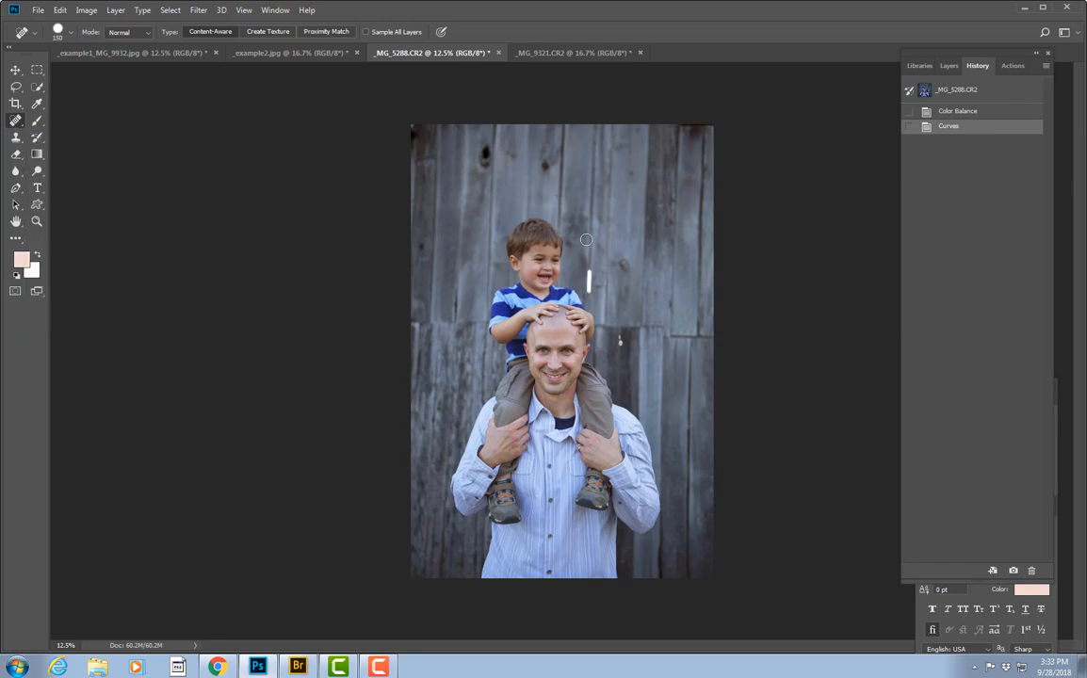
{"action": "mouse_move", "coordinate": [588, 253]}
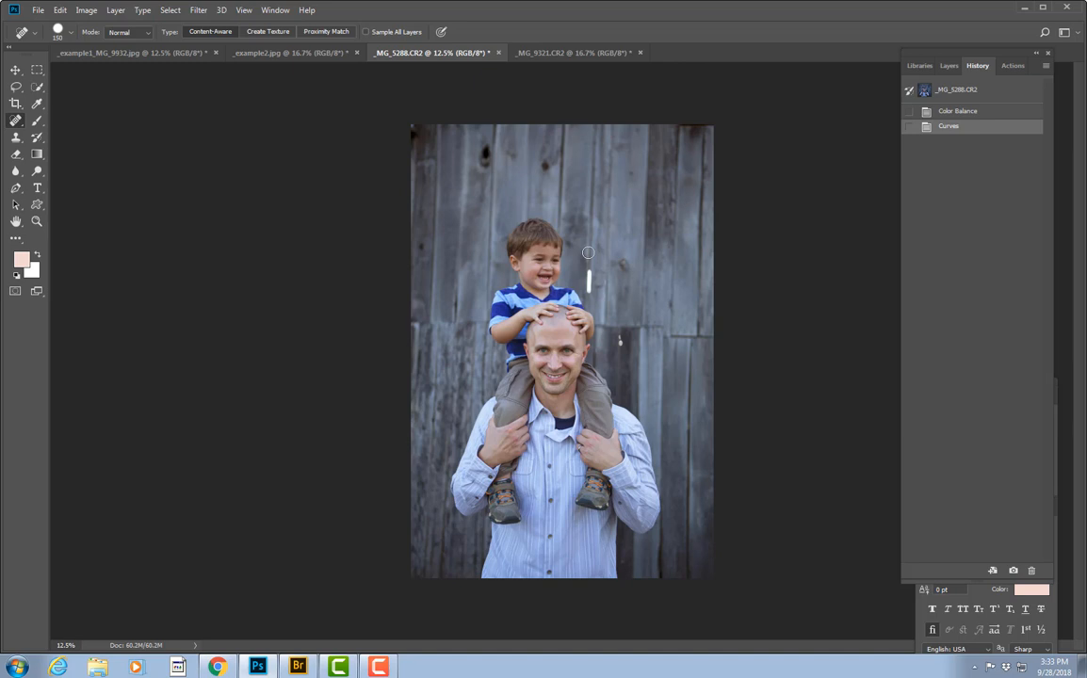
{"action": "mouse_move", "coordinate": [597, 277]}
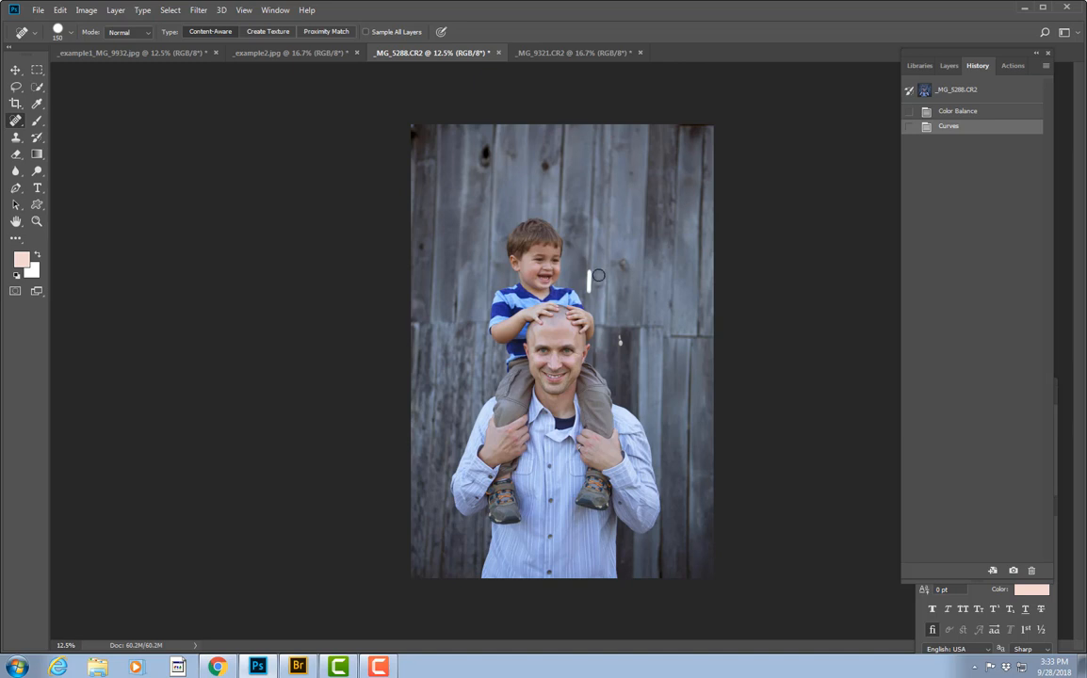
{"action": "mouse_move", "coordinate": [623, 338]}
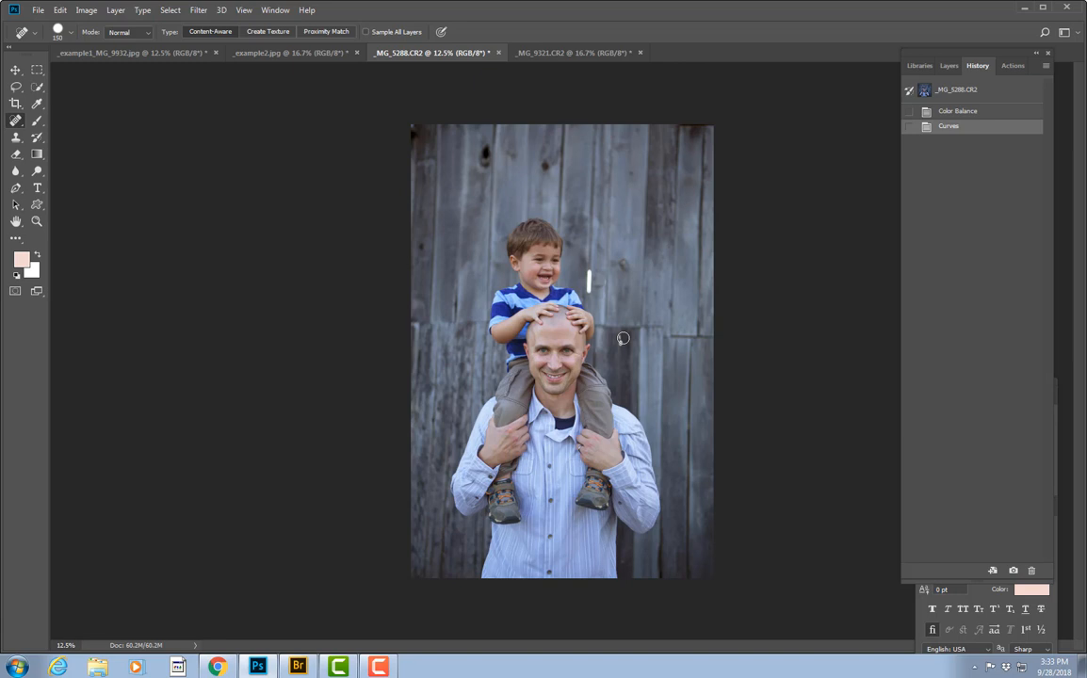
{"action": "mouse_move", "coordinate": [594, 274]}
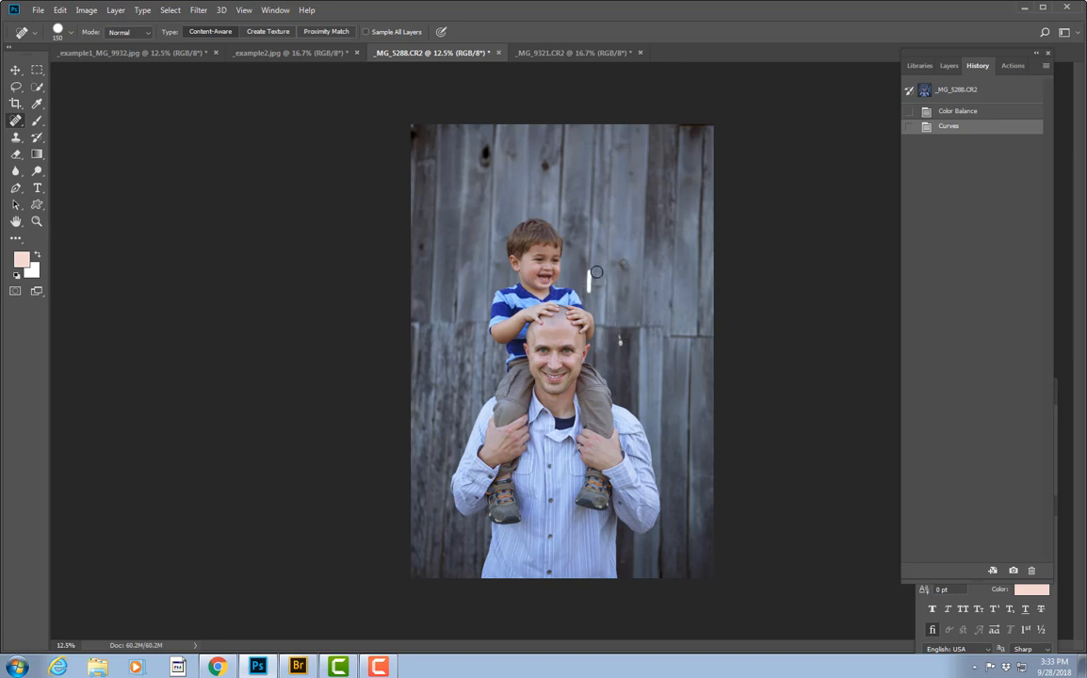
{"action": "mouse_move", "coordinate": [589, 284]}
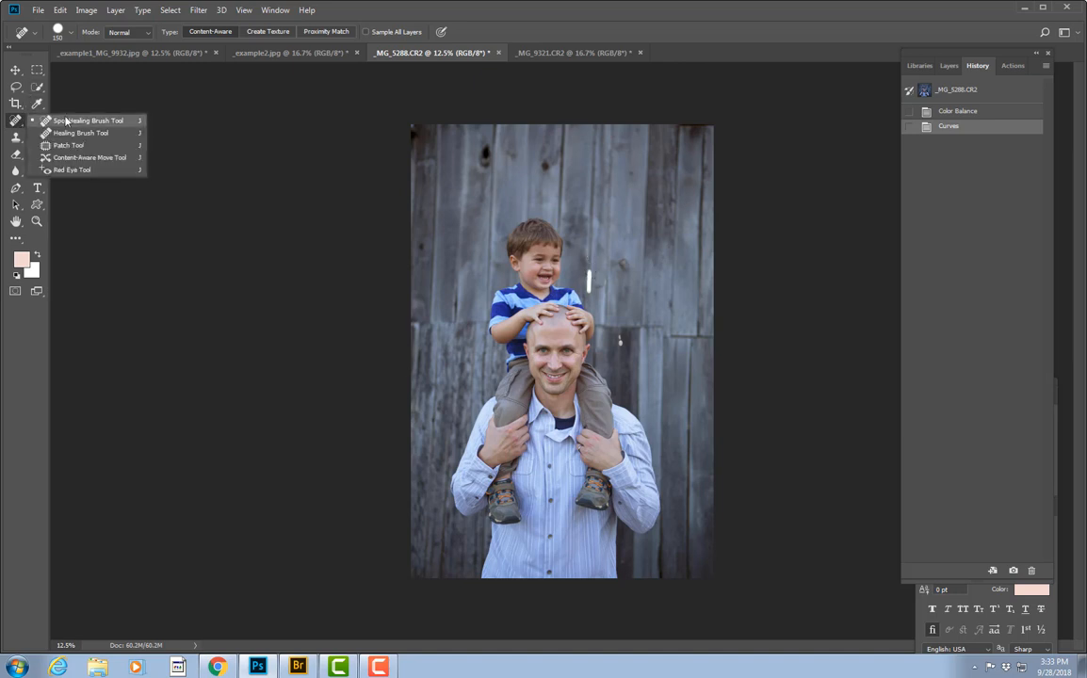
{"action": "left_click", "coordinate": [85, 120]}
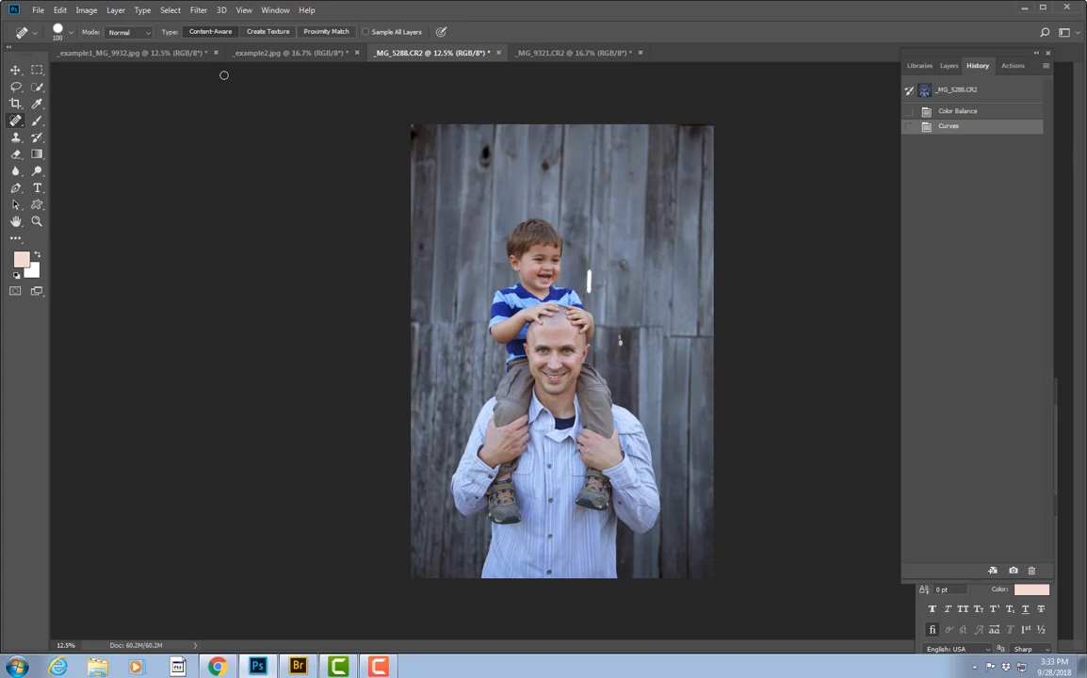
Switch to the Spot Healing Brush and heal the small light spot on the wall
{"action": "left_click", "coordinate": [70, 32]}
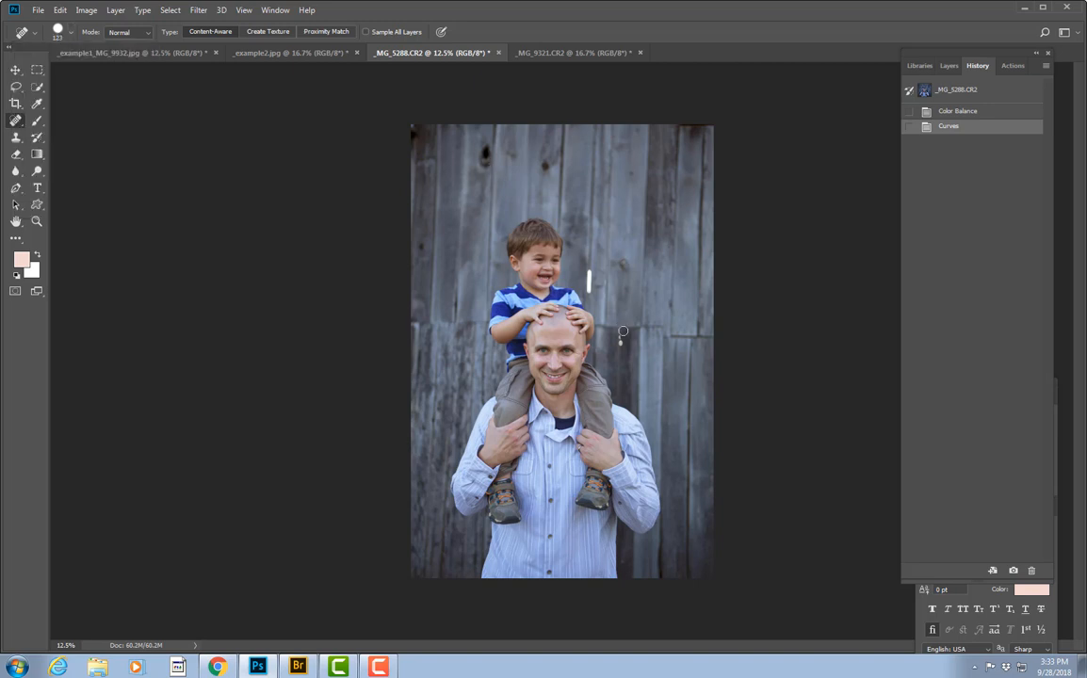
{"action": "mouse_move", "coordinate": [592, 256]}
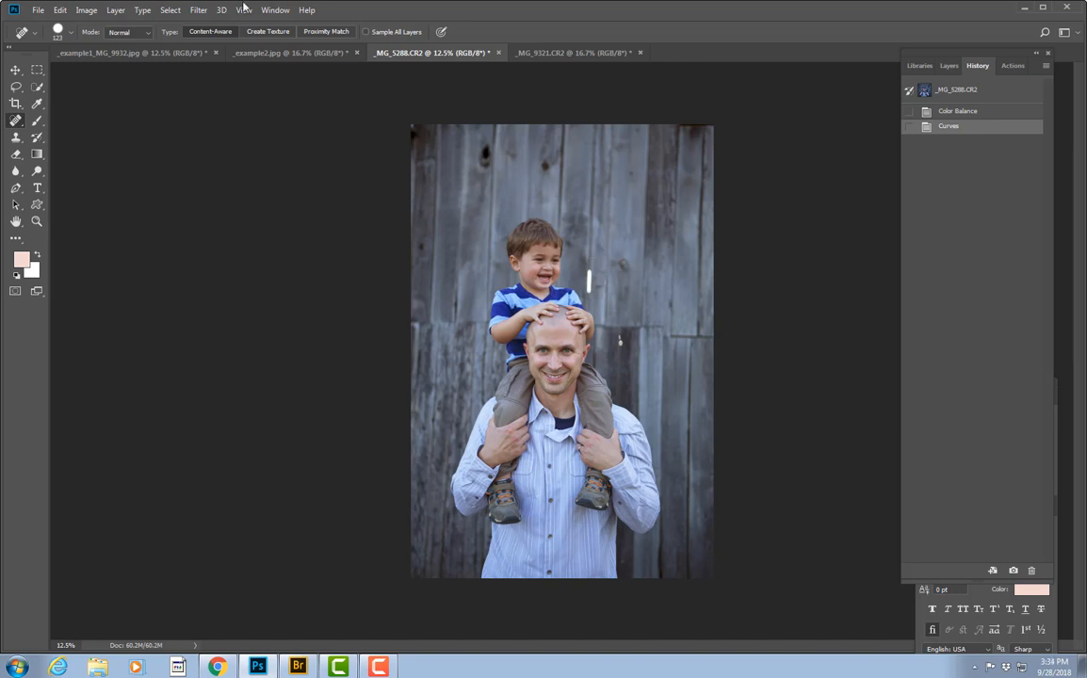
{"action": "mouse_move", "coordinate": [595, 258]}
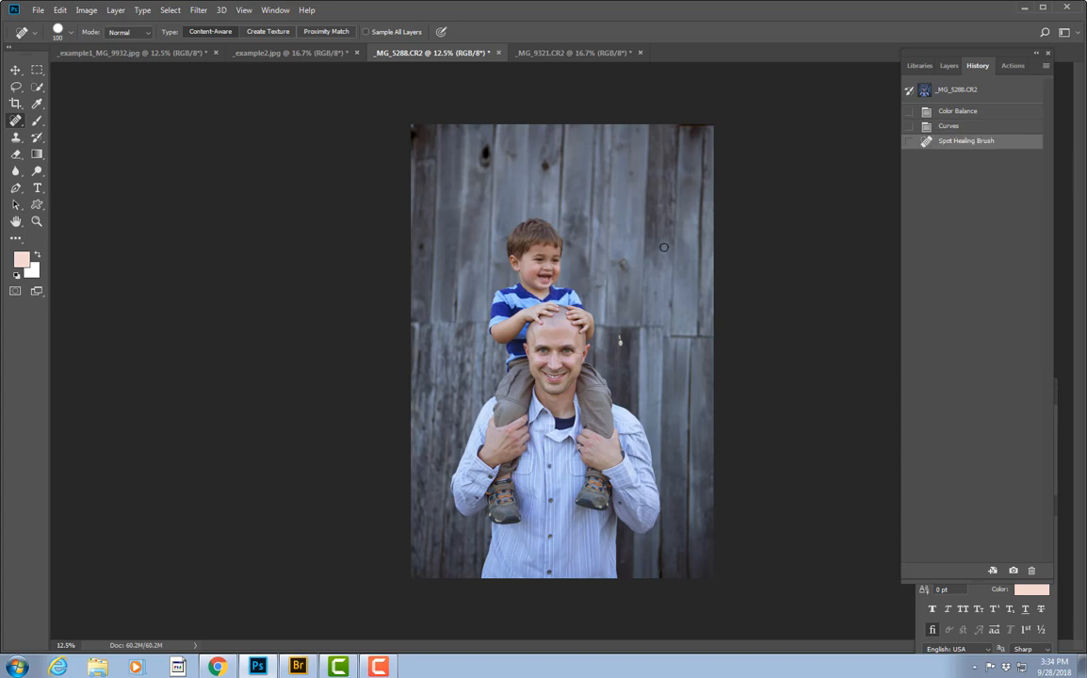
{"action": "mouse_move", "coordinate": [621, 338]}
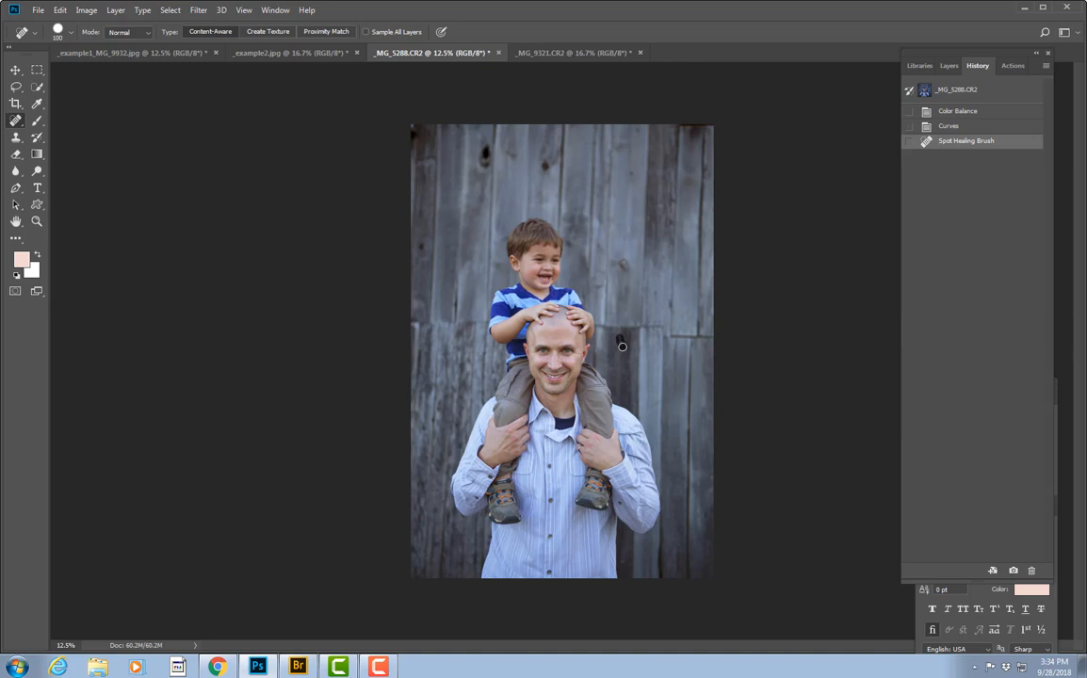
{"action": "left_click", "coordinate": [636, 285]}
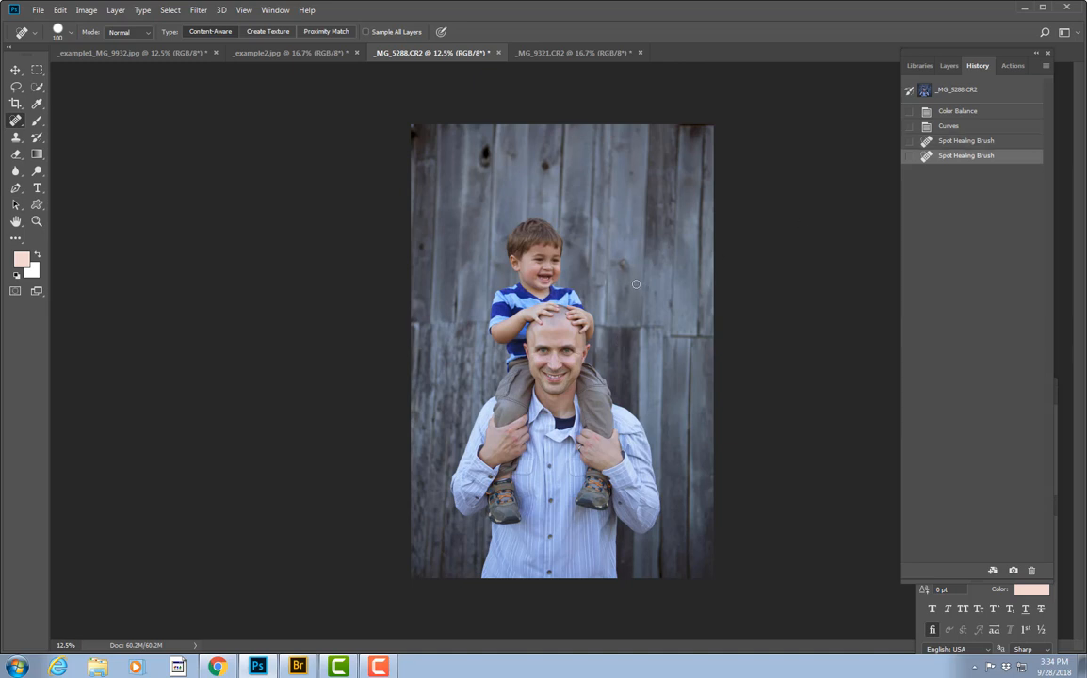
{"action": "mouse_move", "coordinate": [619, 251]}
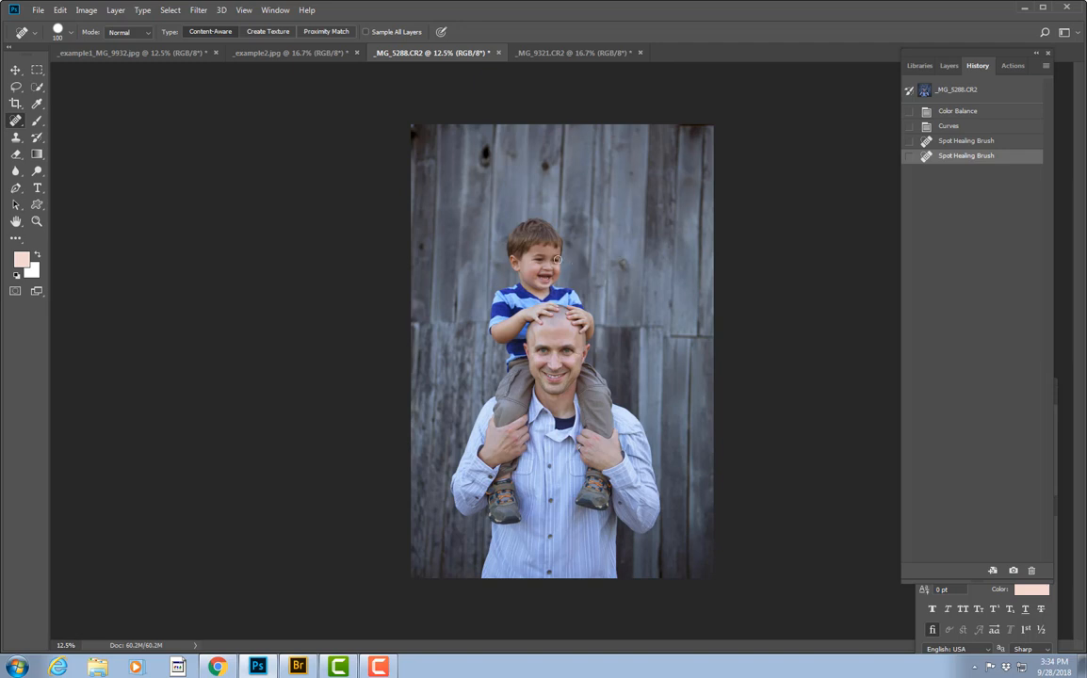
{"action": "mouse_move", "coordinate": [574, 258]}
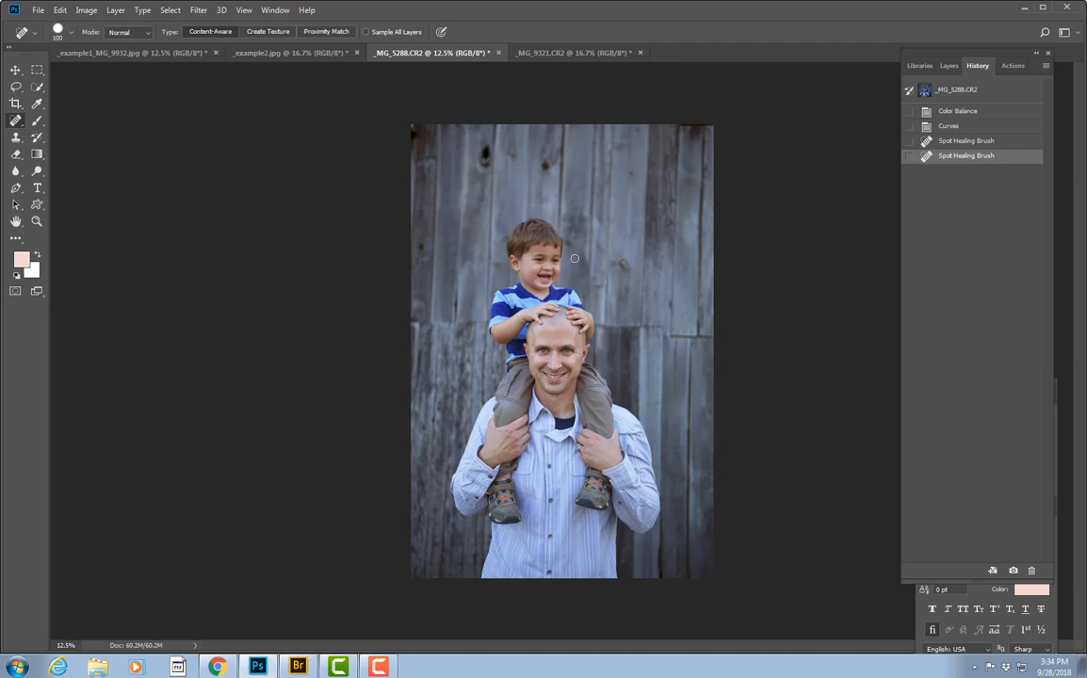
{"action": "mouse_move", "coordinate": [591, 264]}
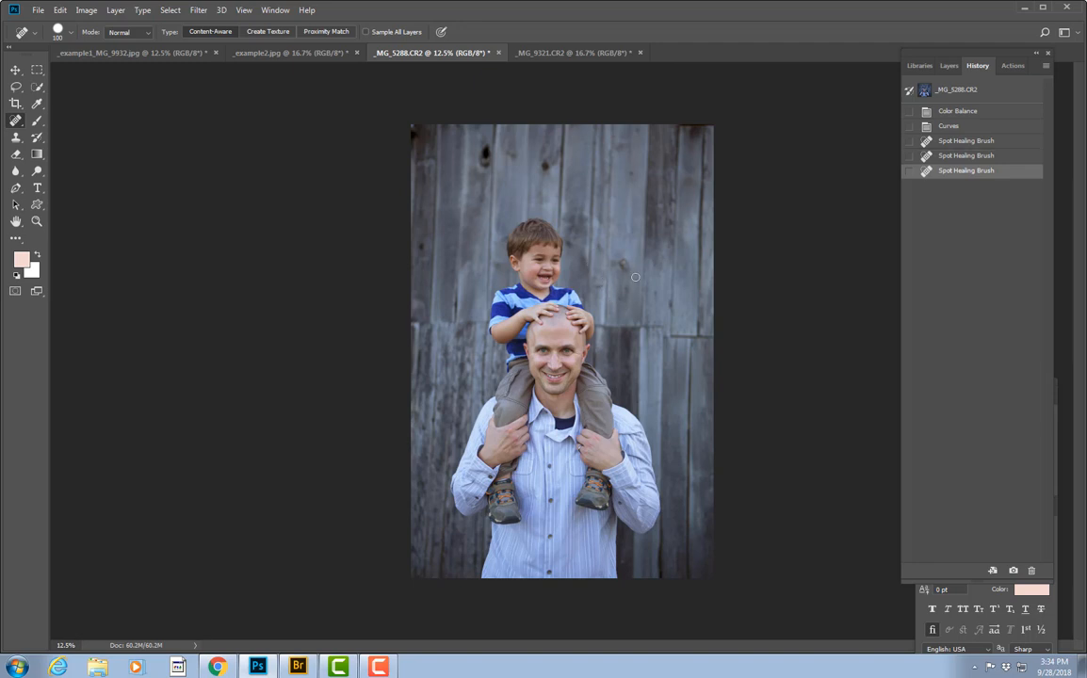
{"action": "mouse_move", "coordinate": [622, 267]}
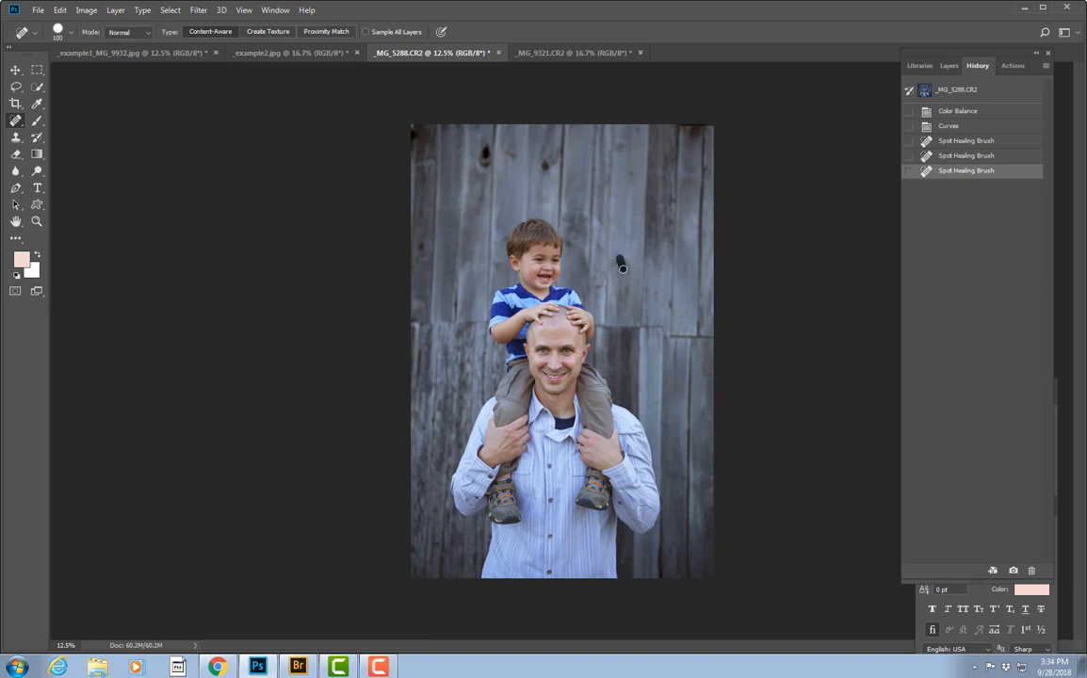
Spot-heal the remaining marks on the boards and the dark knot hole
{"action": "left_click", "coordinate": [630, 289]}
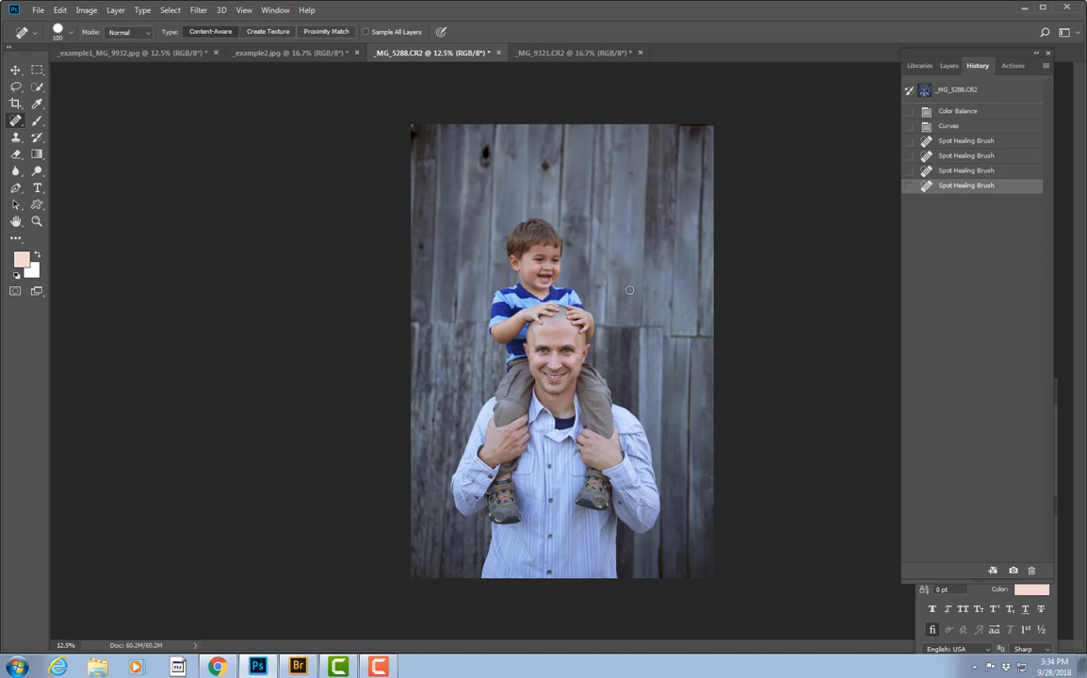
{"action": "left_click", "coordinate": [543, 164]}
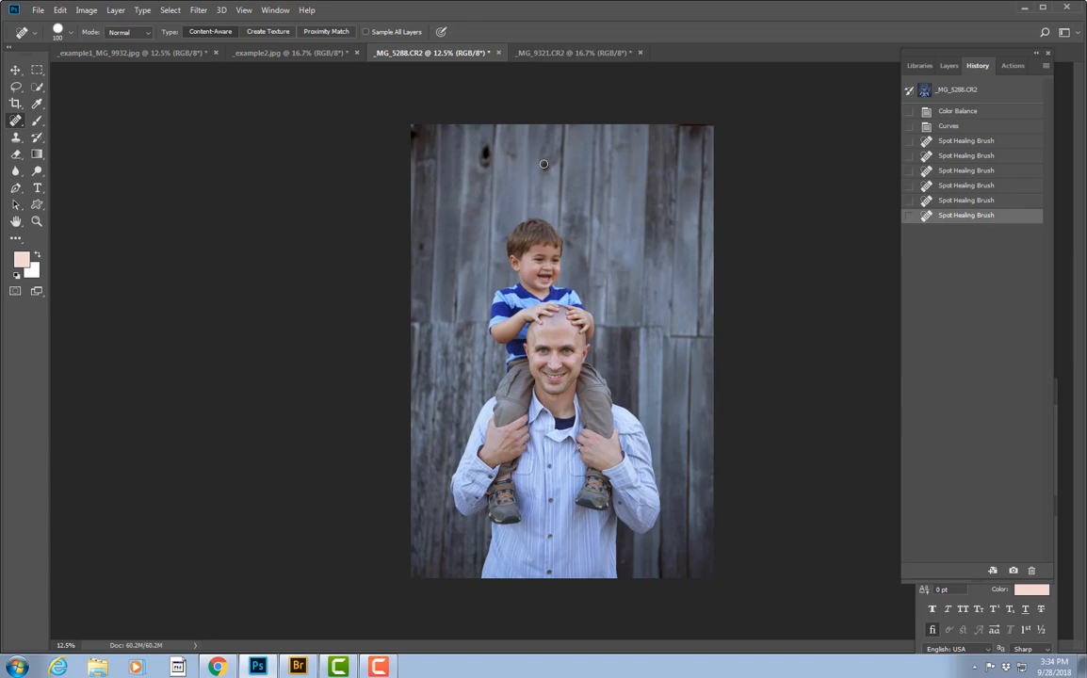
{"action": "left_click", "coordinate": [544, 165]}
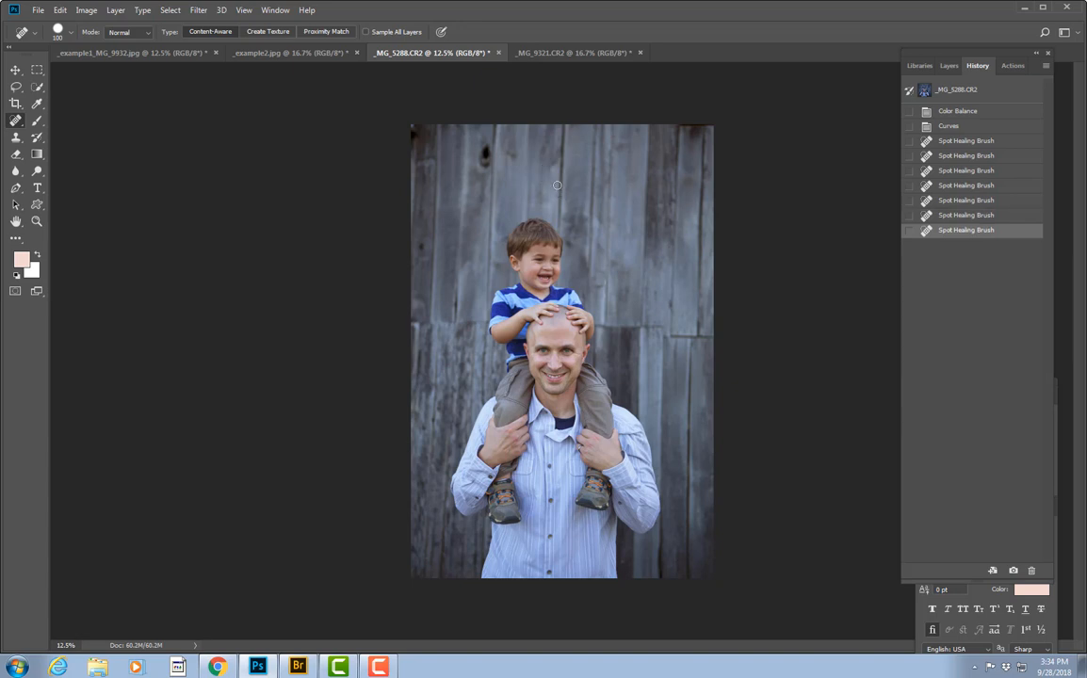
{"action": "mouse_move", "coordinate": [487, 194]}
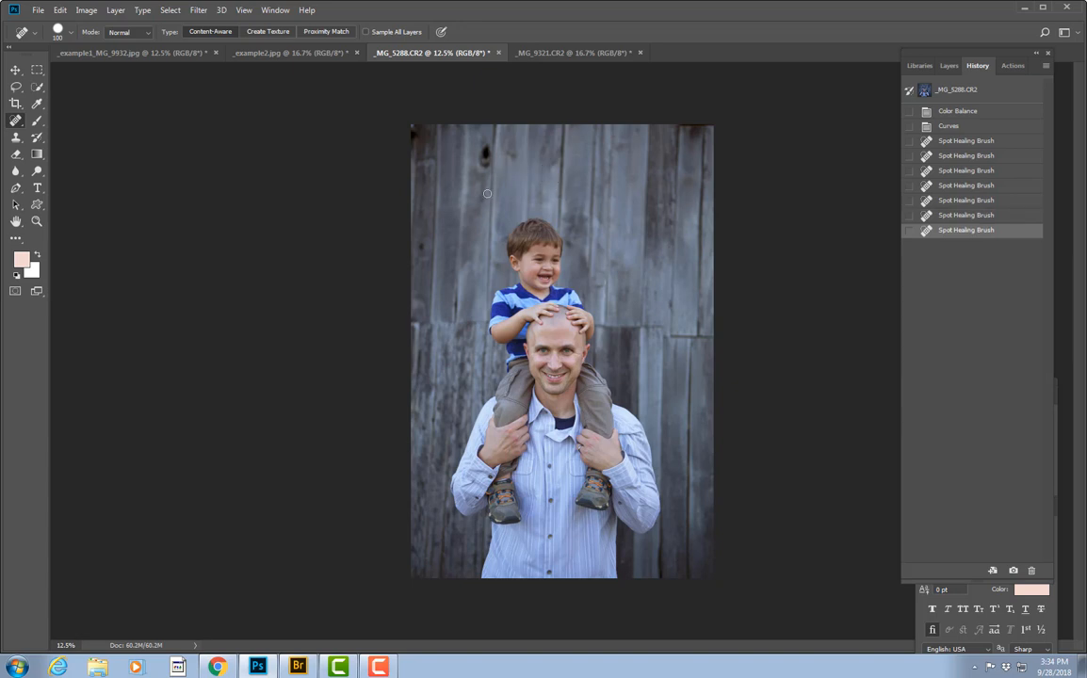
{"action": "mouse_move", "coordinate": [485, 182]}
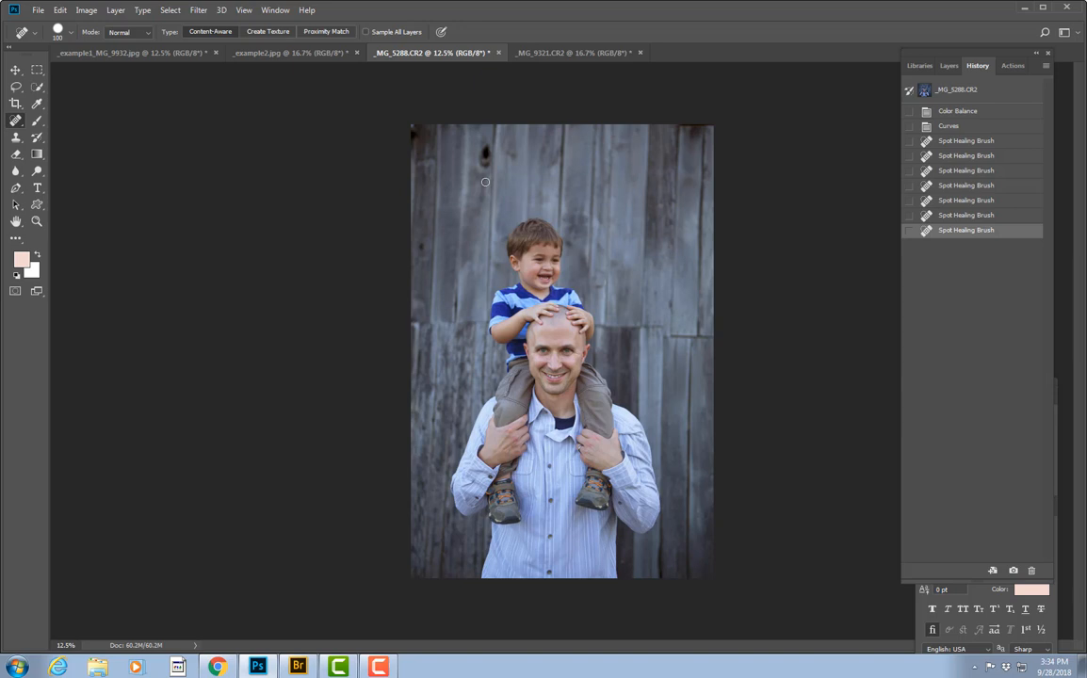
{"action": "mouse_move", "coordinate": [447, 205]}
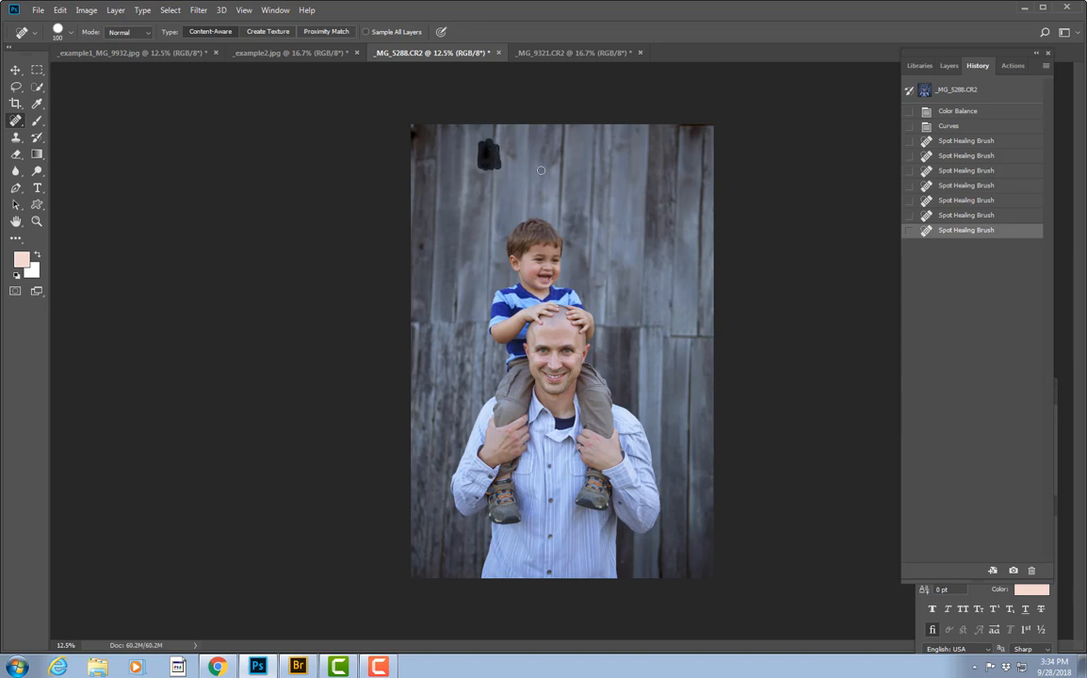
{"action": "left_click", "coordinate": [489, 155]}
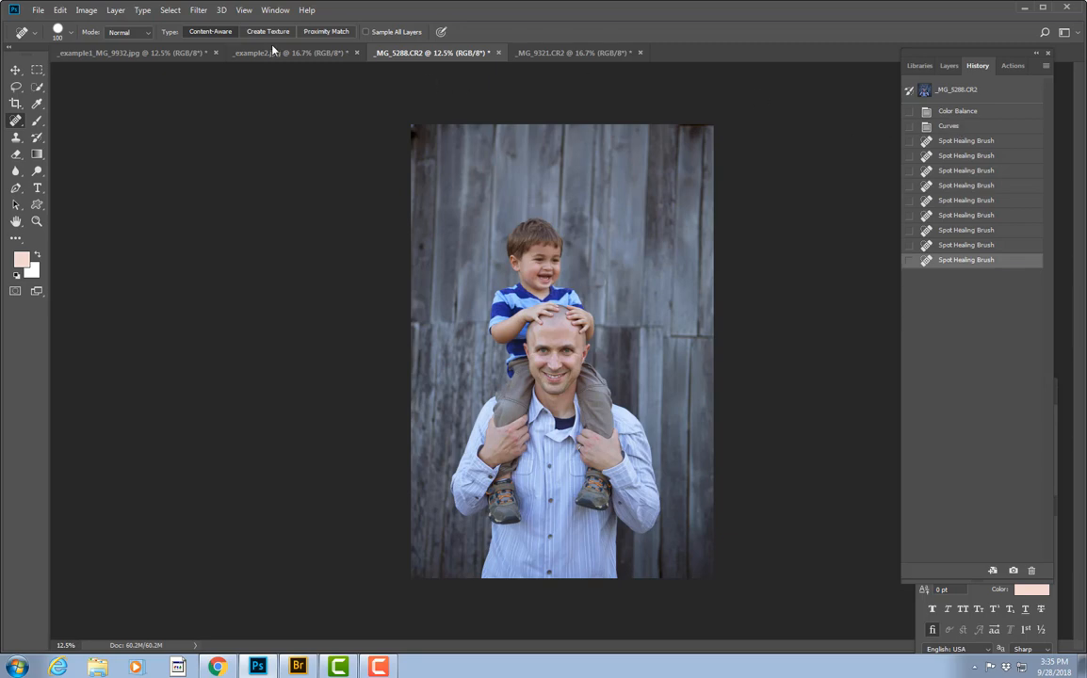
Spot-heal the pipe behind the boy in example2, then return to _MG_5288
{"action": "left_click", "coordinate": [287, 52]}
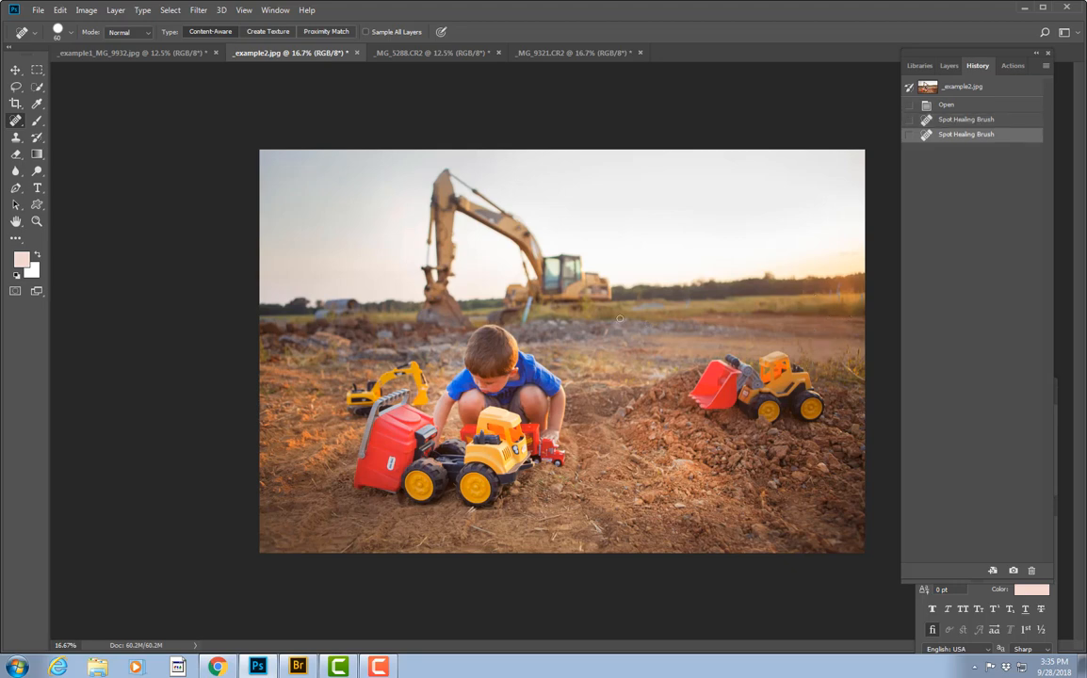
{"action": "mouse_move", "coordinate": [524, 319]}
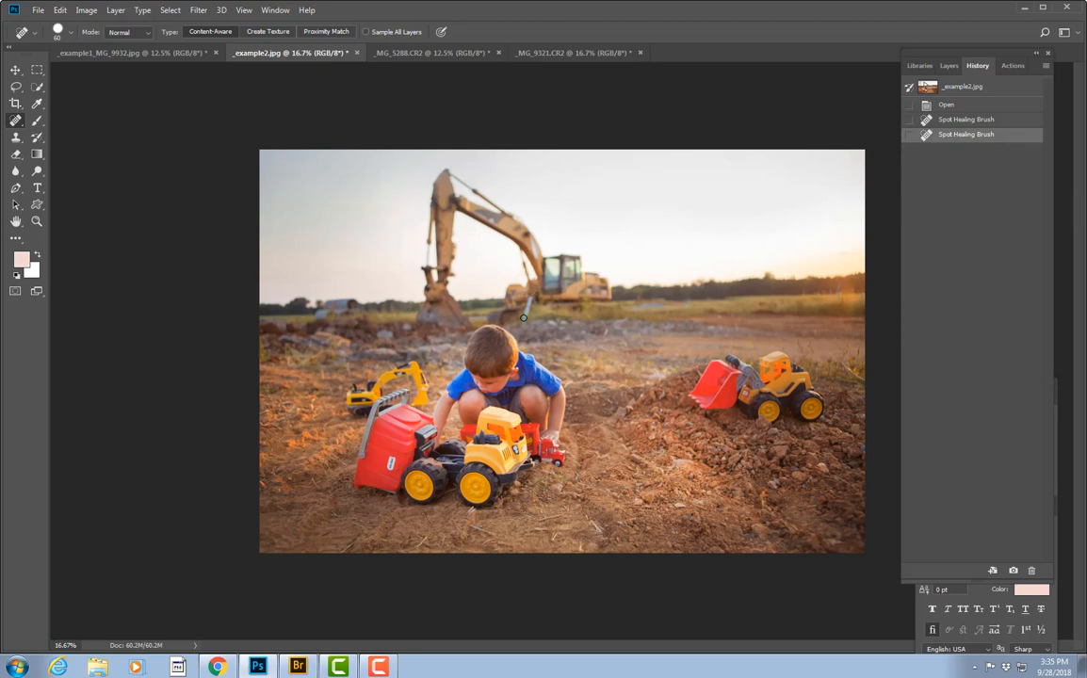
{"action": "mouse_move", "coordinate": [530, 296]}
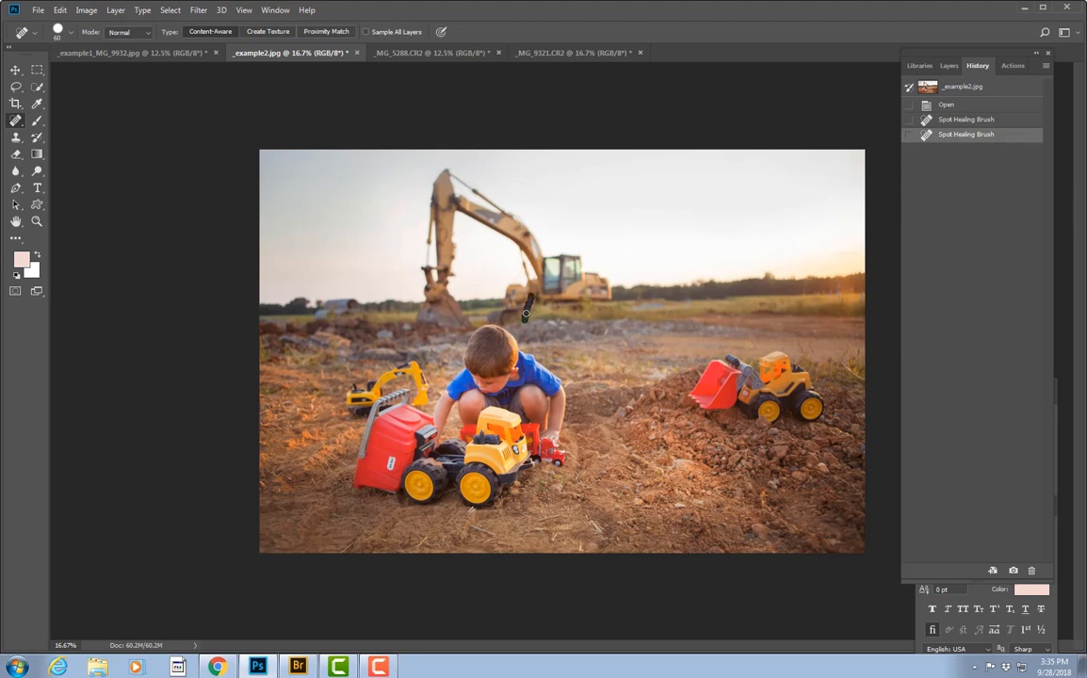
{"action": "left_click", "coordinate": [527, 309]}
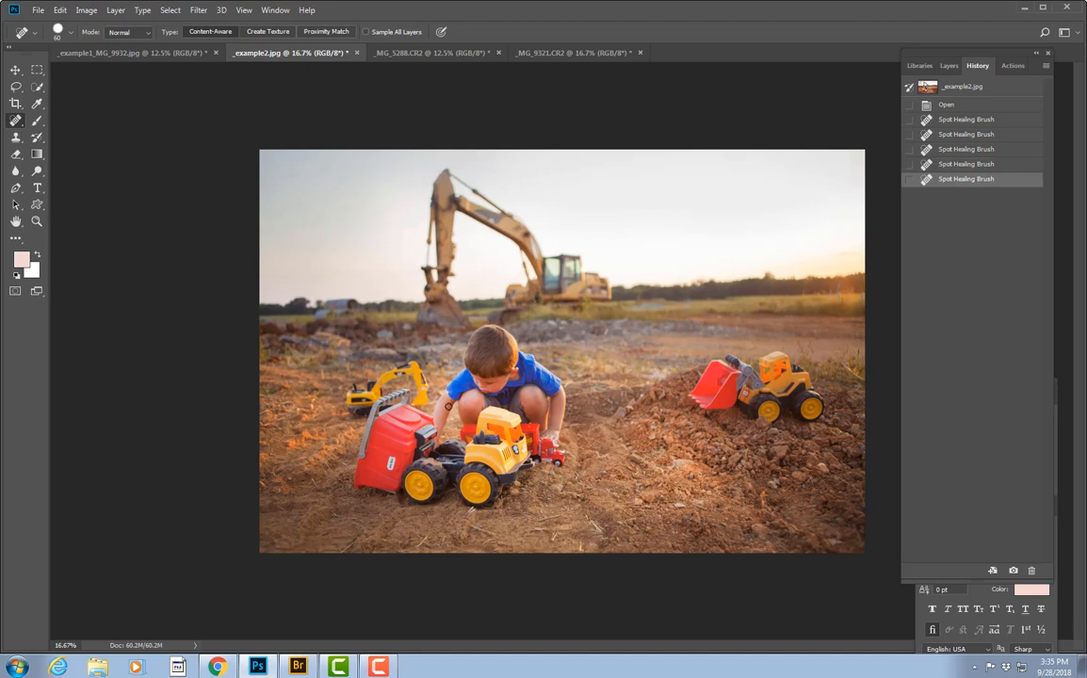
{"action": "mouse_move", "coordinate": [669, 186]}
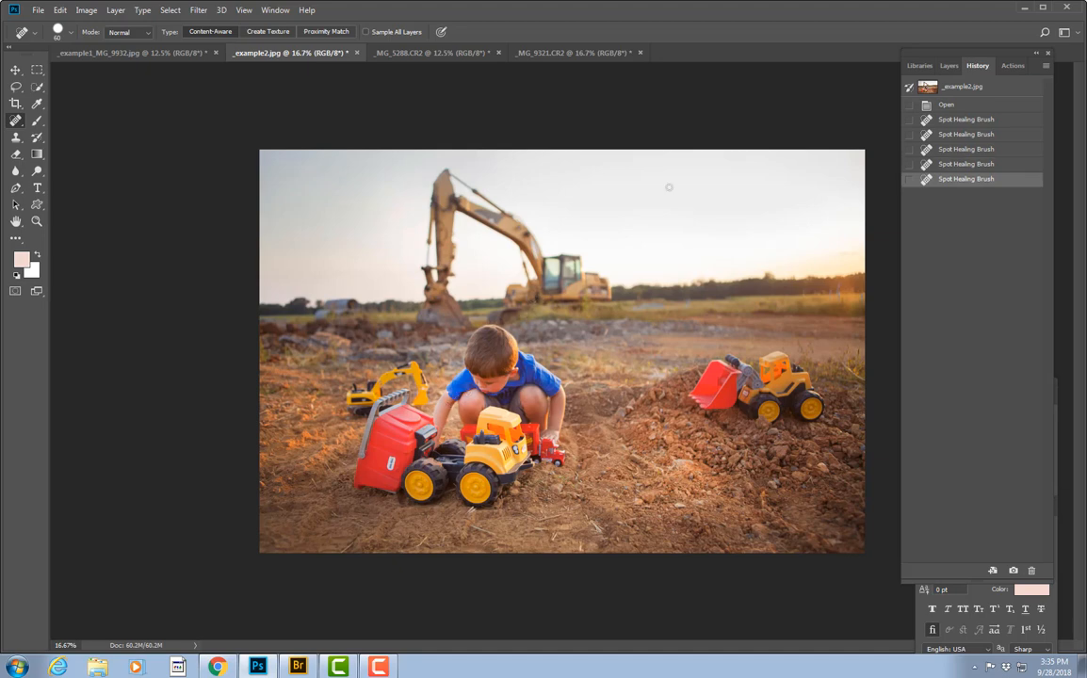
{"action": "left_click", "coordinate": [429, 52]}
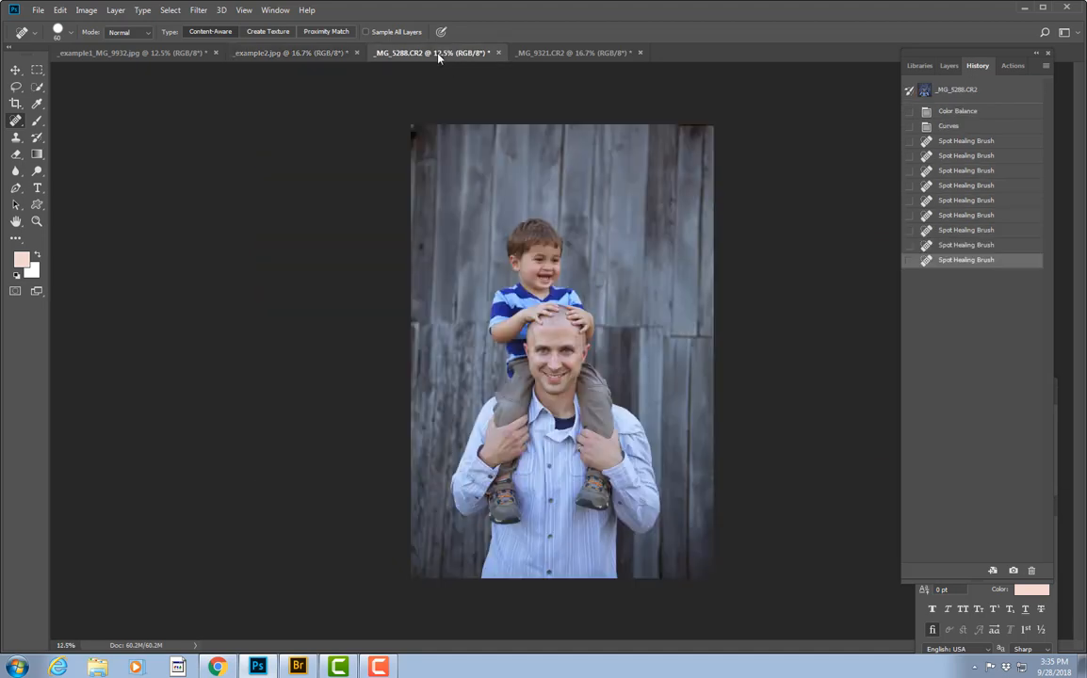
Switch to the example1 baby photo and enlarge the Spot Healing Brush size
{"action": "left_click", "coordinate": [573, 52]}
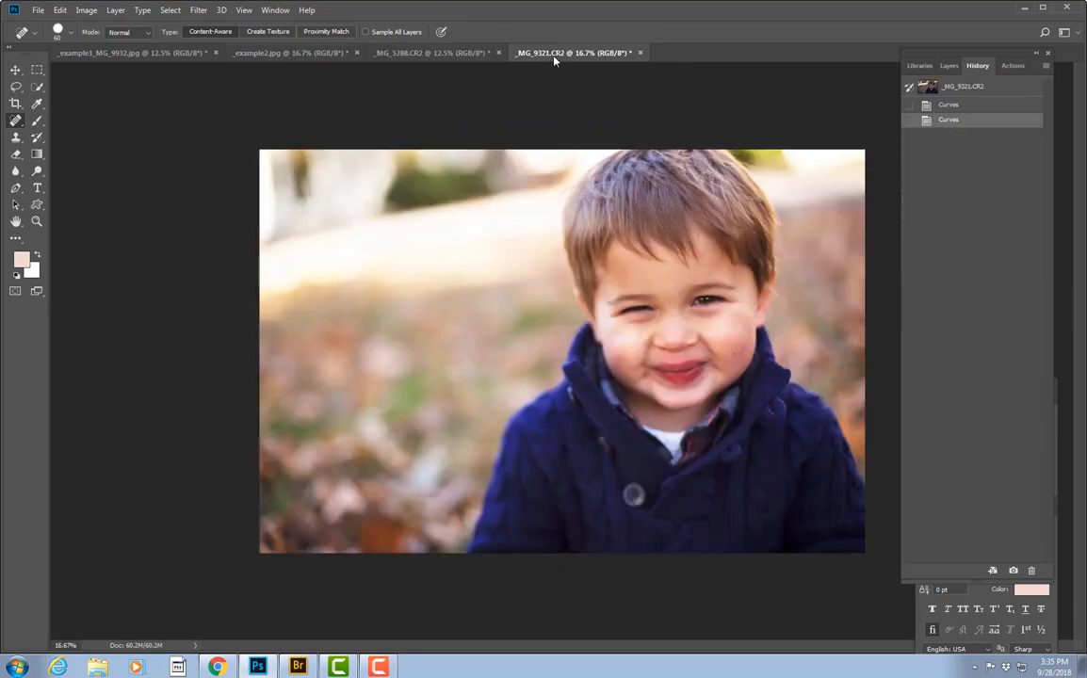
{"action": "left_click", "coordinate": [132, 52]}
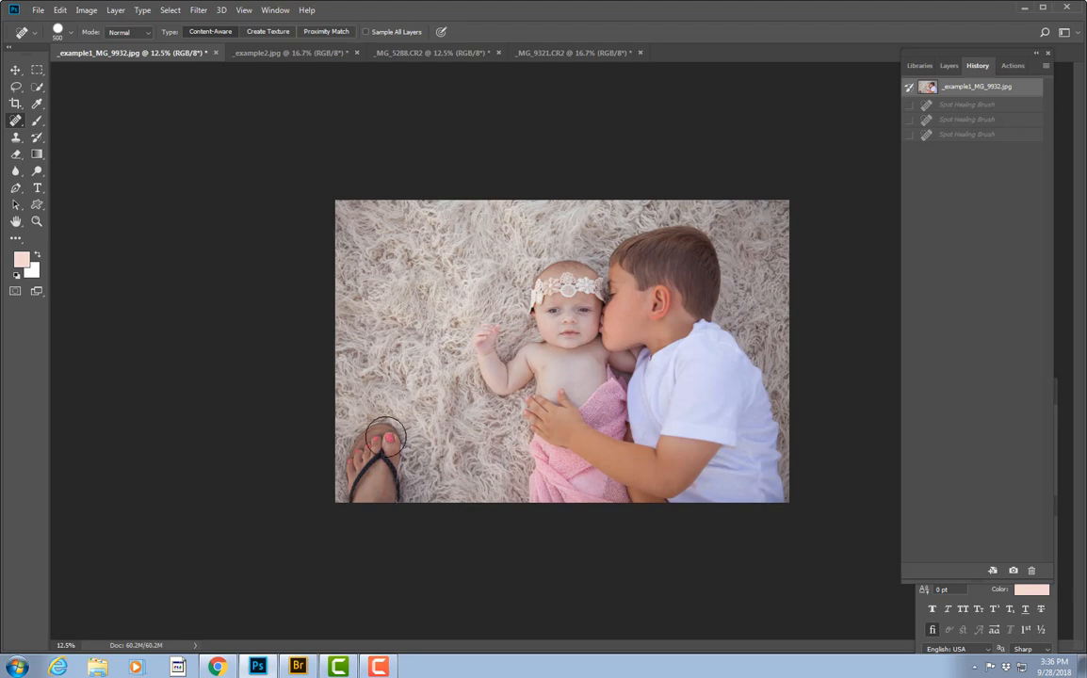
{"action": "mouse_move", "coordinate": [386, 443]}
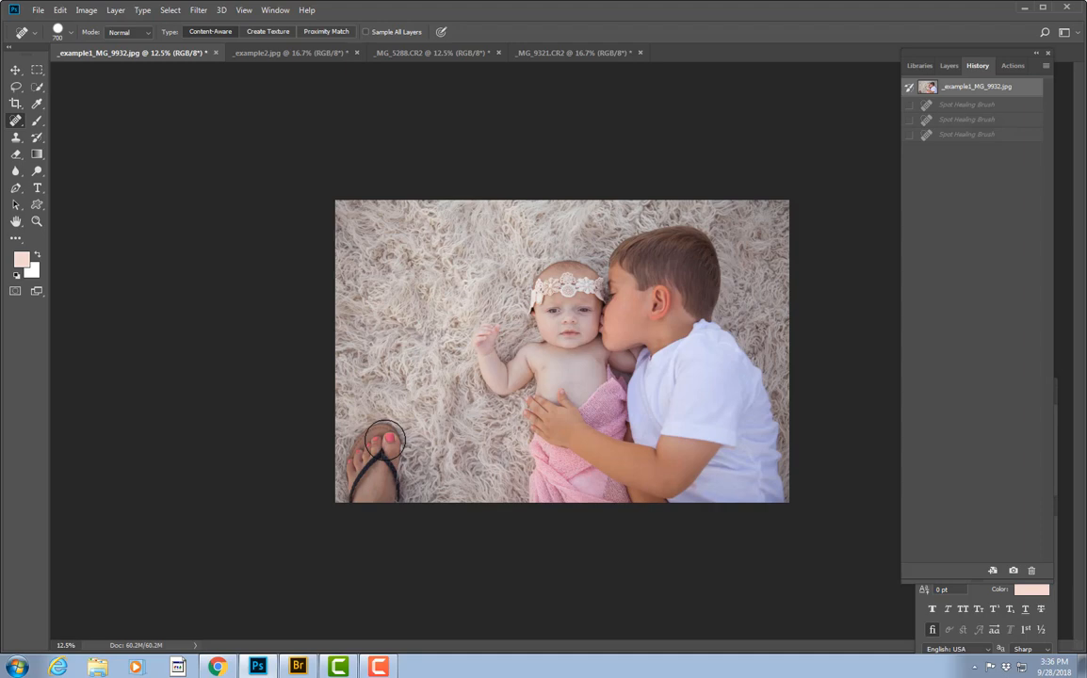
{"action": "left_click", "coordinate": [60, 31]}
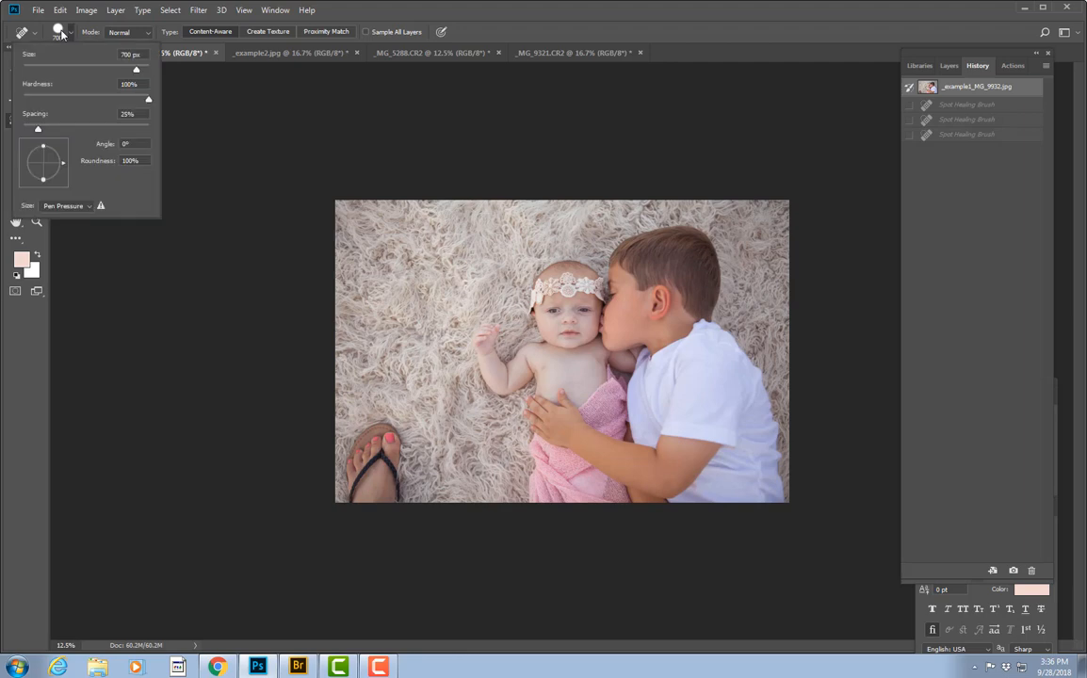
{"action": "mouse_move", "coordinate": [223, 87]}
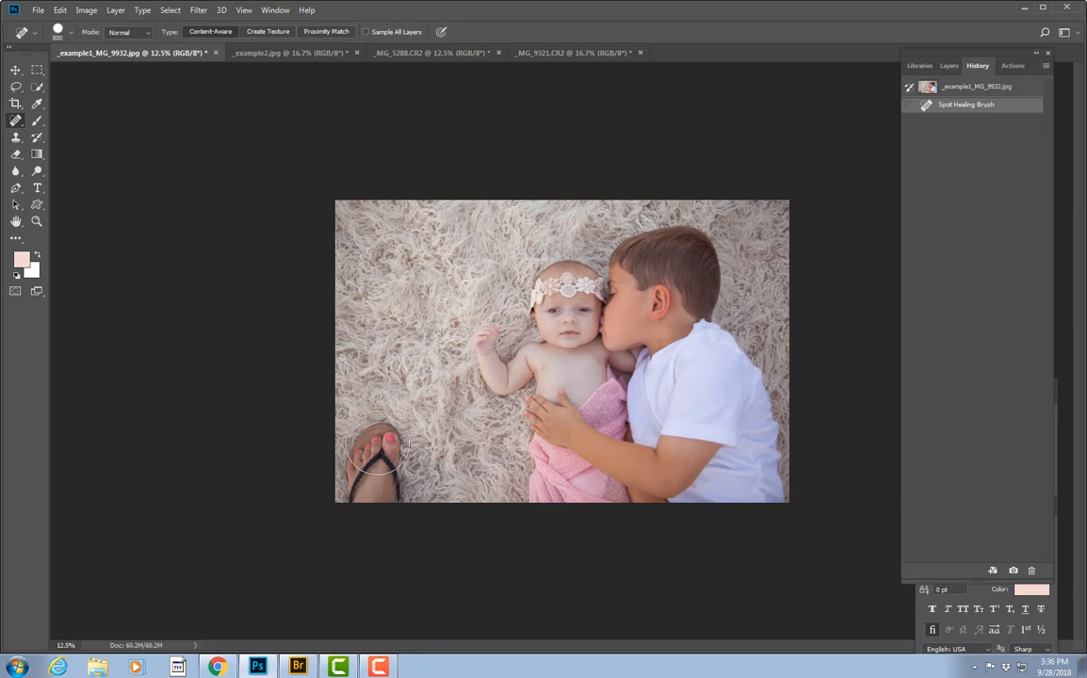
Heal out the sandaled foot and leftover blotches on the rug, zoomed to fit
{"action": "left_click", "coordinate": [377, 462]}
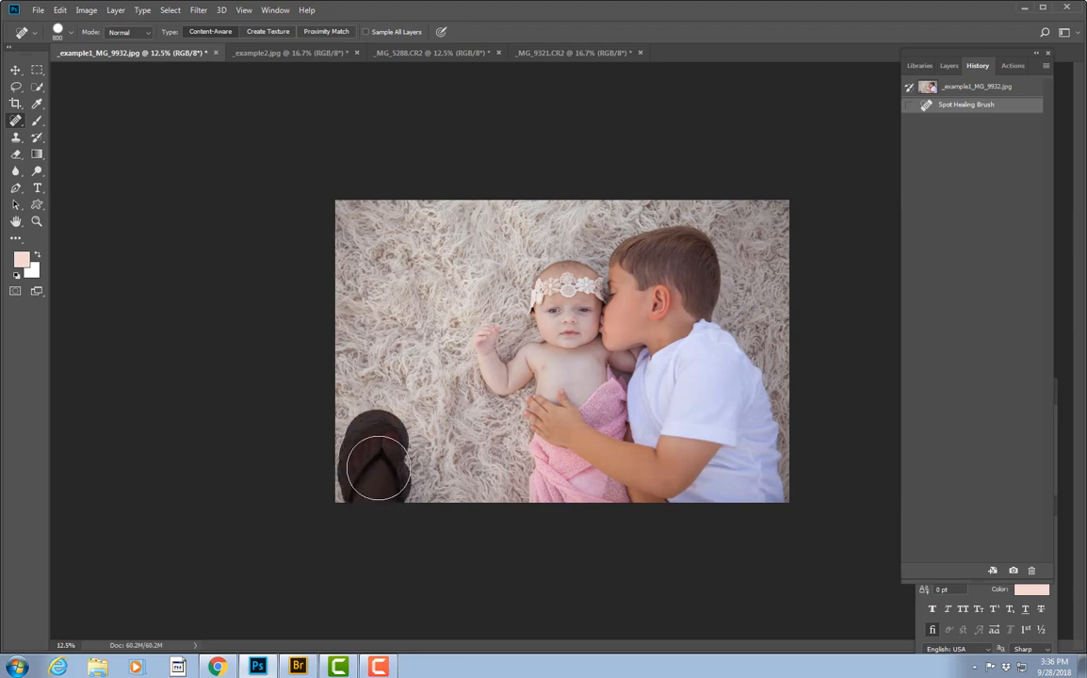
{"action": "left_click", "coordinate": [377, 462]}
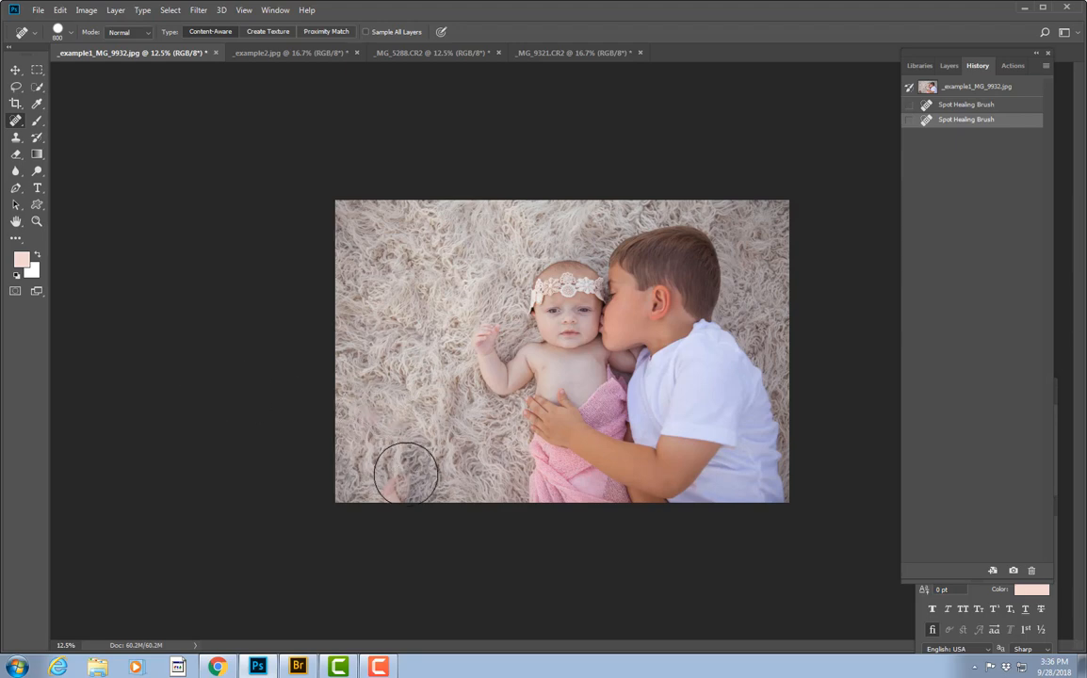
{"action": "mouse_move", "coordinate": [418, 437]}
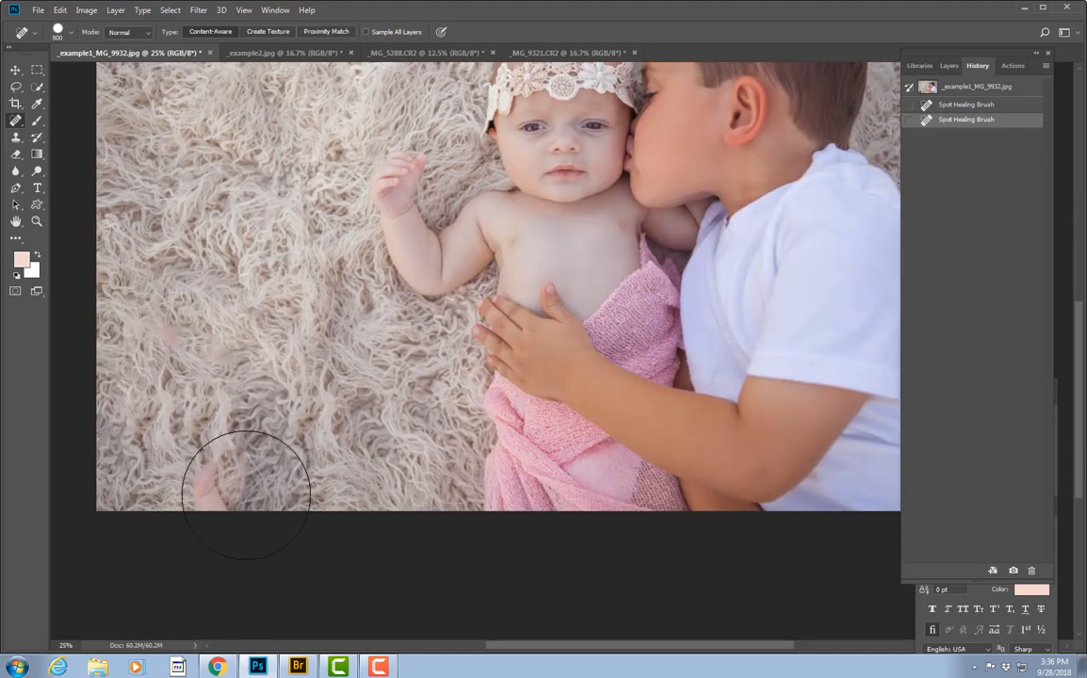
{"action": "mouse_move", "coordinate": [311, 410]}
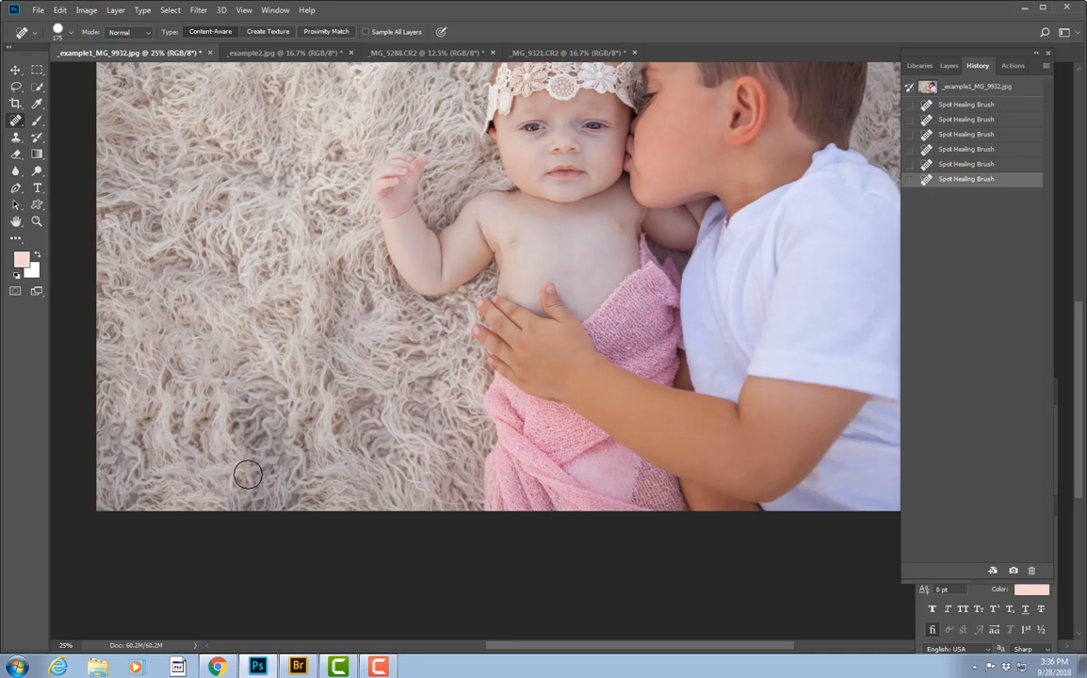
{"action": "left_click", "coordinate": [248, 474]}
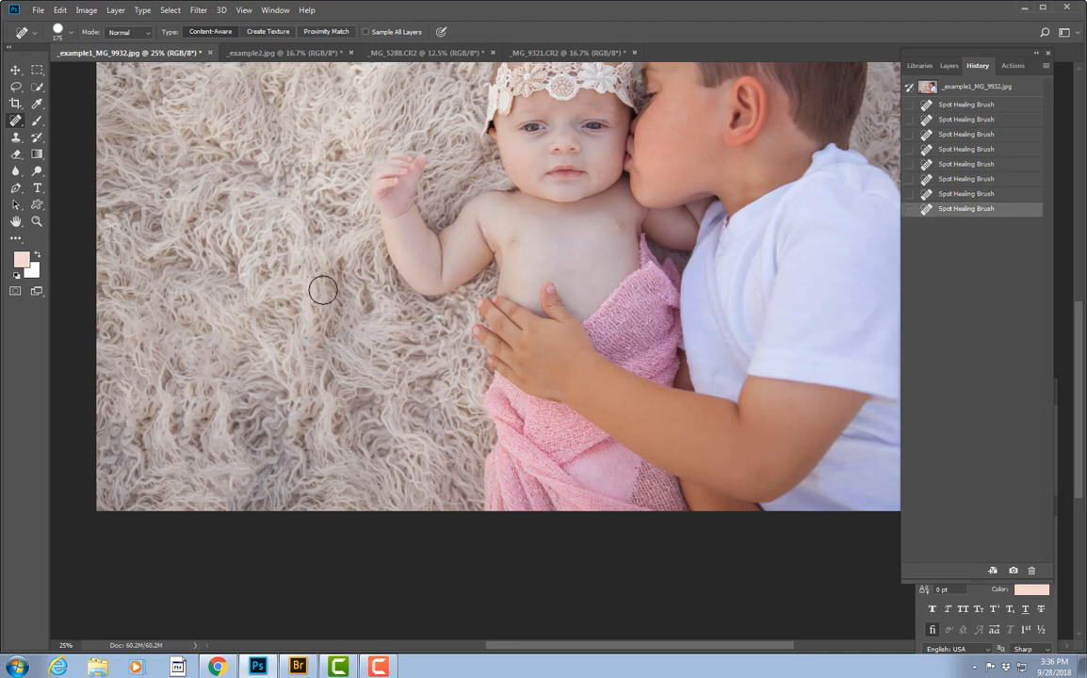
{"action": "key", "text": "ctrl+0"}
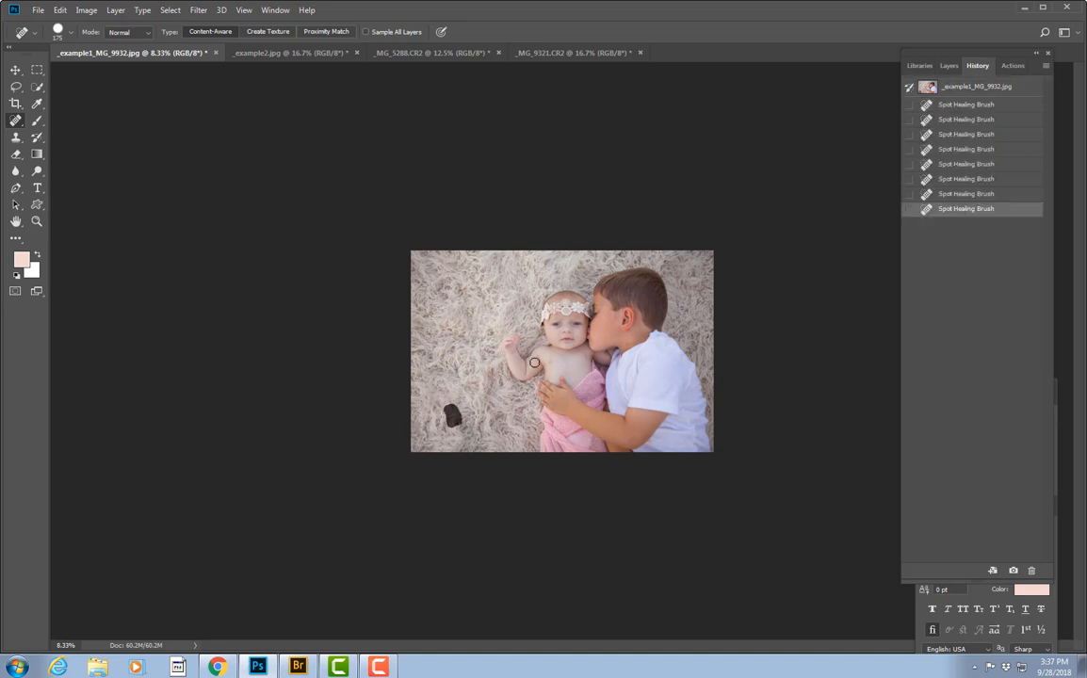
{"action": "left_click", "coordinate": [450, 415]}
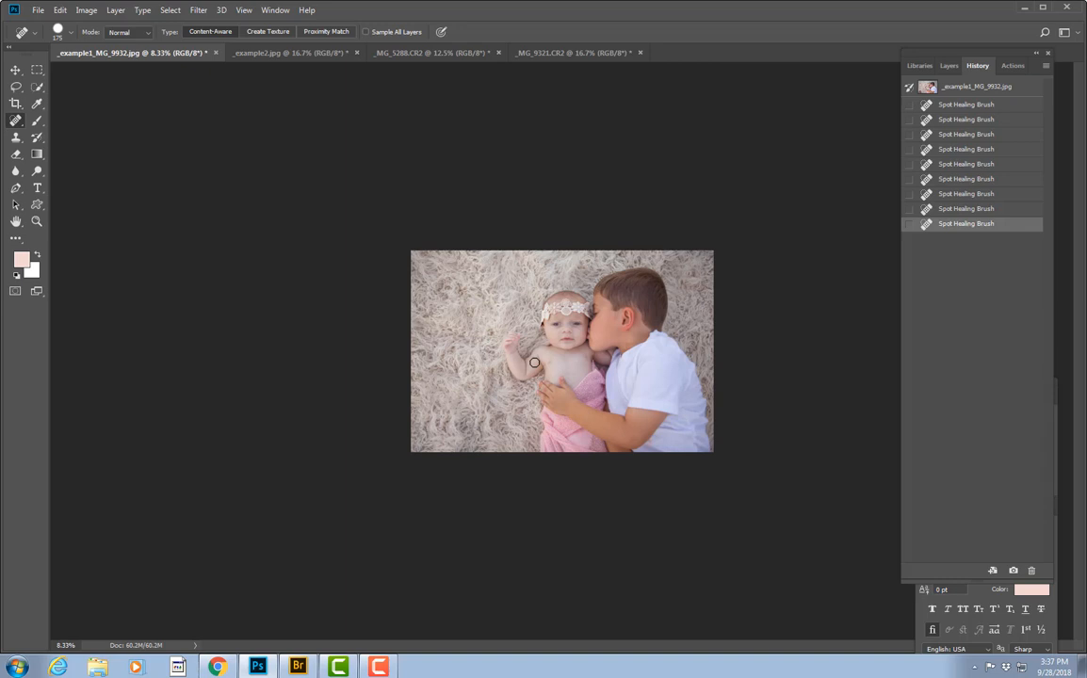